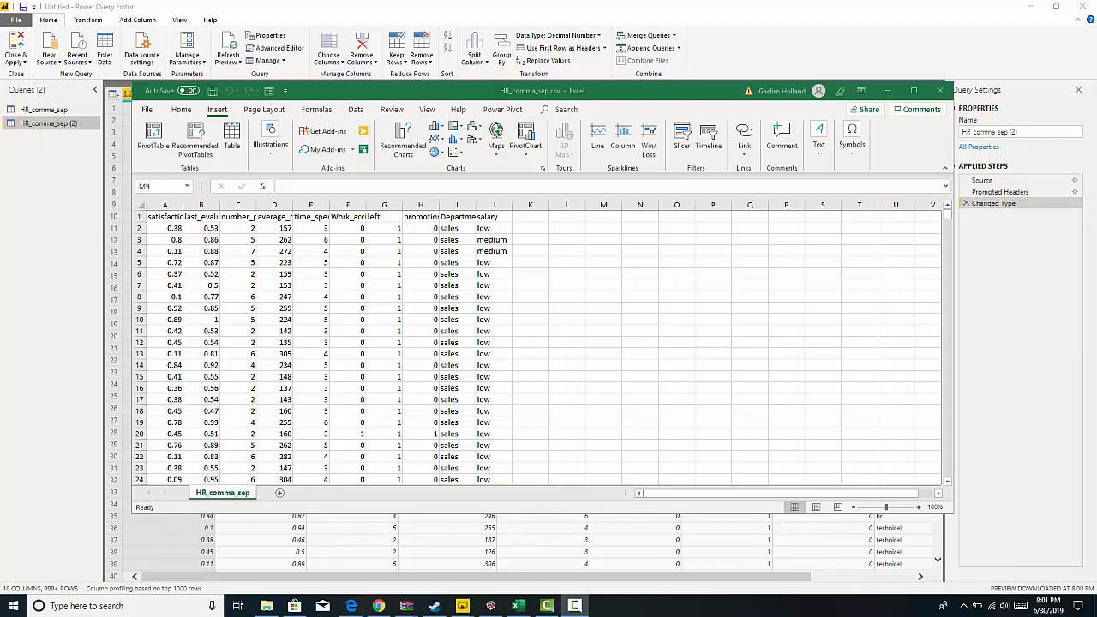
mouse_move(668, 281)
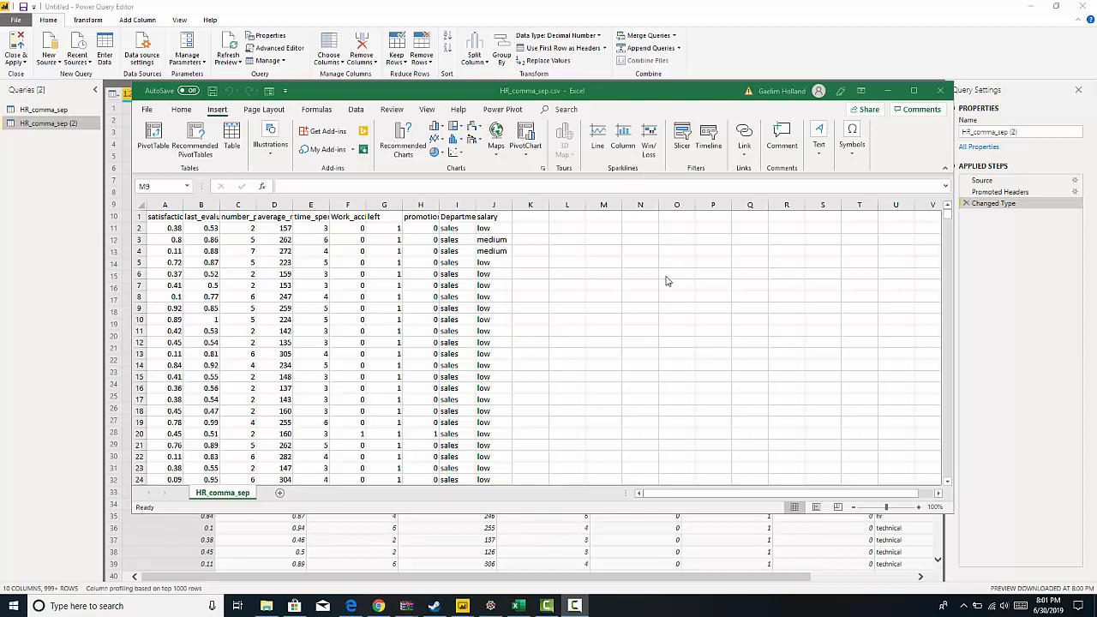
mouse_move(387, 312)
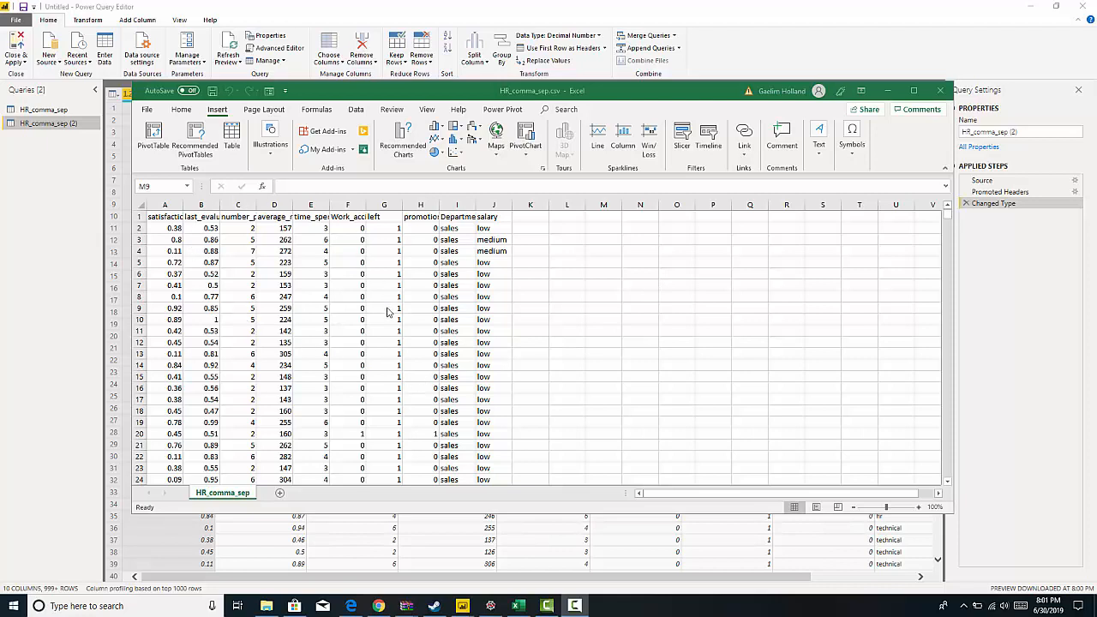
Step: Highlight the 'left' churn column in the HR query and show the Transform tools
left_click(384, 205)
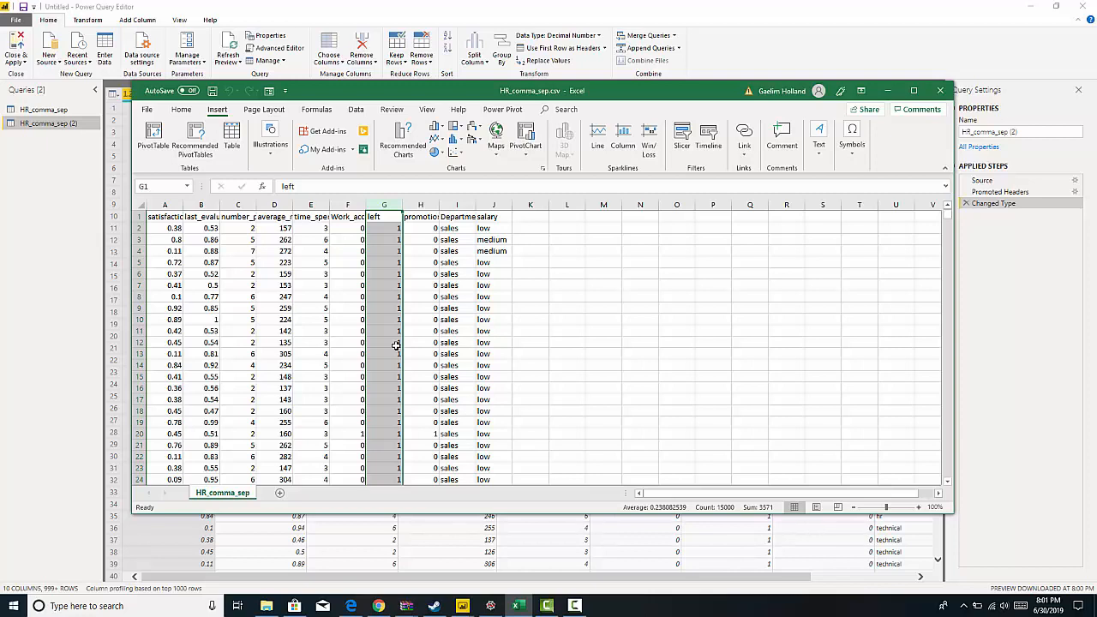
mouse_move(178, 294)
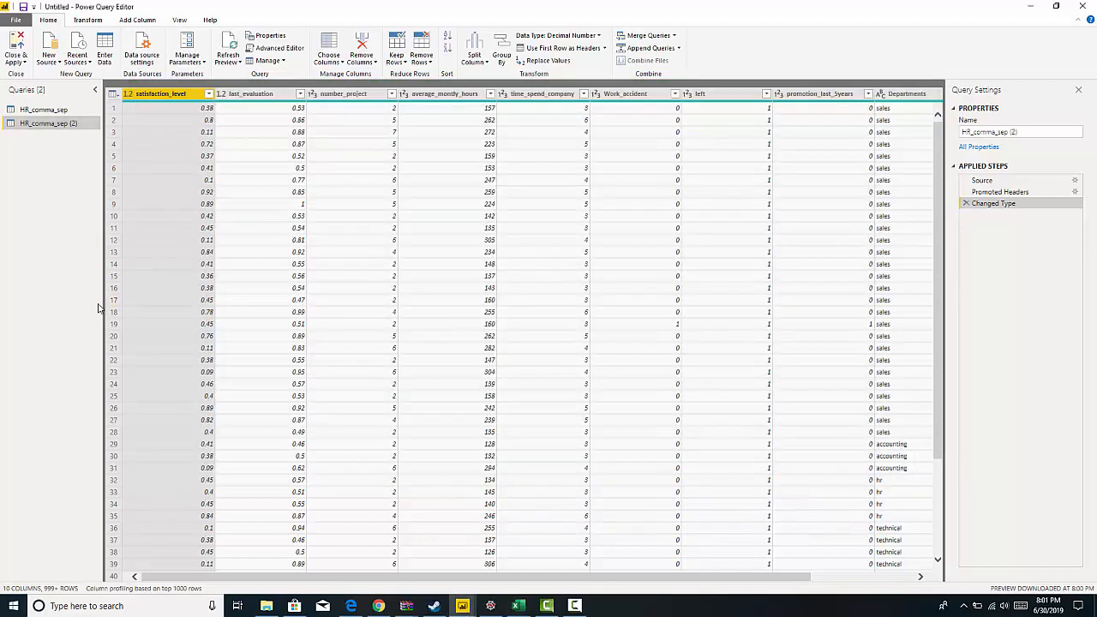
mouse_move(180, 106)
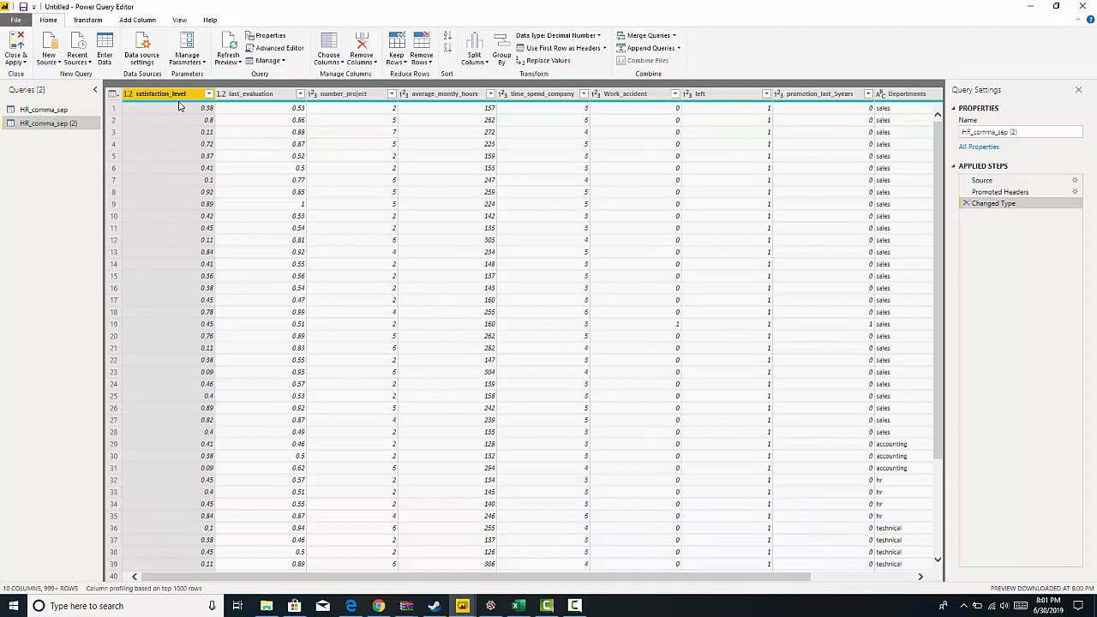
mouse_move(631, 117)
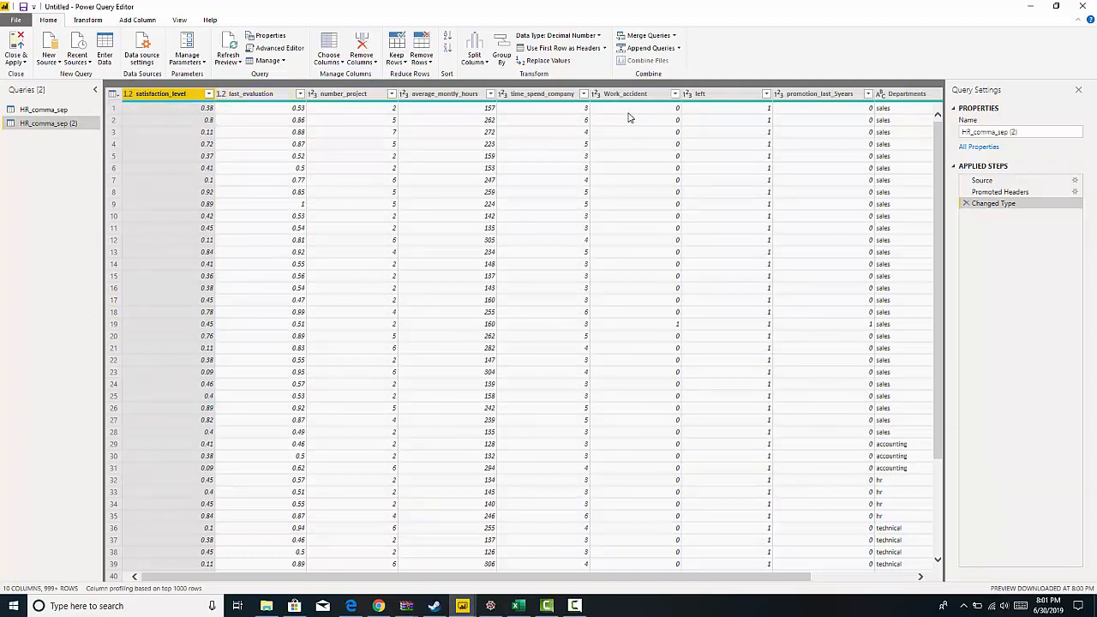
left_click(700, 93)
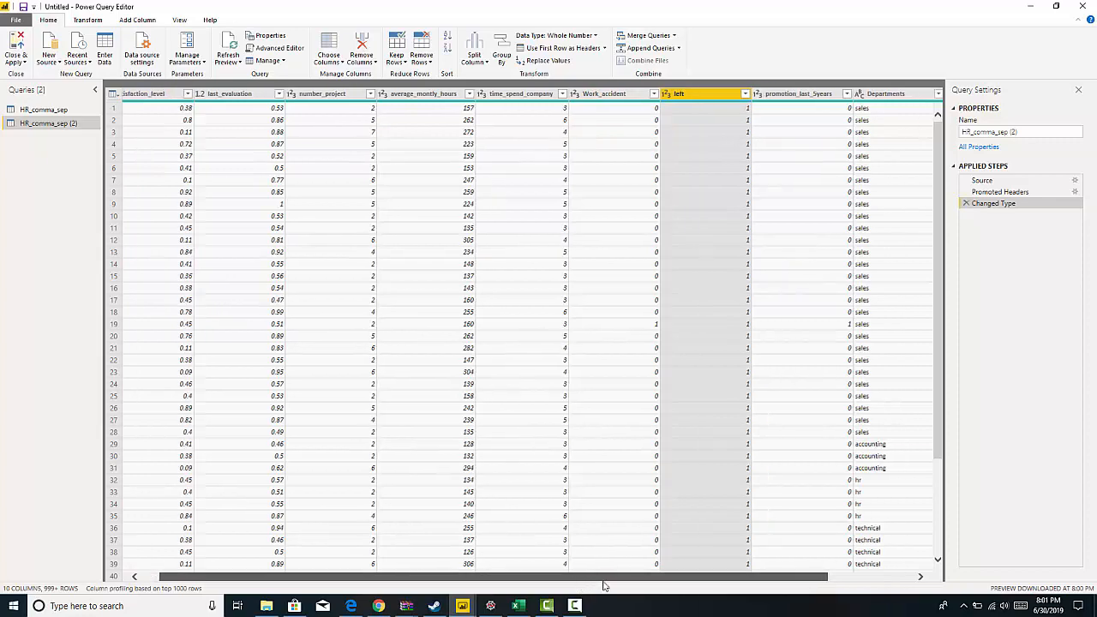
scroll("right", 3)
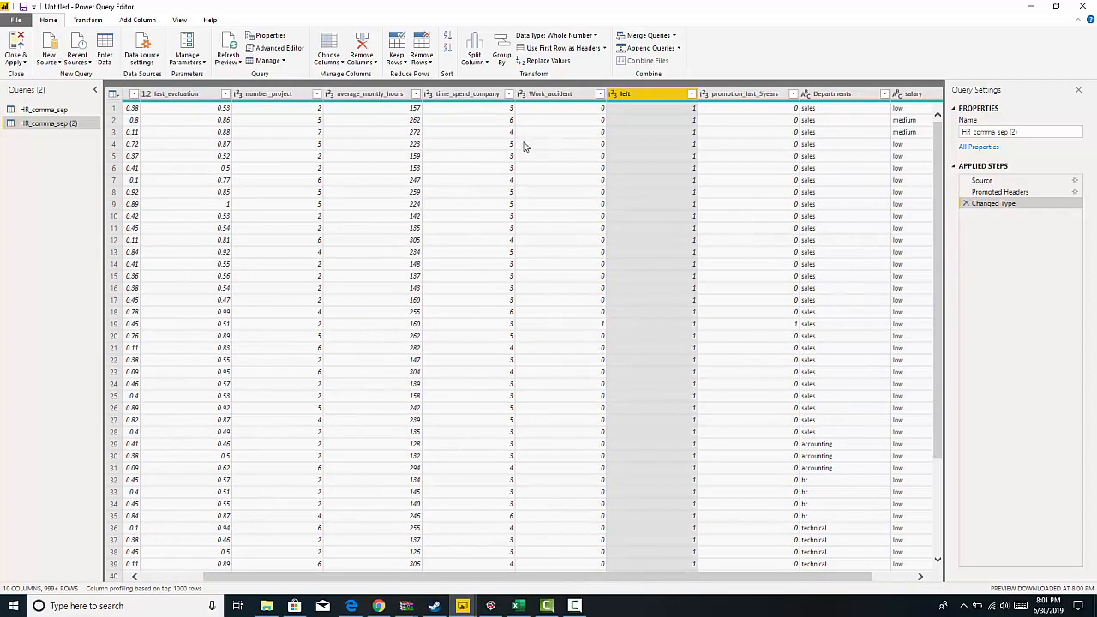
left_click(87, 21)
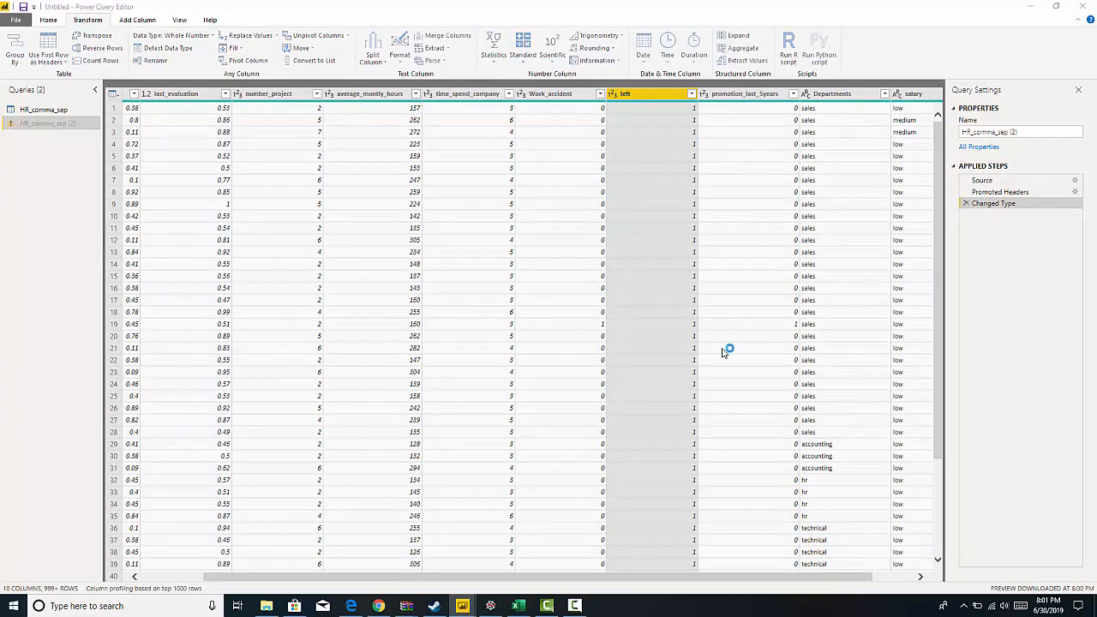
Step: Start a Run Python script transformation step on the HR query
left_click(819, 48)
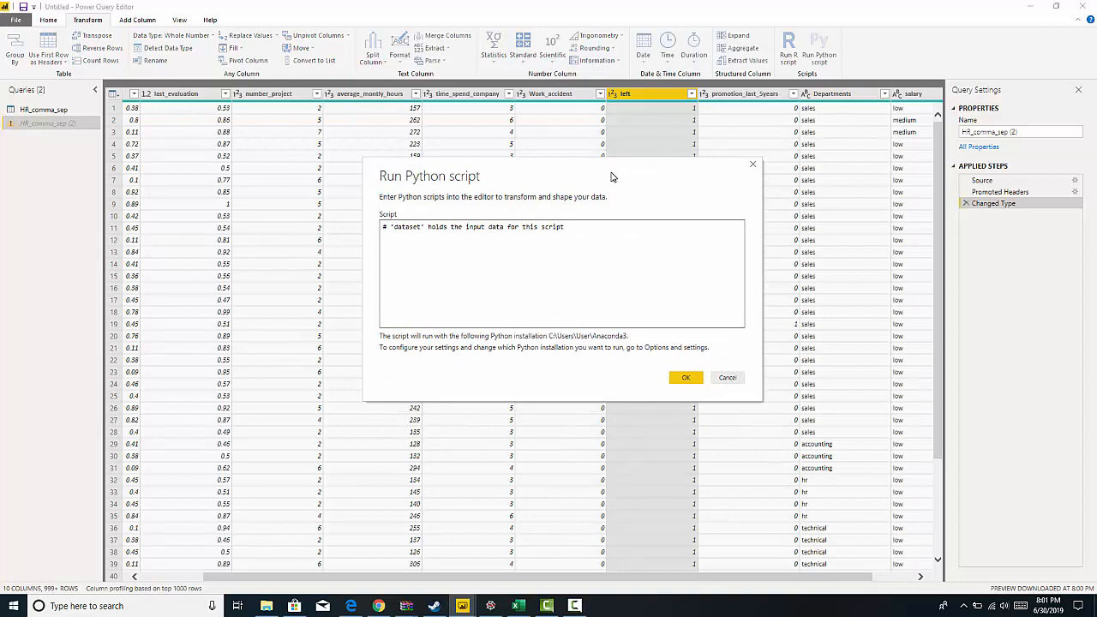
mouse_move(867, 94)
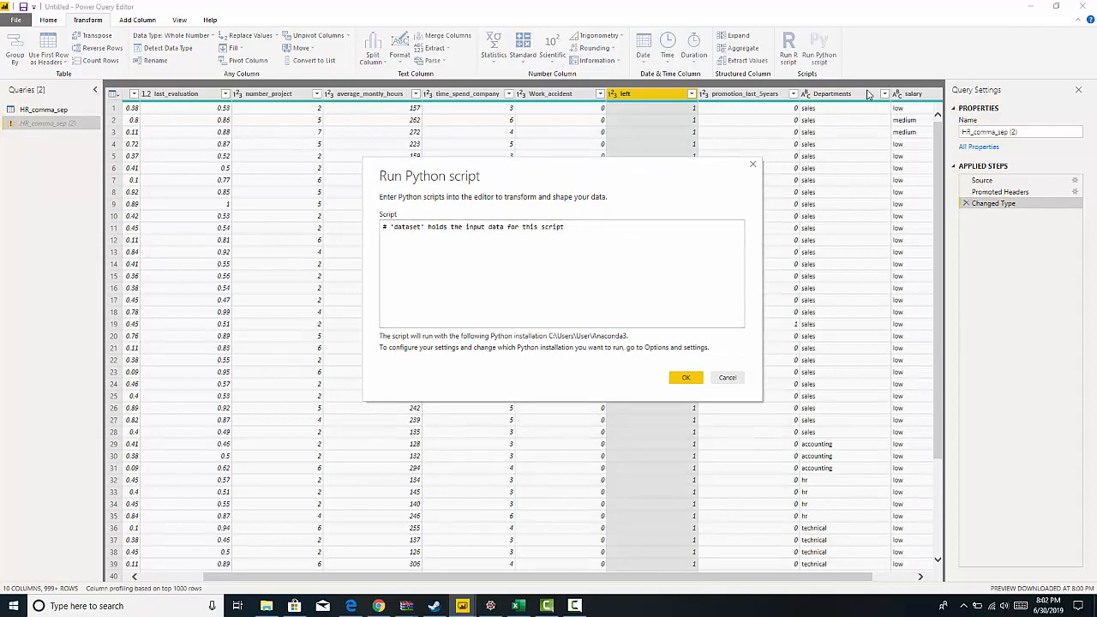
mouse_move(717, 360)
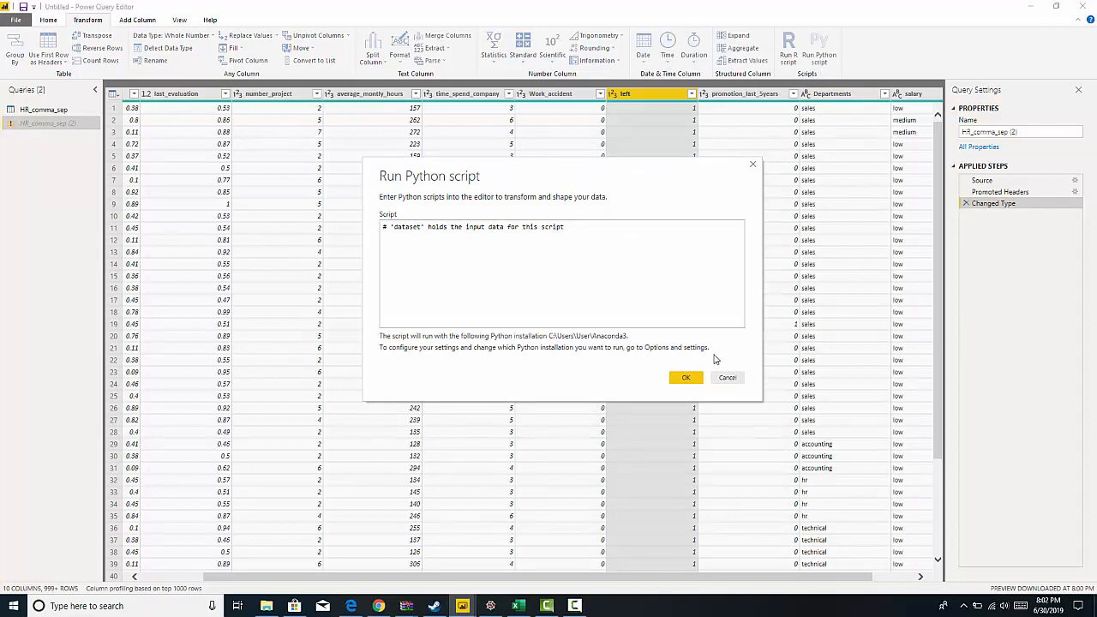
mouse_move(726, 377)
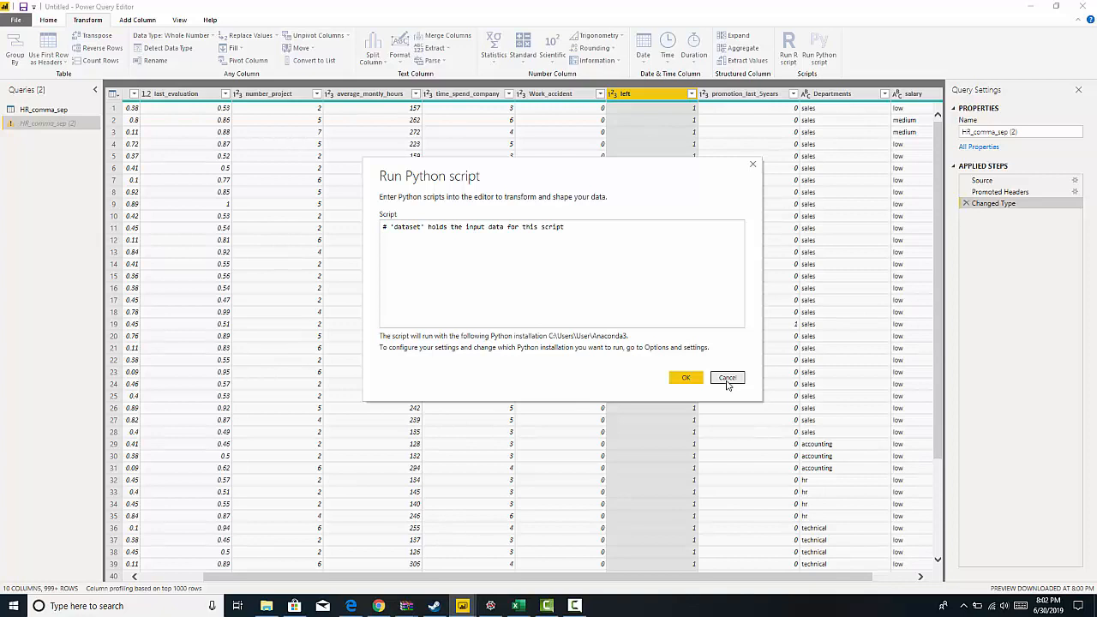
mouse_move(500, 535)
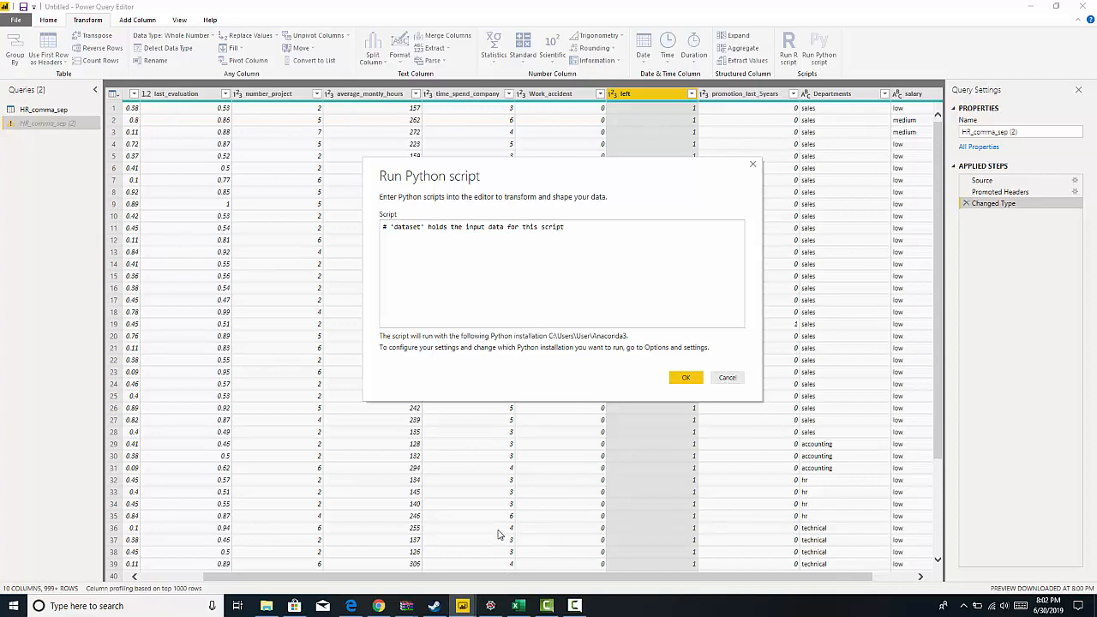
mouse_move(491, 607)
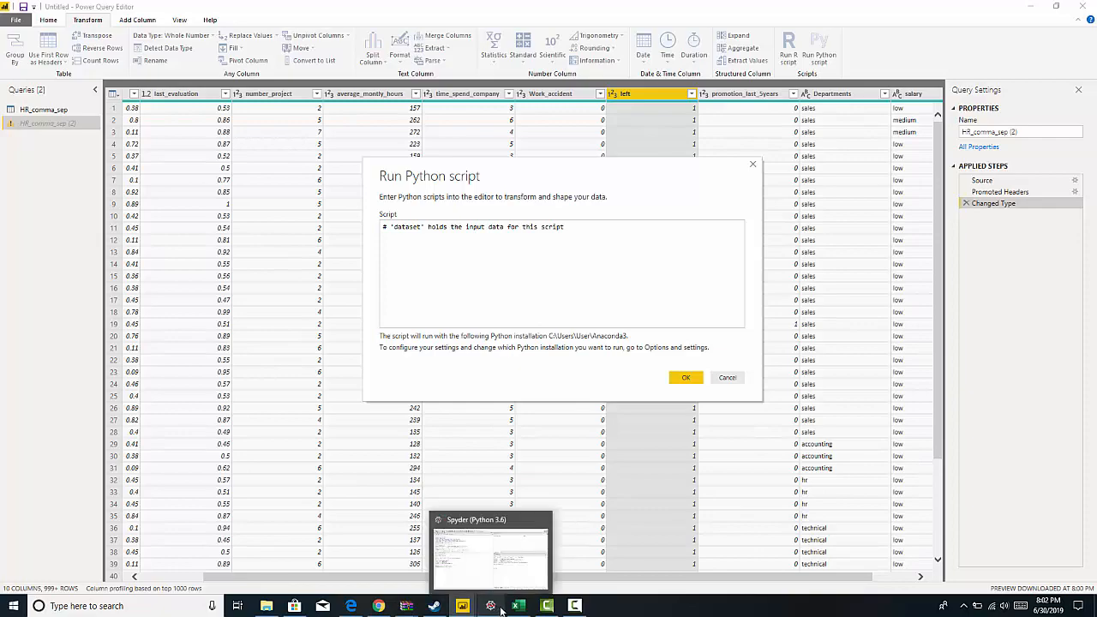
Step: Switch to Spyder and select lines 1–9 of Churn_for_PBI.py (imports and CSV loading)
left_click(490, 548)
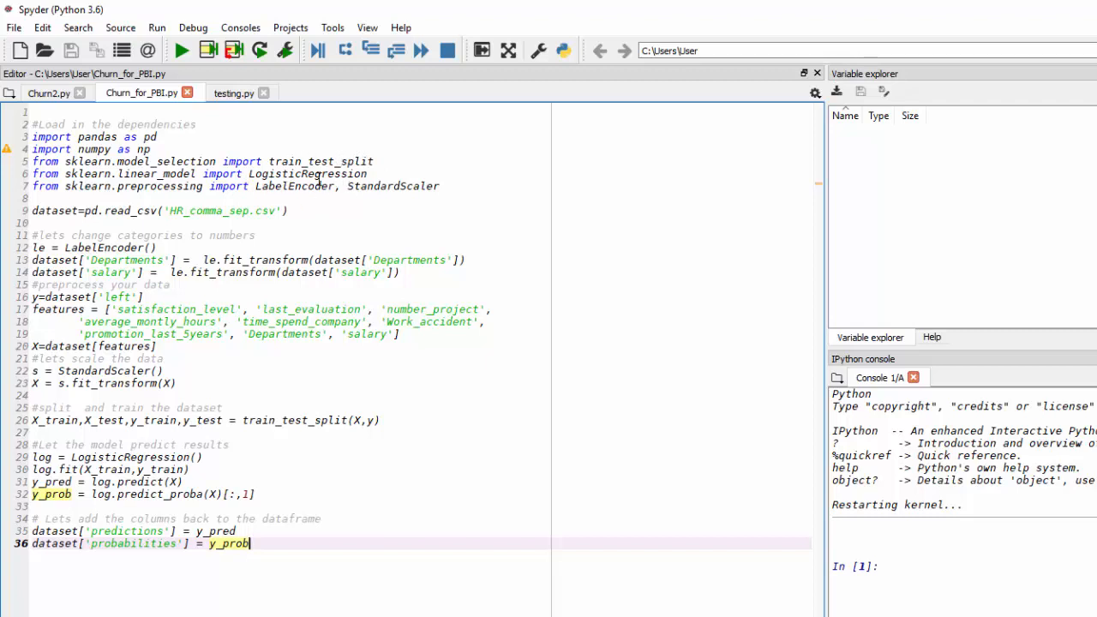
mouse_move(136, 185)
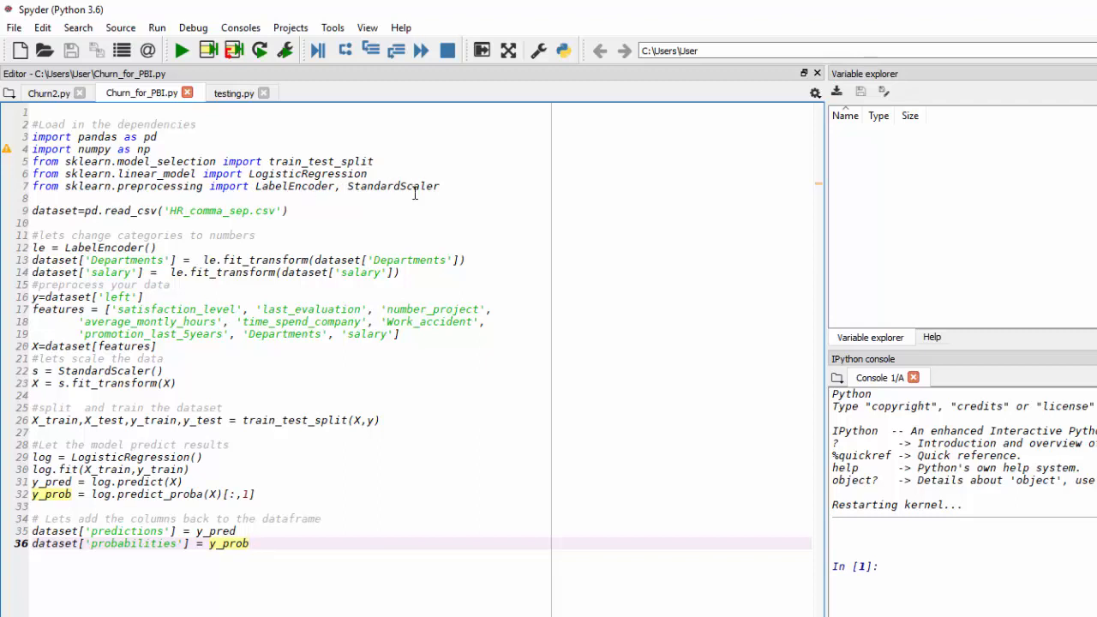
mouse_move(336, 237)
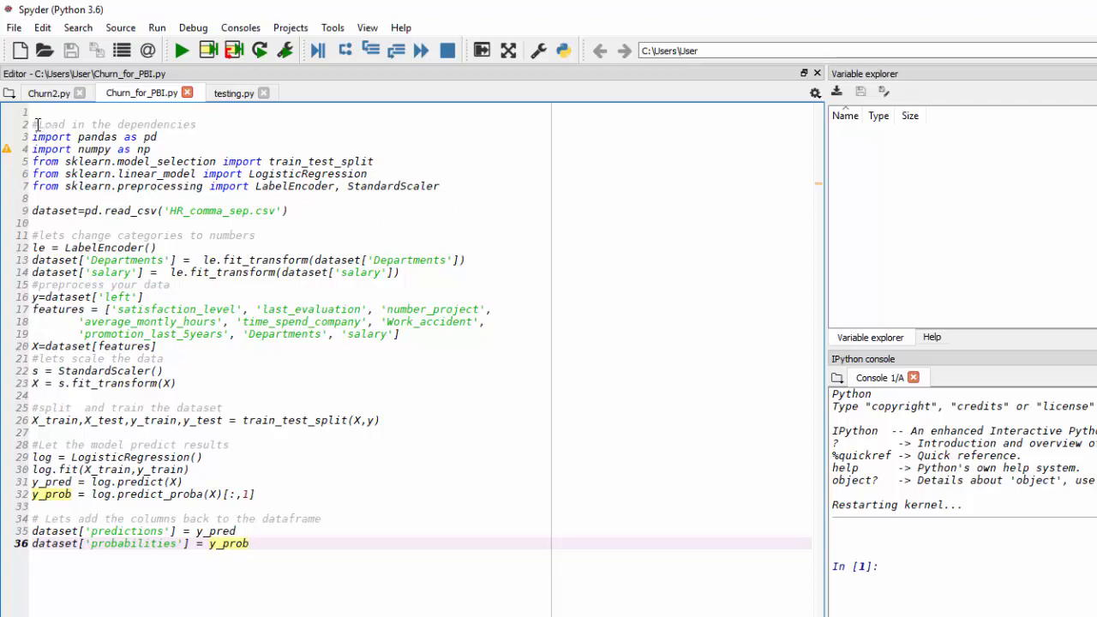
left_click_drag(34, 124, 180, 161)
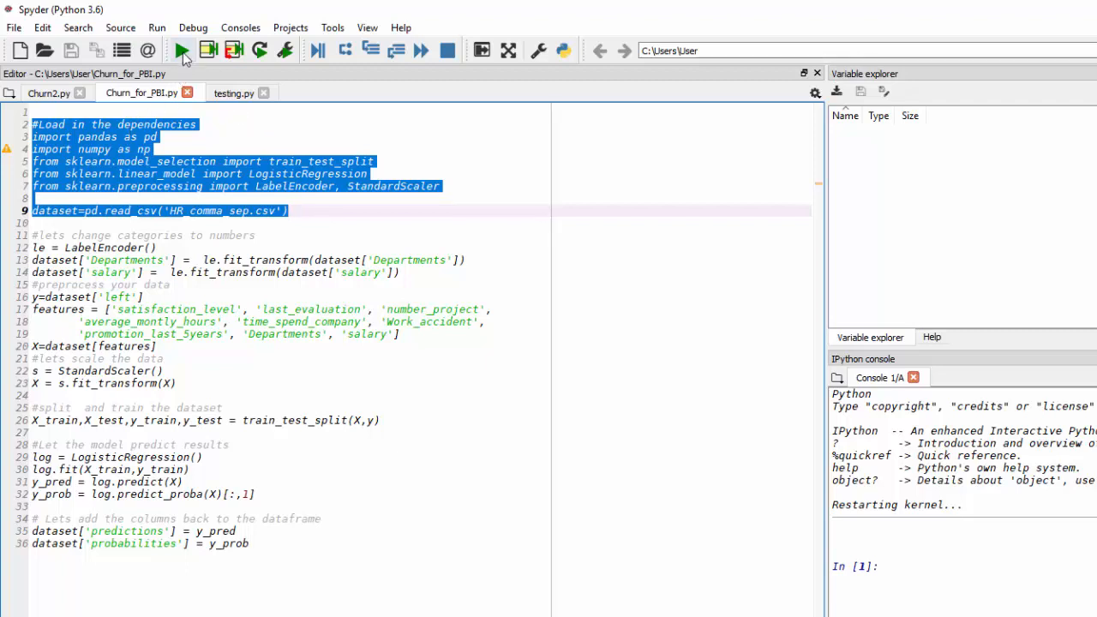
Step: Run the selected loading lines and inspect the 14,999×10 HR dataset in the Variable Explorer
left_click(158, 27)
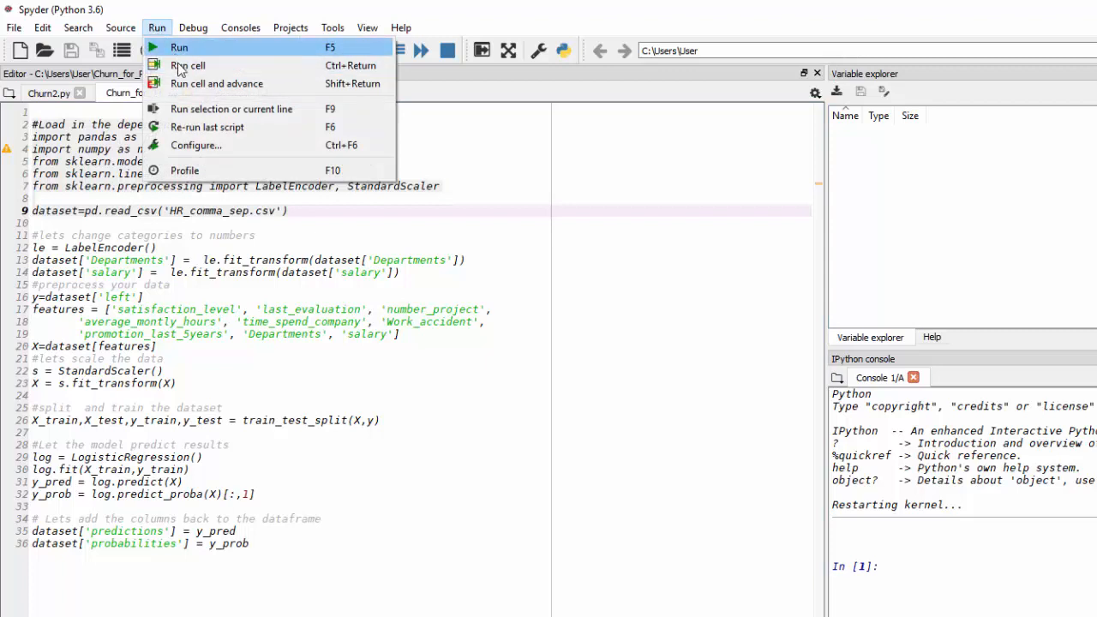
mouse_move(216, 82)
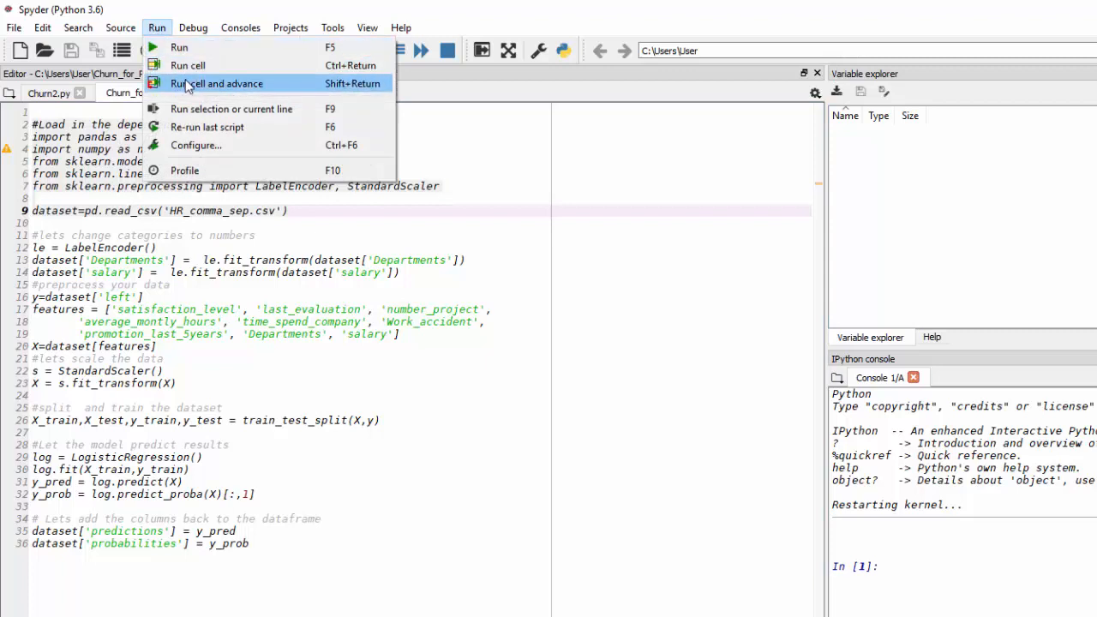
left_click(216, 82)
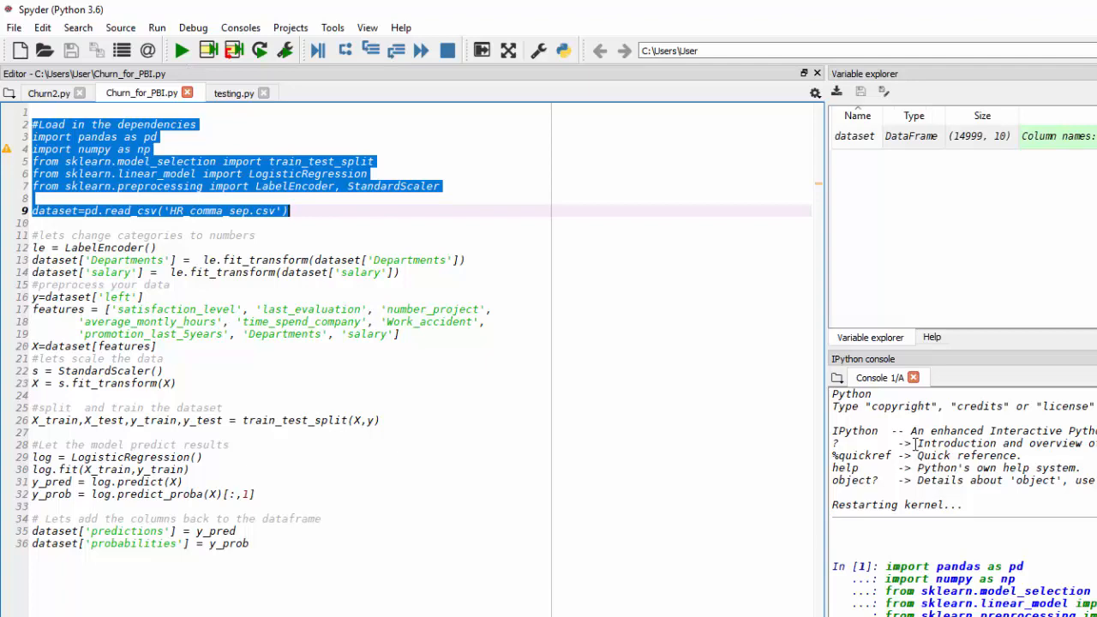
double_click(854, 136)
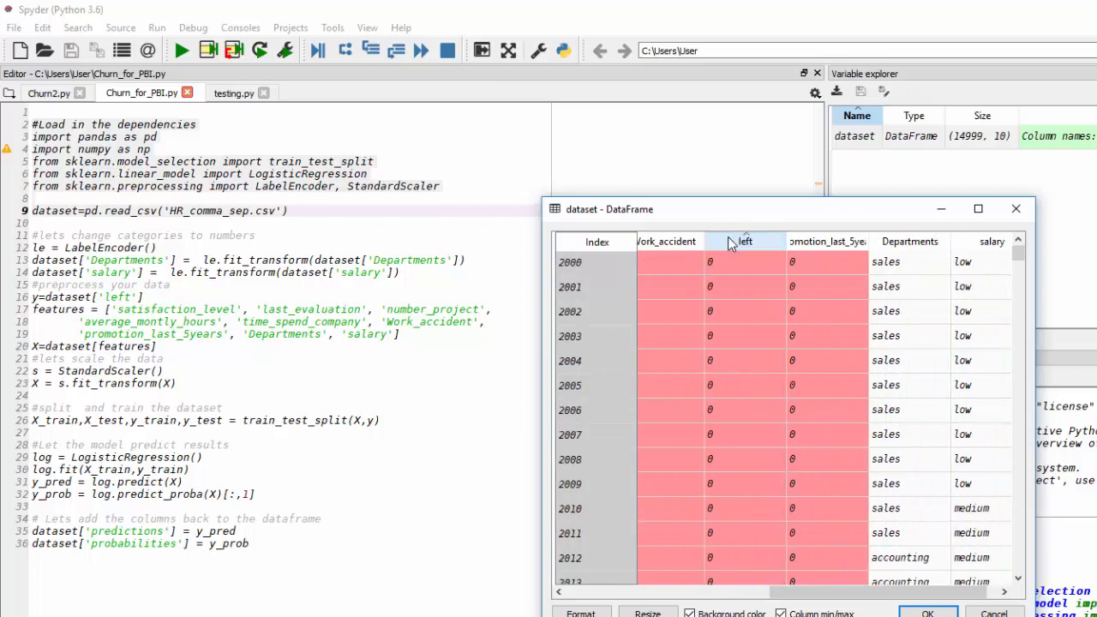
scroll("down", 3)
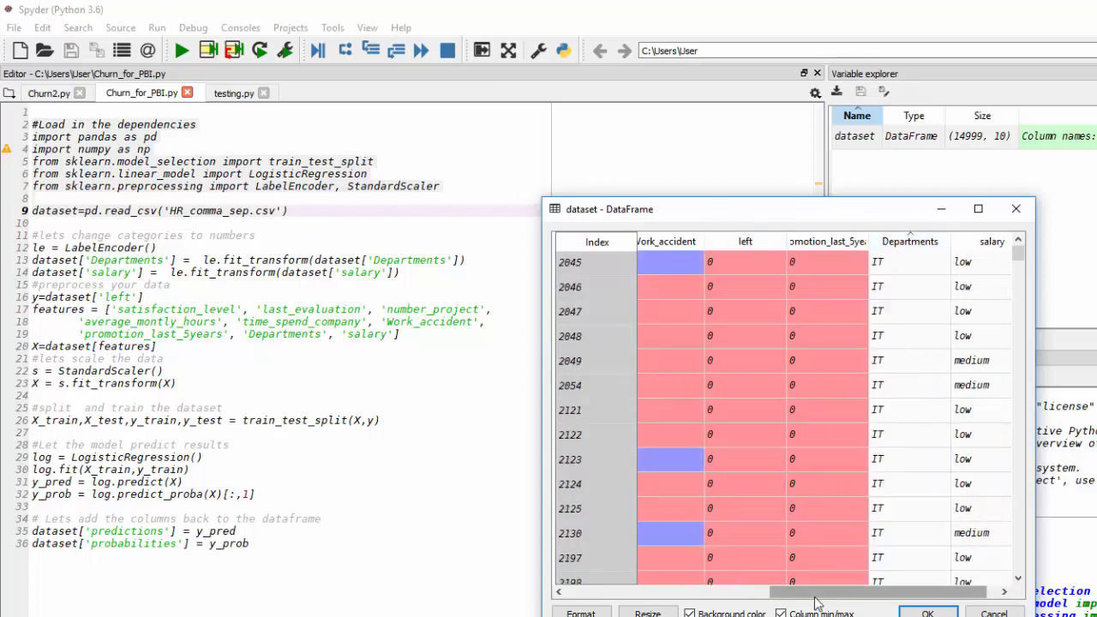
left_click_drag(809, 591, 586, 591)
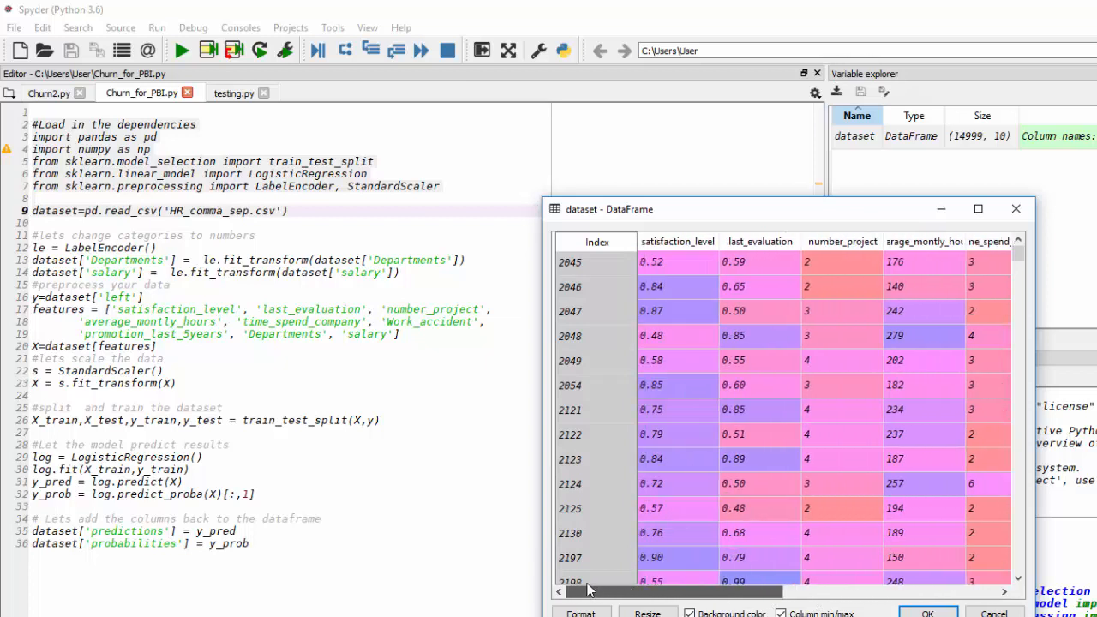
scroll("right", 3)
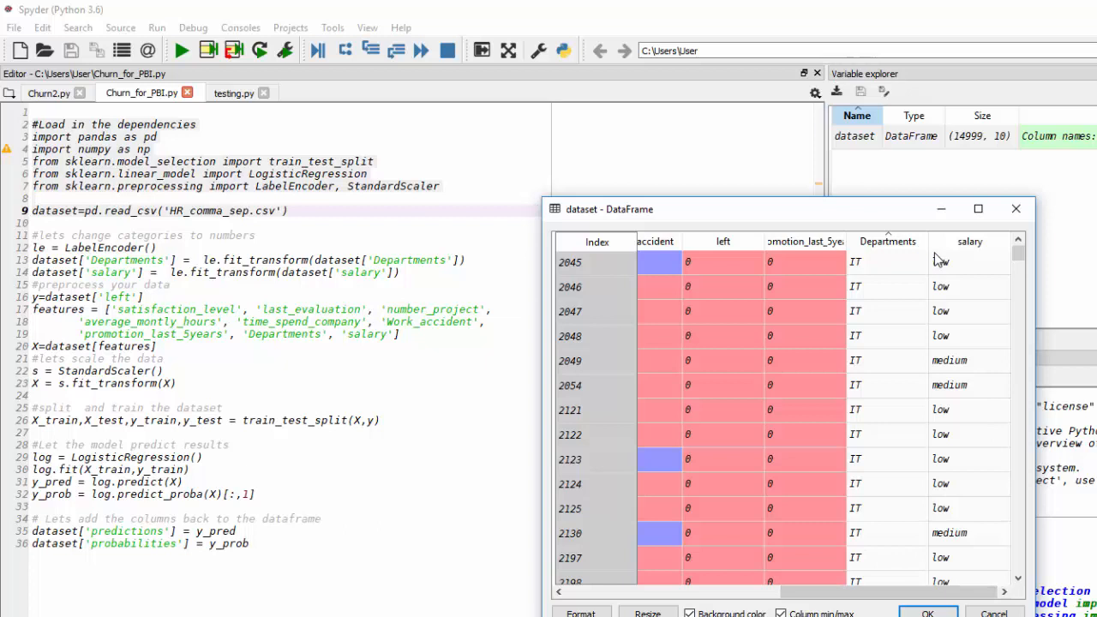
mouse_move(998, 507)
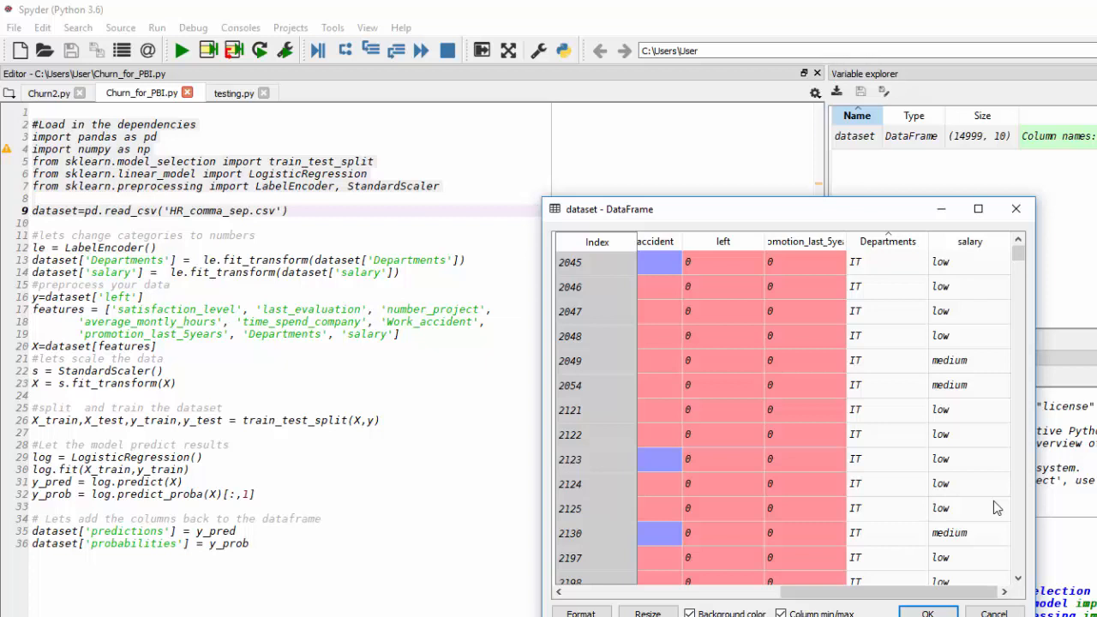
mouse_move(971, 511)
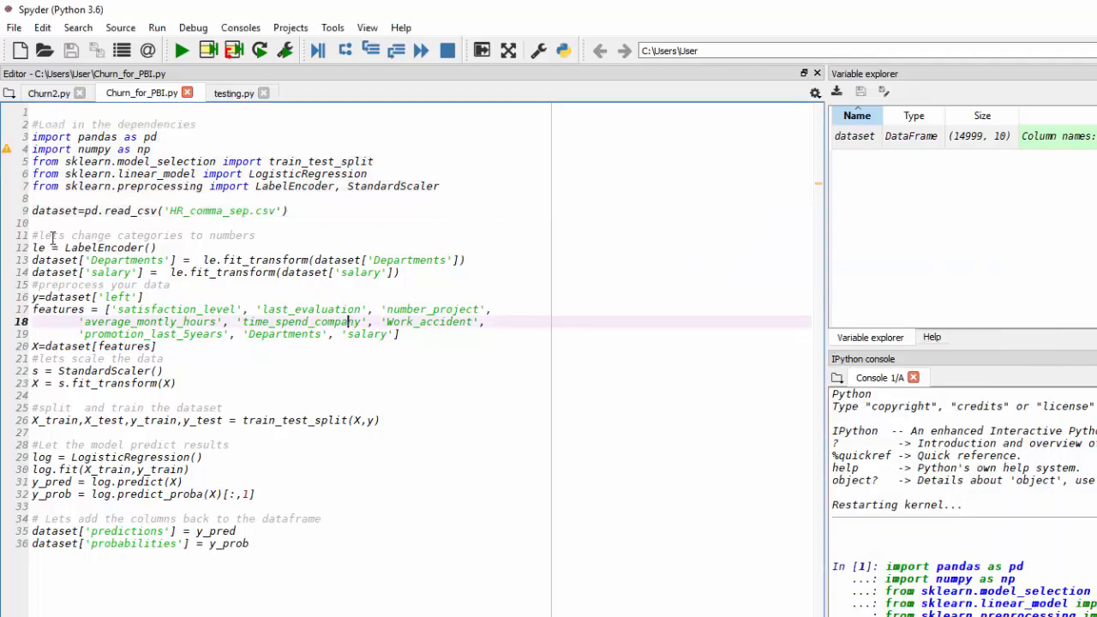
Step: Close the dataset viewer and select the LabelEncoder lines 11–14 for Departments and salary
double_click(305, 322)
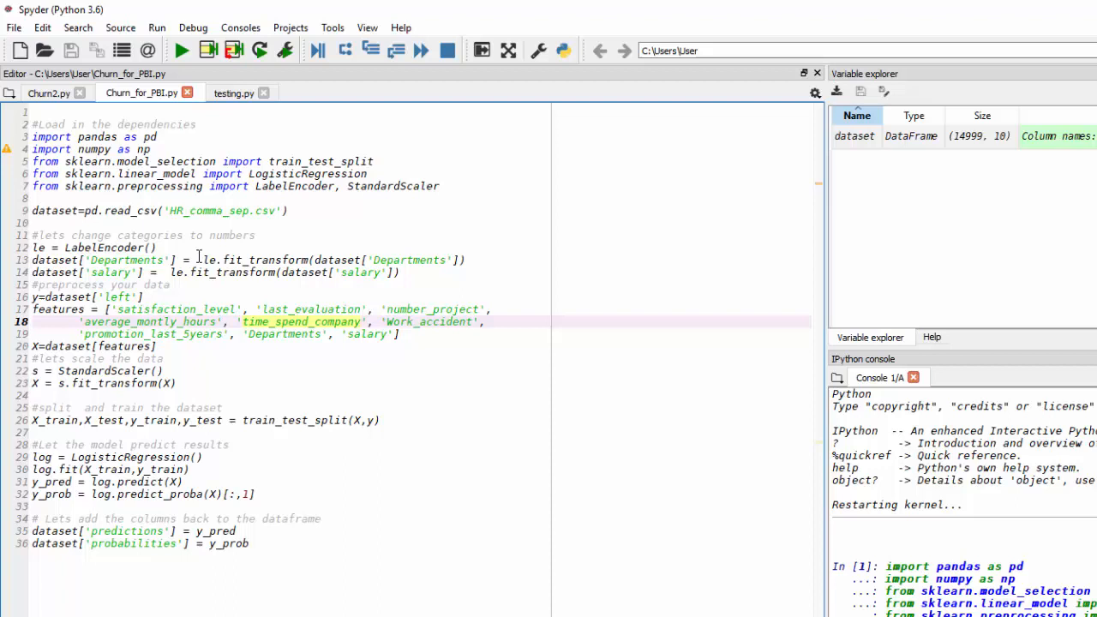
left_click_drag(32, 235, 158, 247)
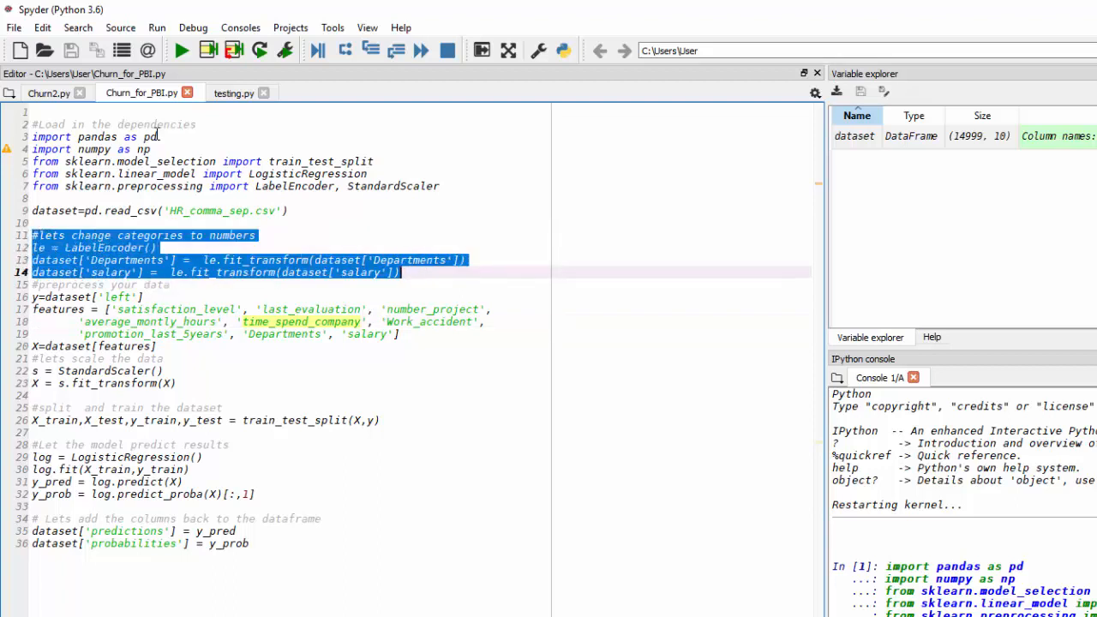
Step: Run the encoding lines and confirm Departments and salary are now numeric codes in the dataset viewer
left_click(156, 27)
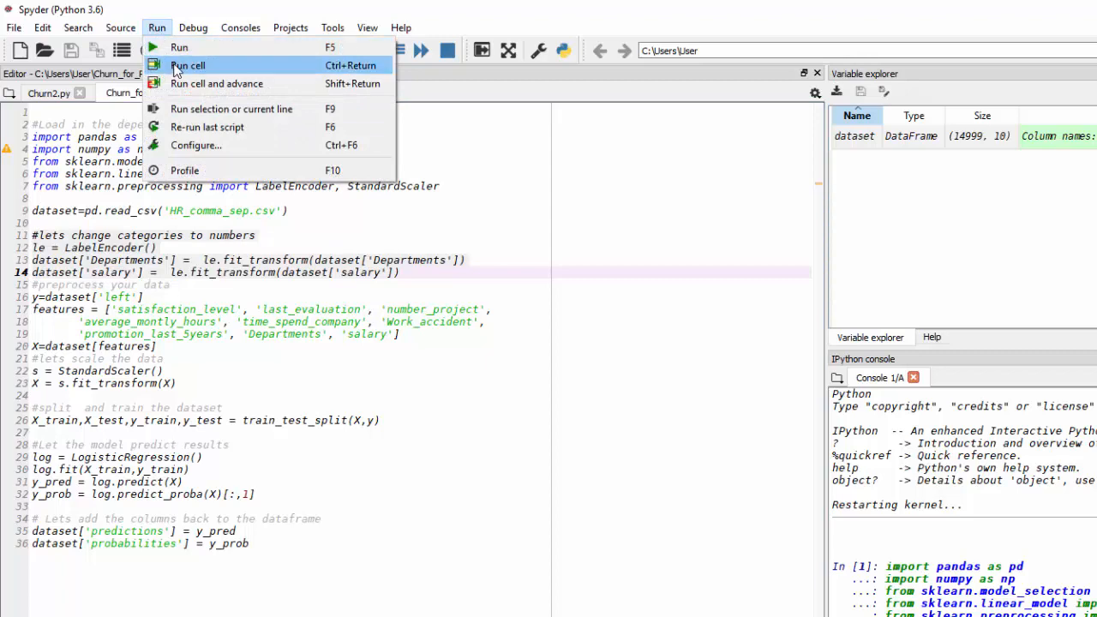
left_click(189, 65)
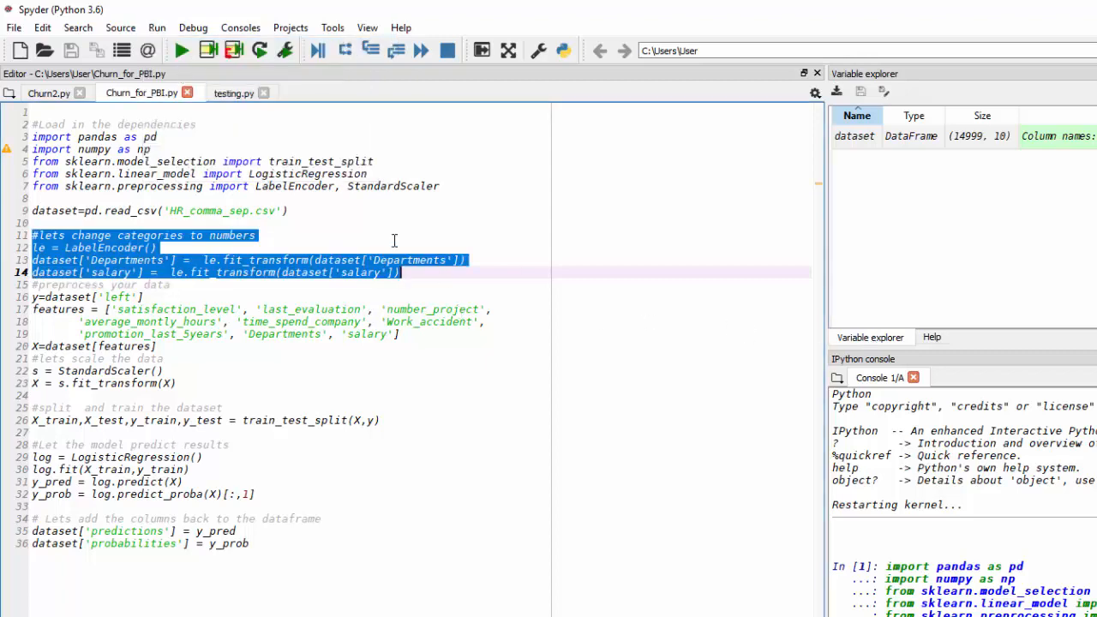
left_click(854, 136)
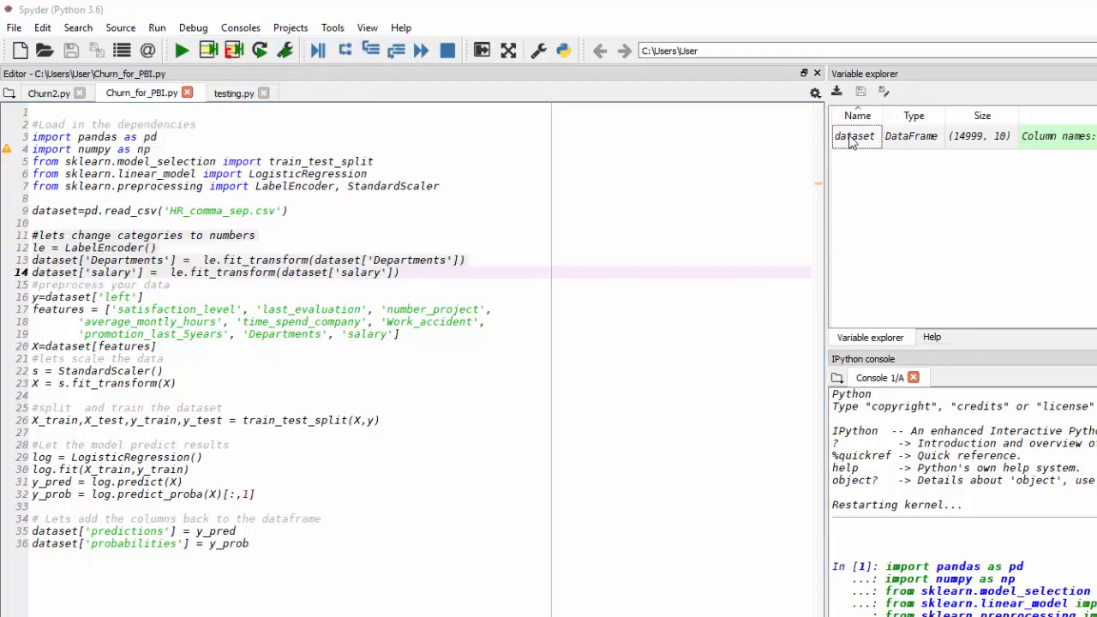
double_click(854, 136)
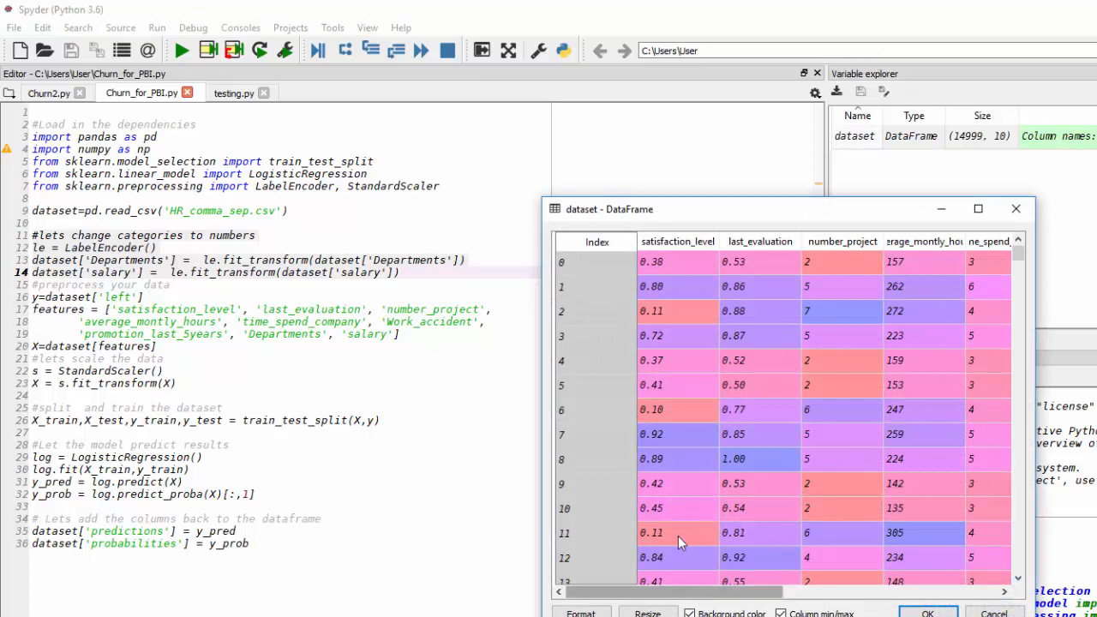
scroll("right", 3)
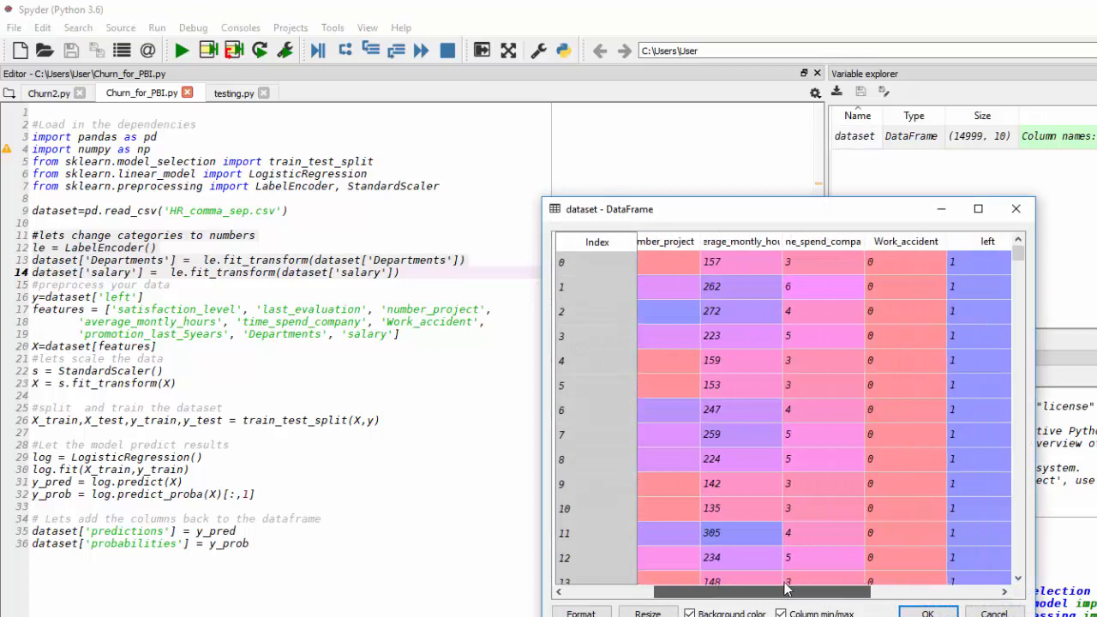
scroll("right", 3)
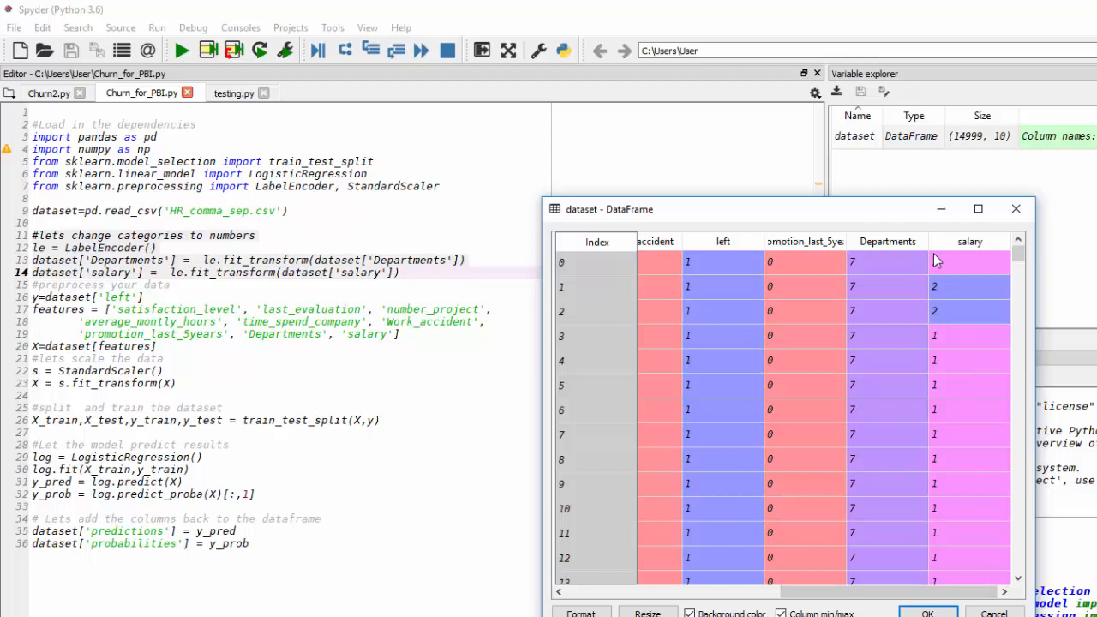
mouse_move(909, 512)
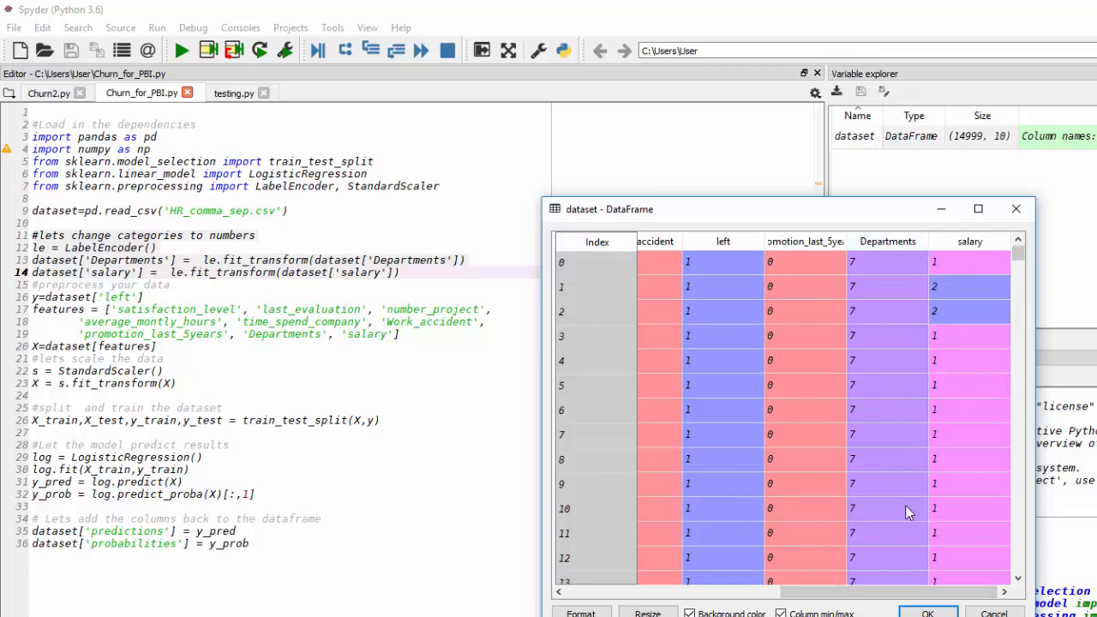
mouse_move(908, 579)
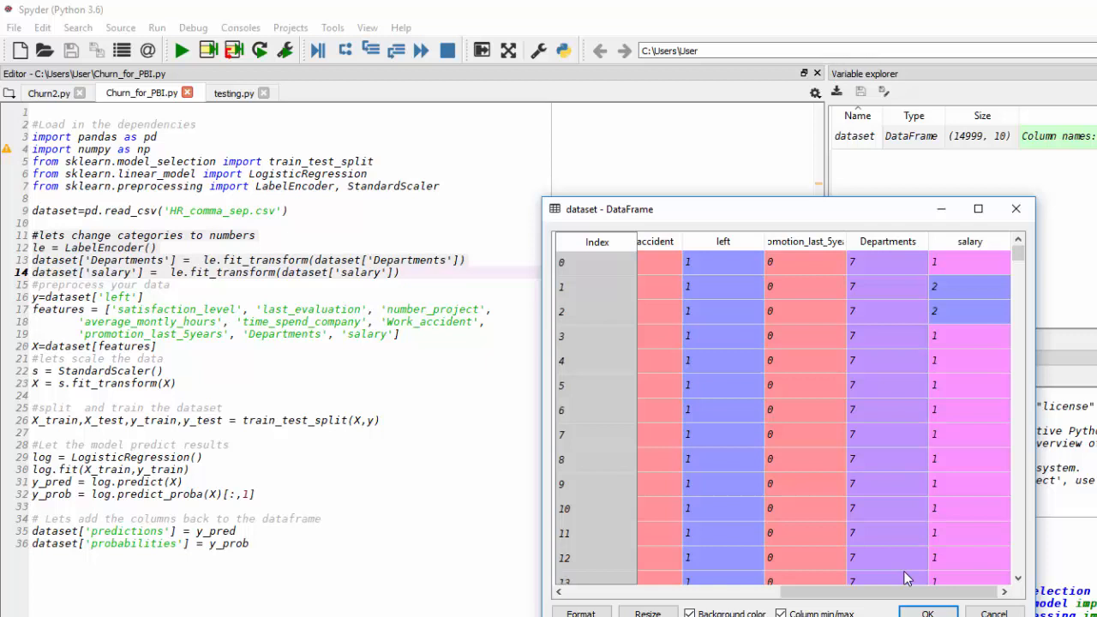
mouse_move(902, 566)
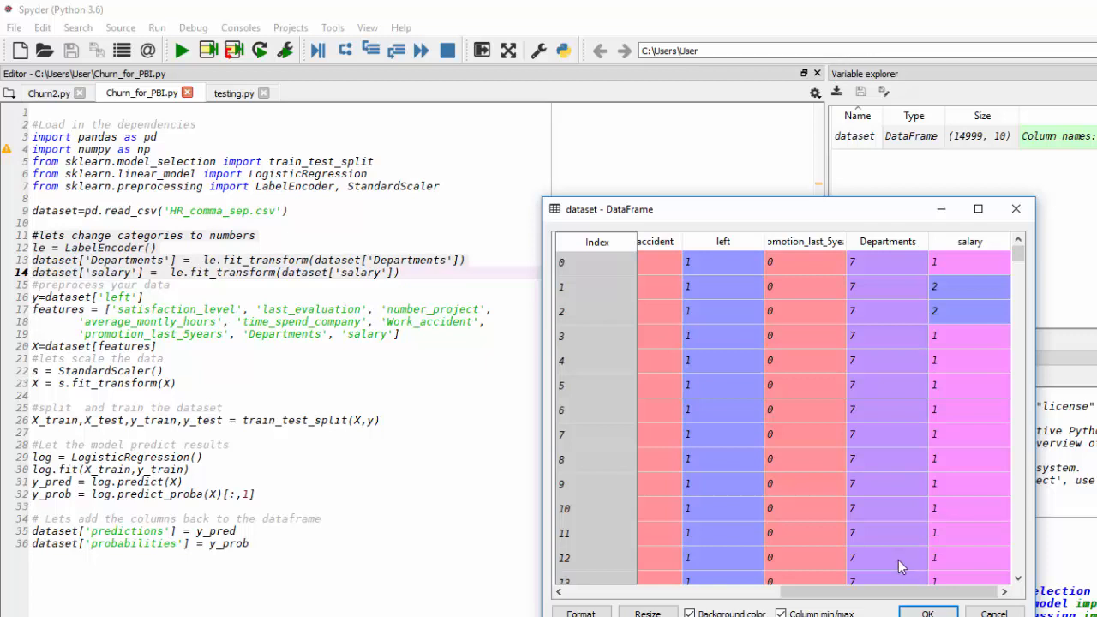
scroll("left", 3)
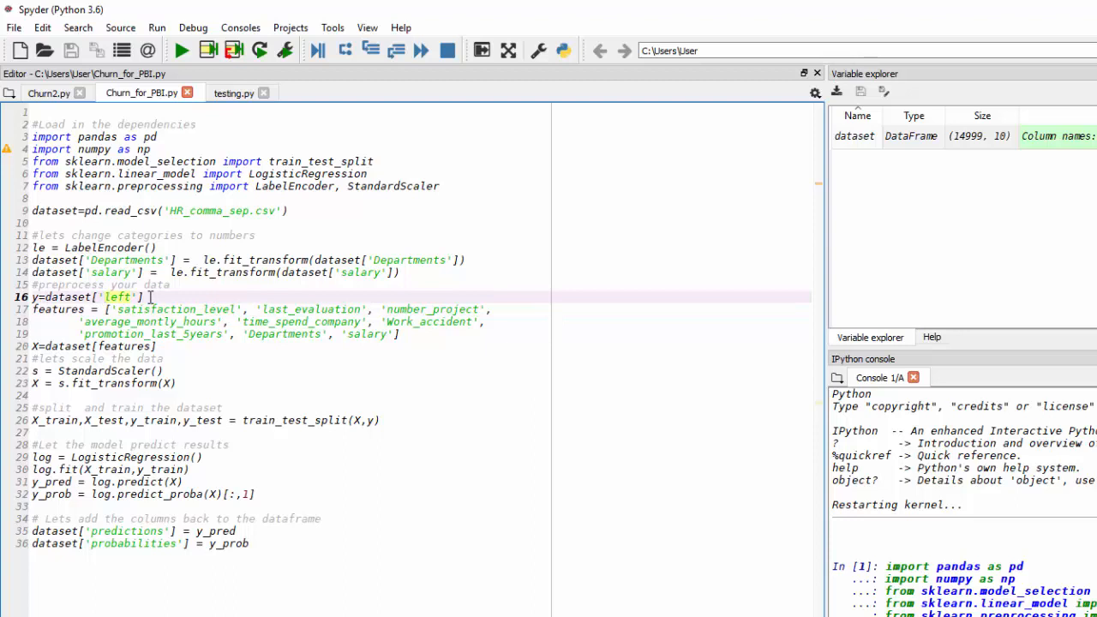
Step: Run lines 16–20 to build y from 'left', the features list and X, then review y's values
left_click(65, 309)
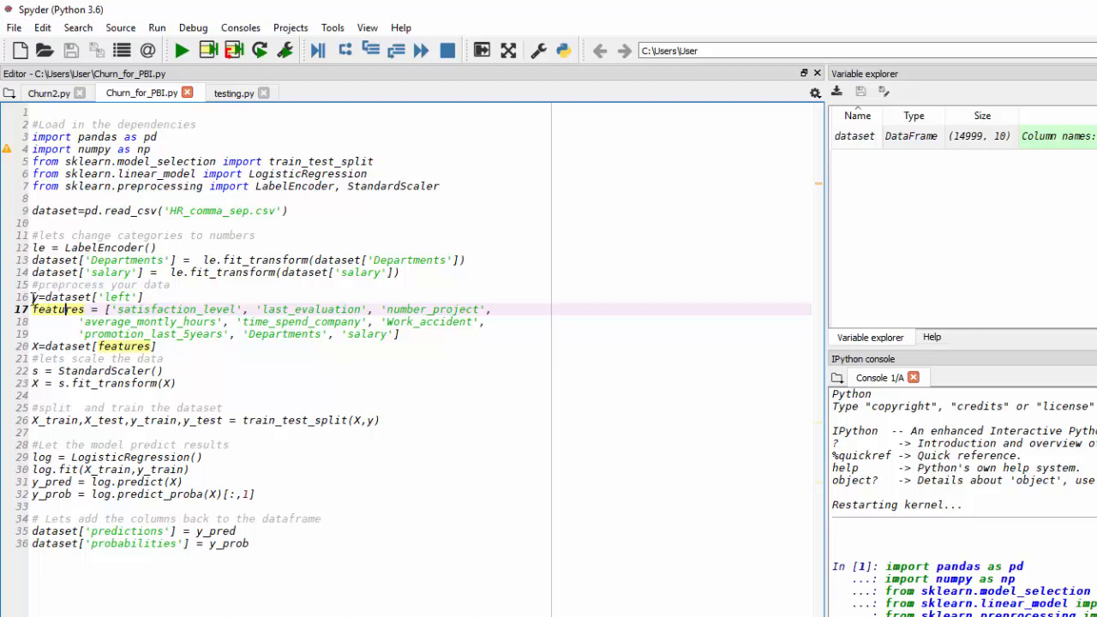
left_click_drag(33, 297, 162, 346)
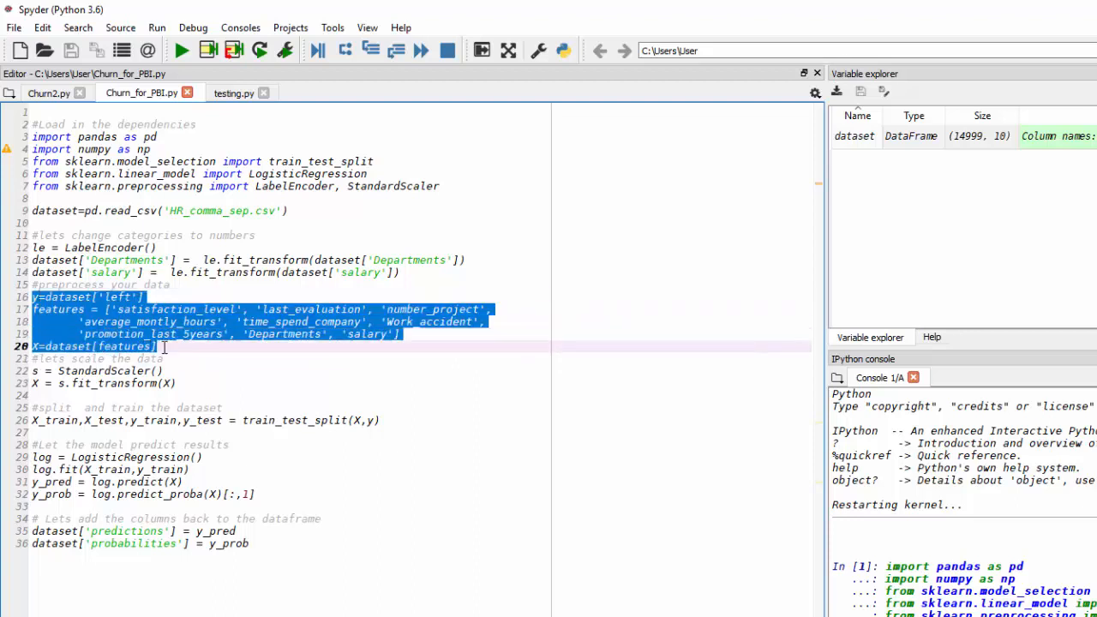
left_click(158, 27)
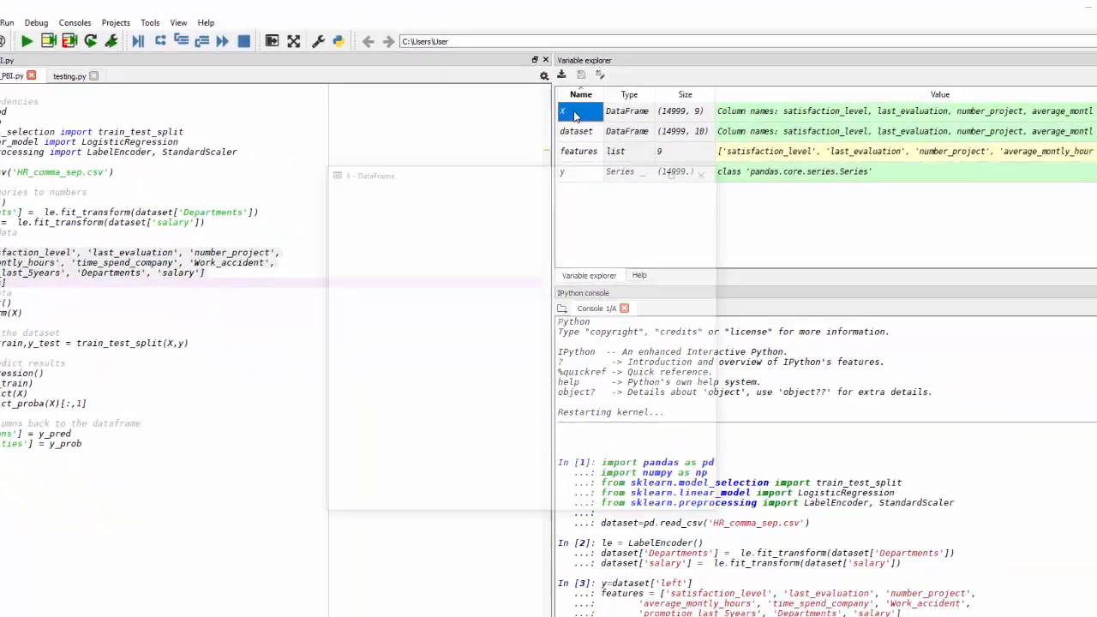
double_click(581, 110)
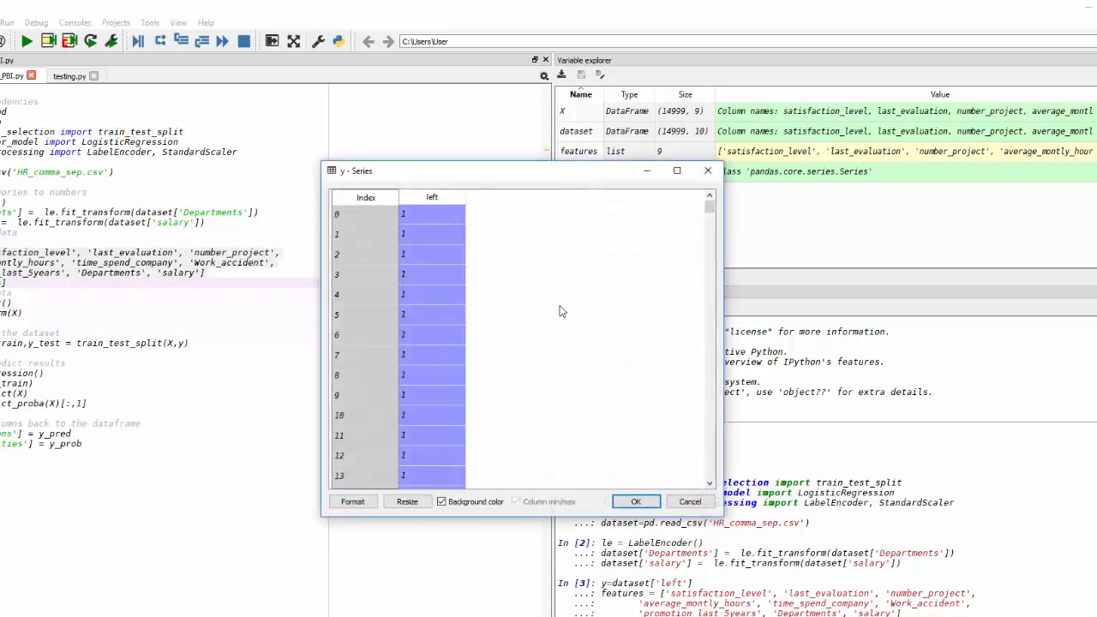
scroll("down", 3)
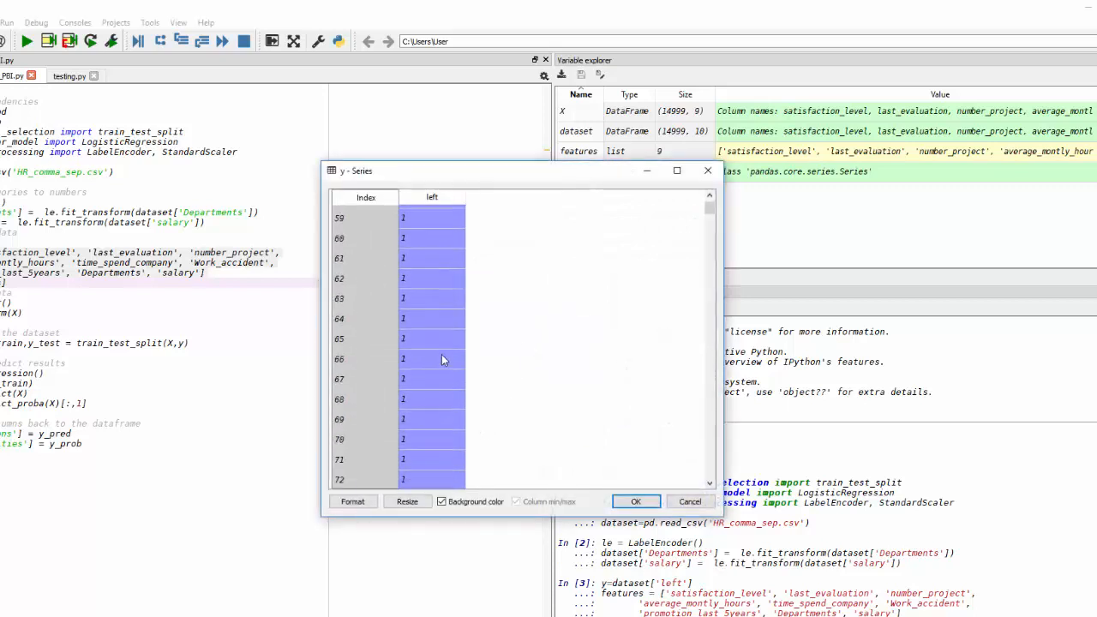
scroll("down", 3)
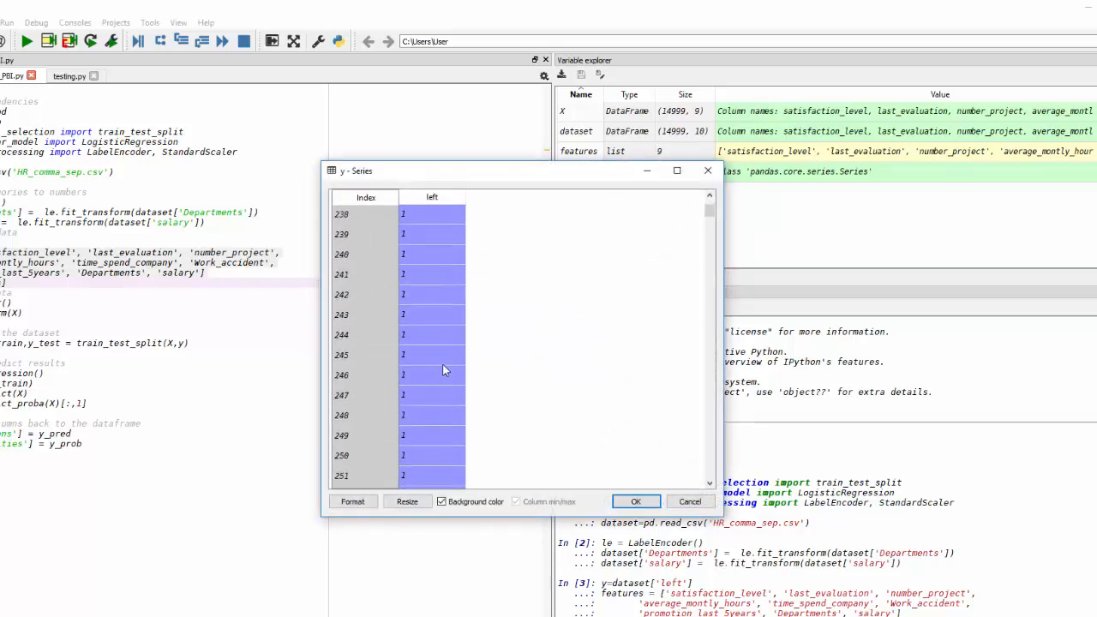
scroll("down", 3)
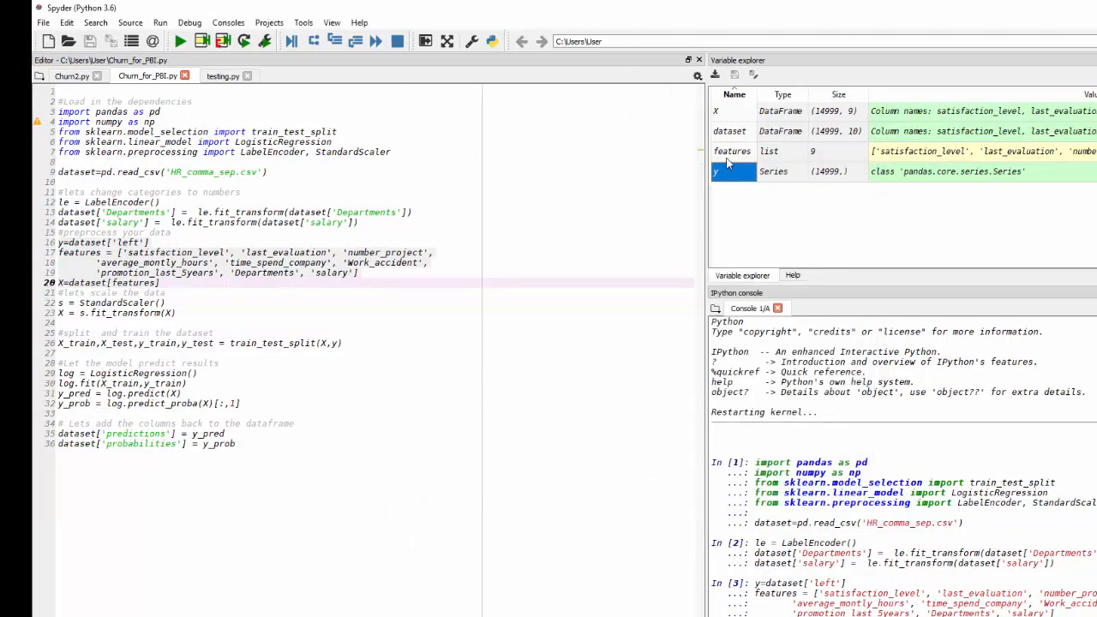
Step: Review the 14,999×9 feature table X in the Variable Explorer and close its viewer
double_click(732, 151)
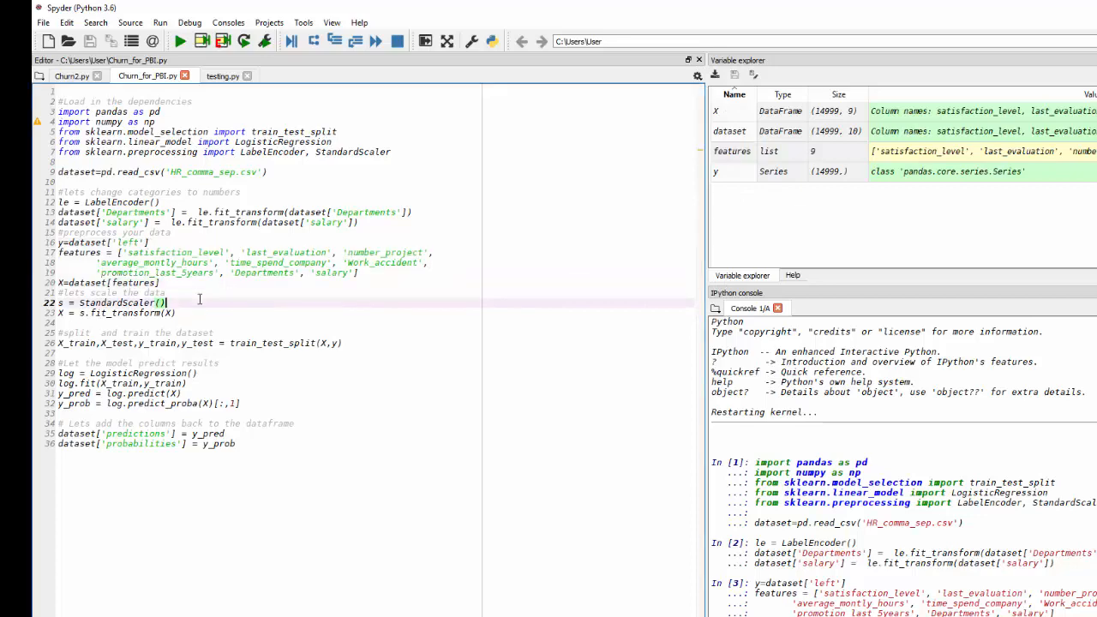
mouse_move(732, 120)
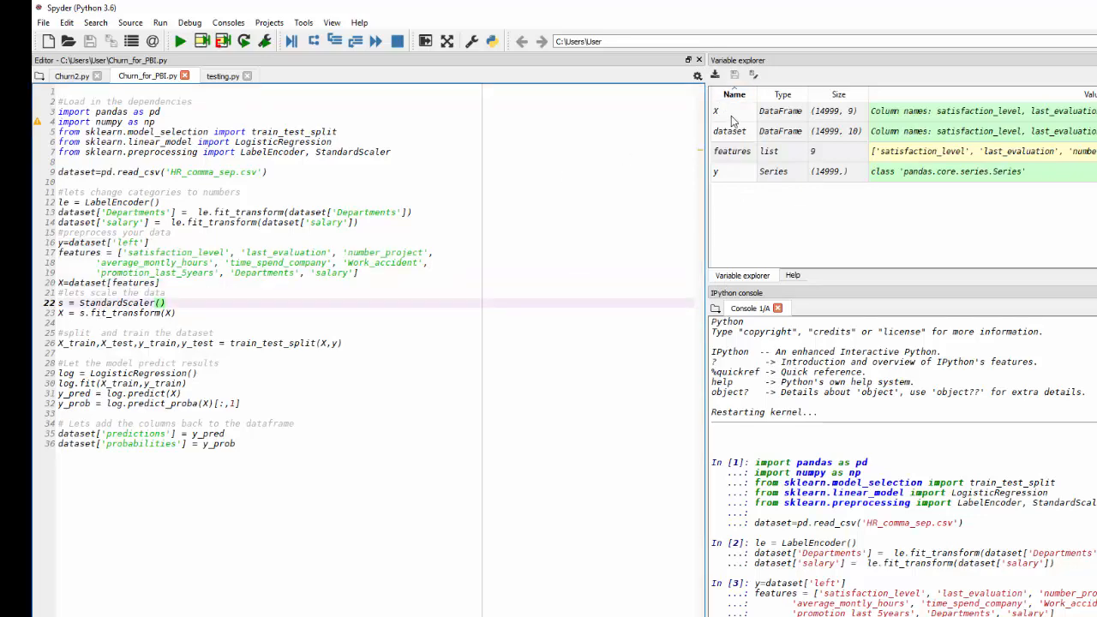
double_click(715, 110)
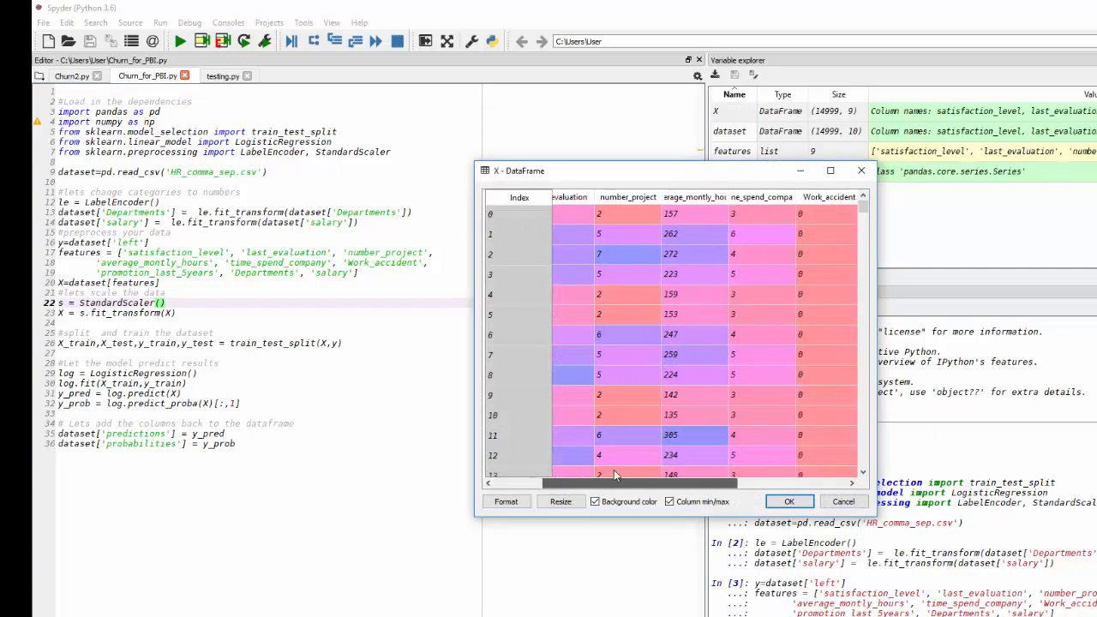
scroll("right", 3)
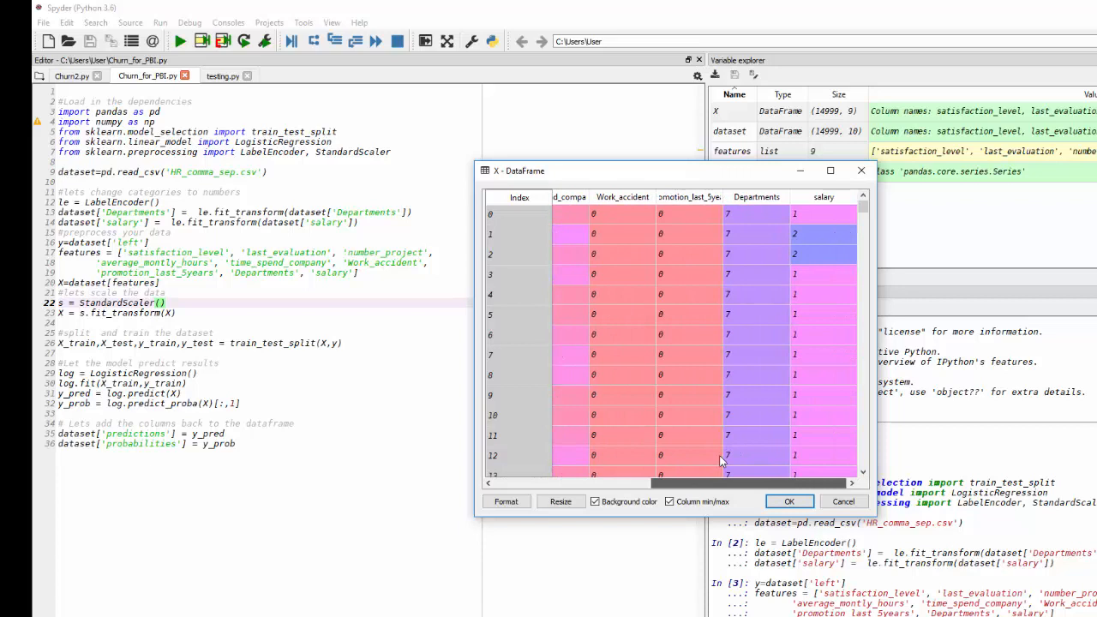
scroll("left", 3)
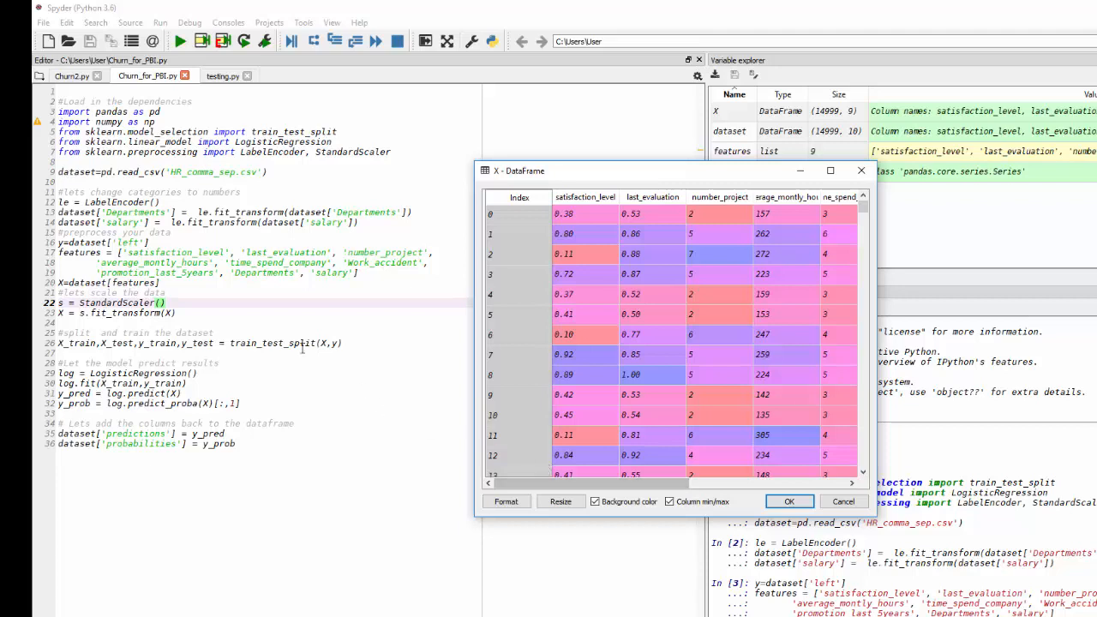
left_click(789, 501)
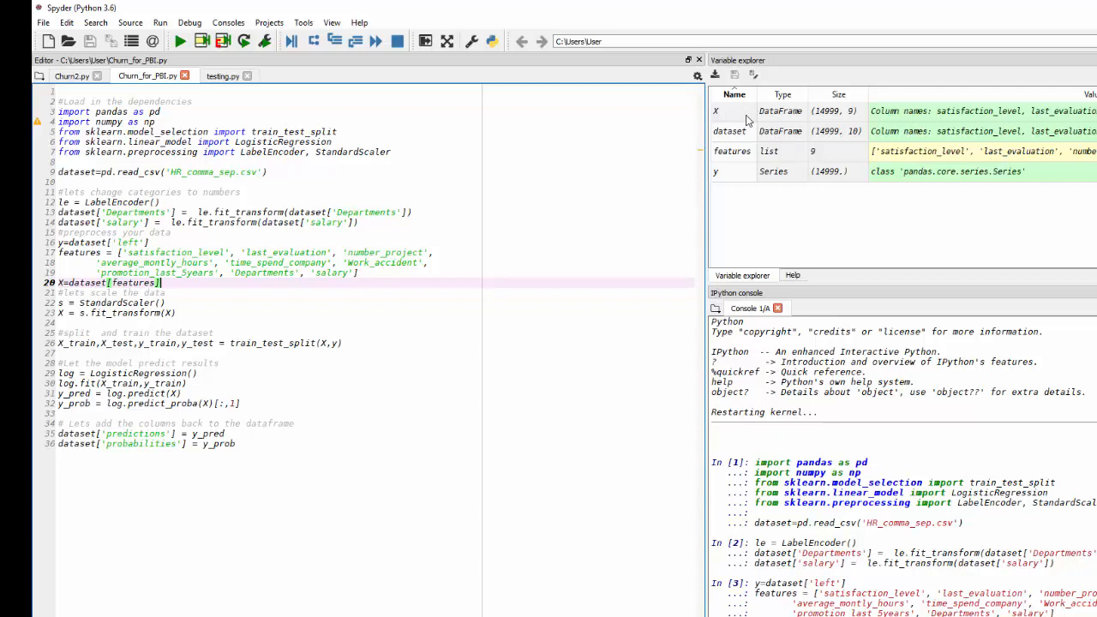
mouse_move(718, 179)
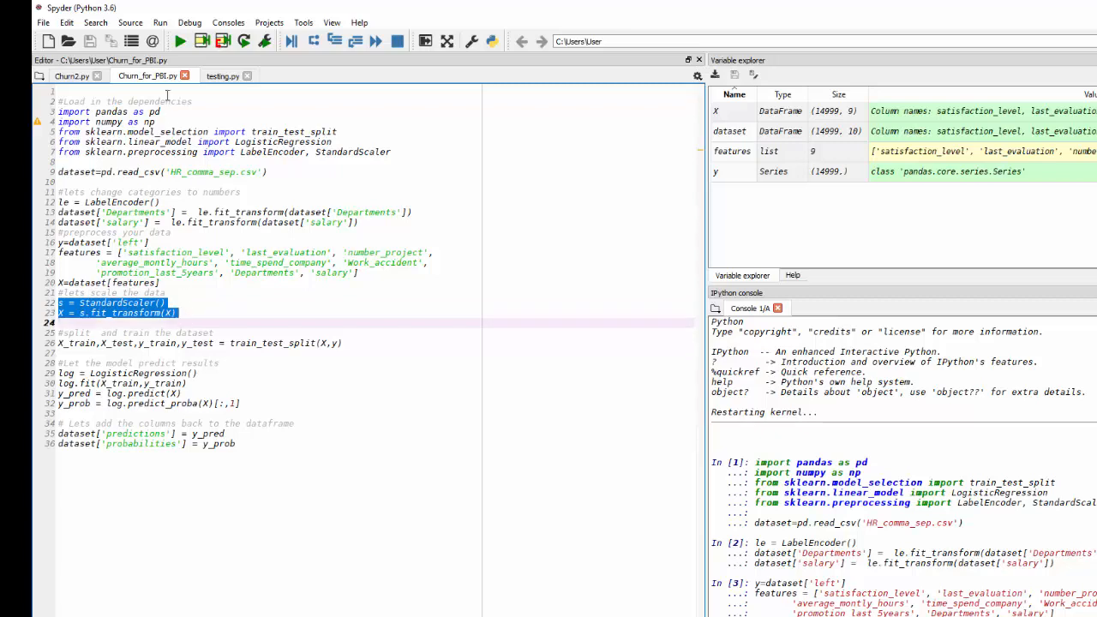
Step: Run the StandardScaler lines and inspect the scaled 14,999×9 float array X
left_click(159, 22)
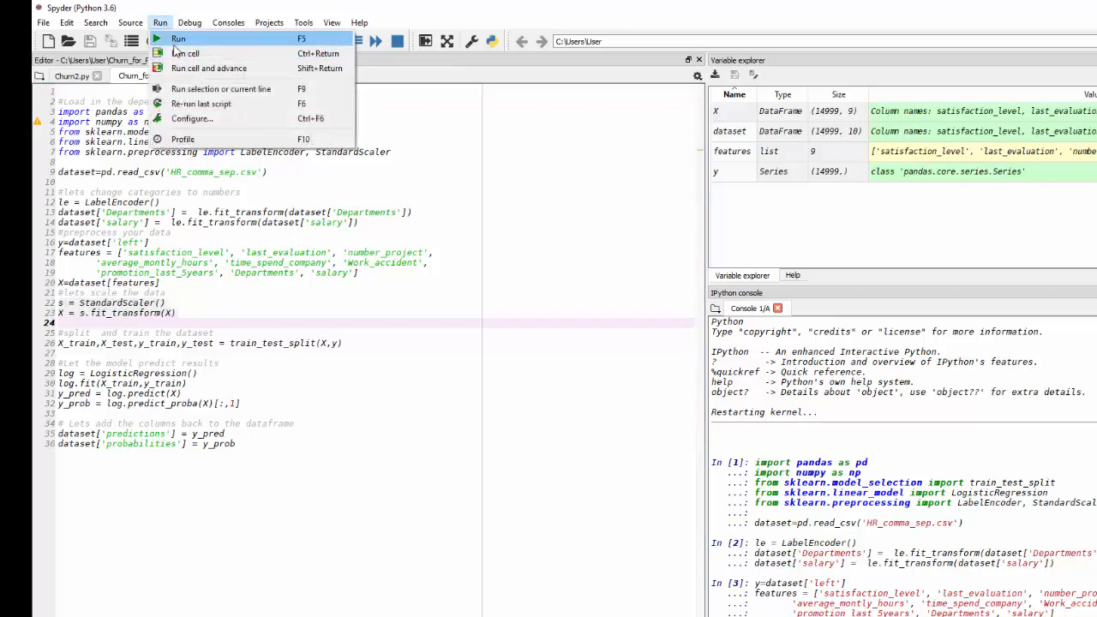
left_click(185, 54)
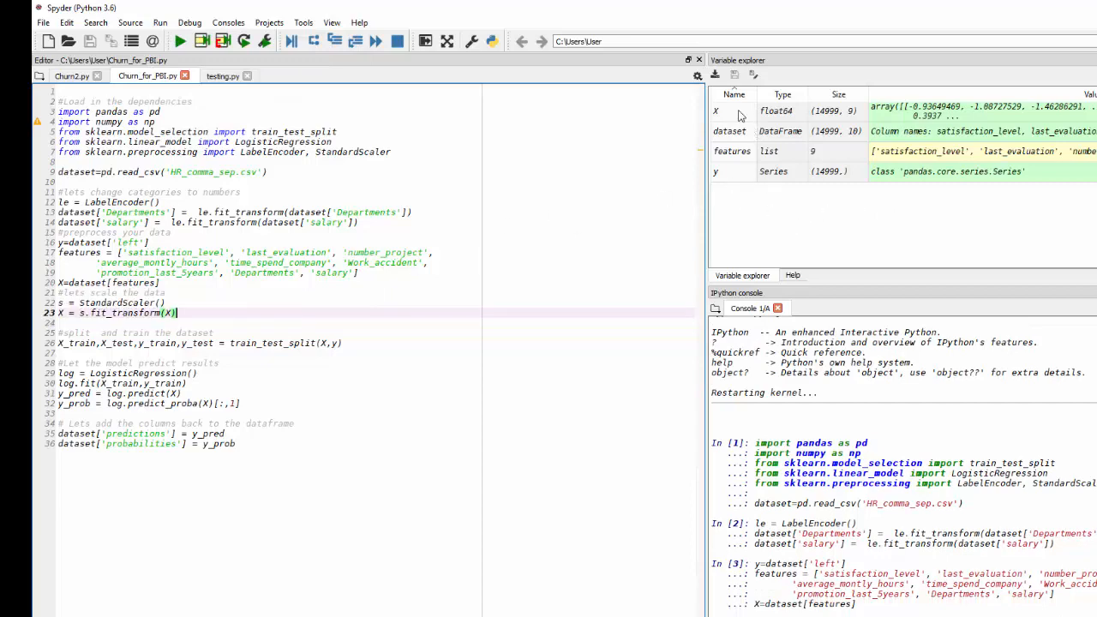
double_click(715, 110)
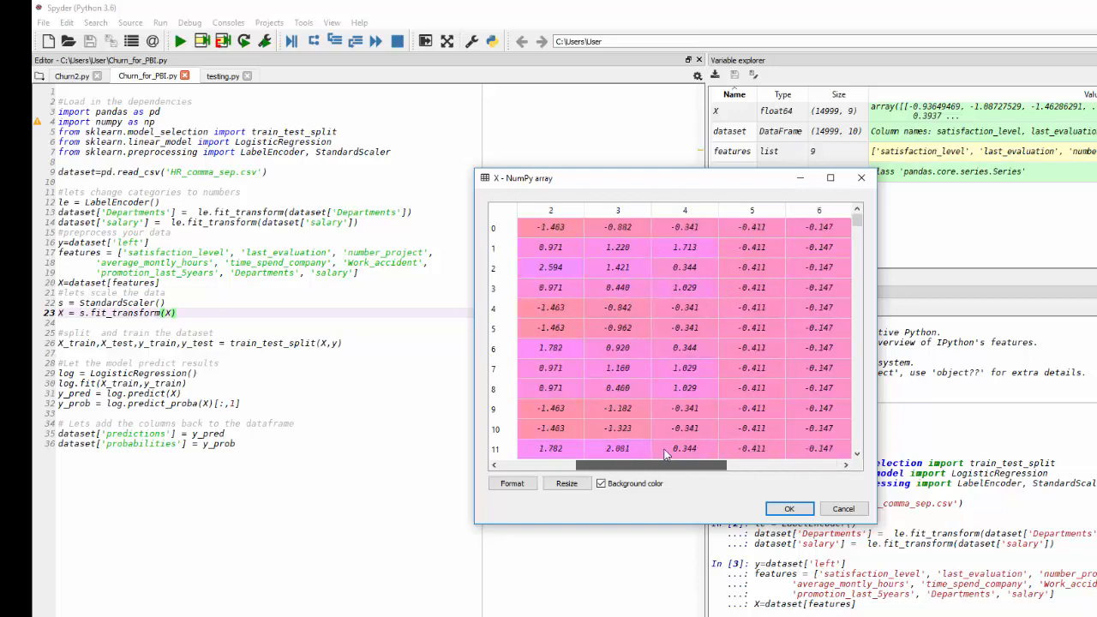
scroll("right", 3)
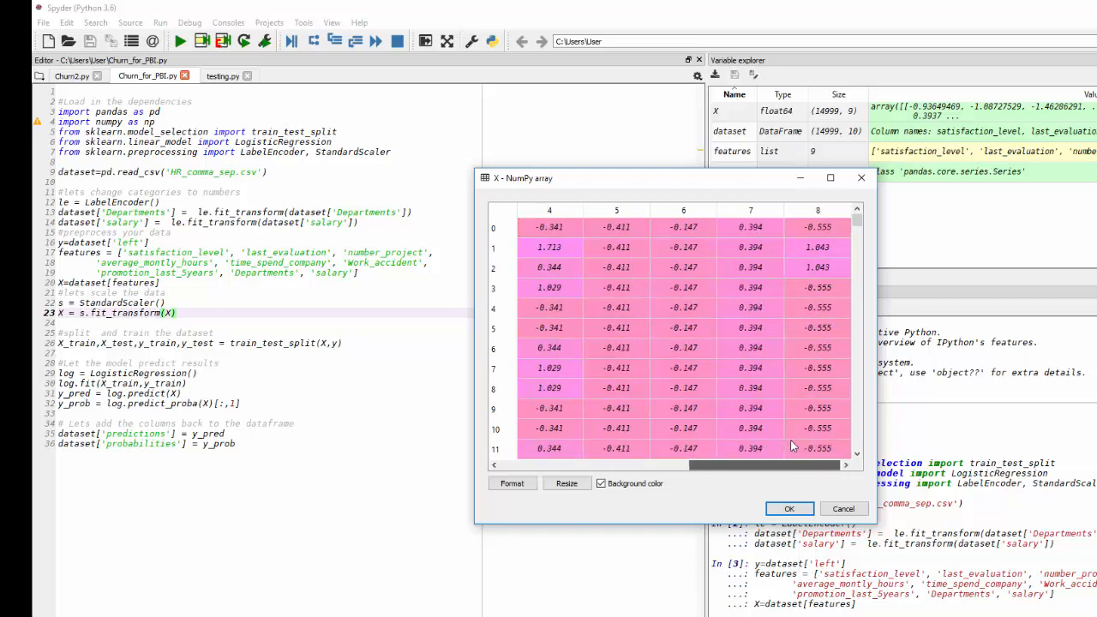
scroll("left", 3)
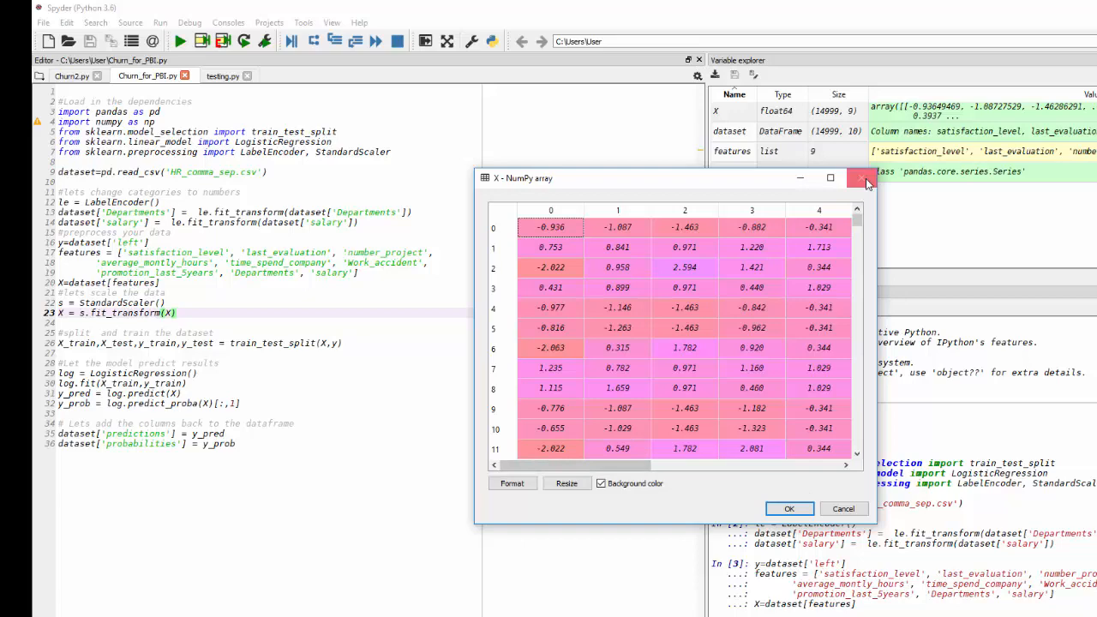
left_click(862, 177)
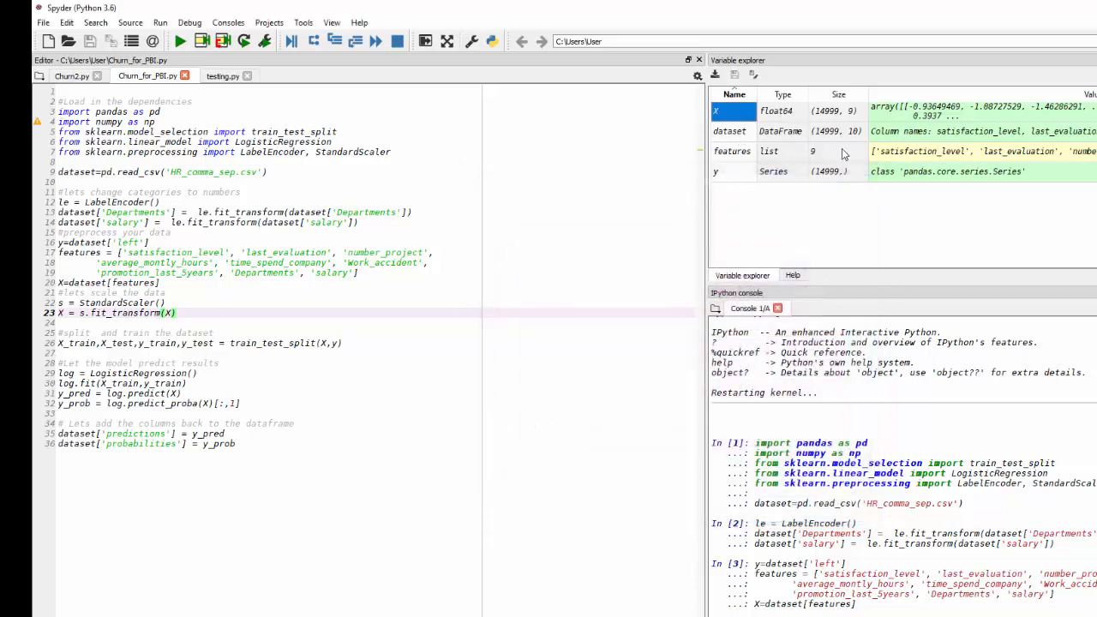
mouse_move(758, 174)
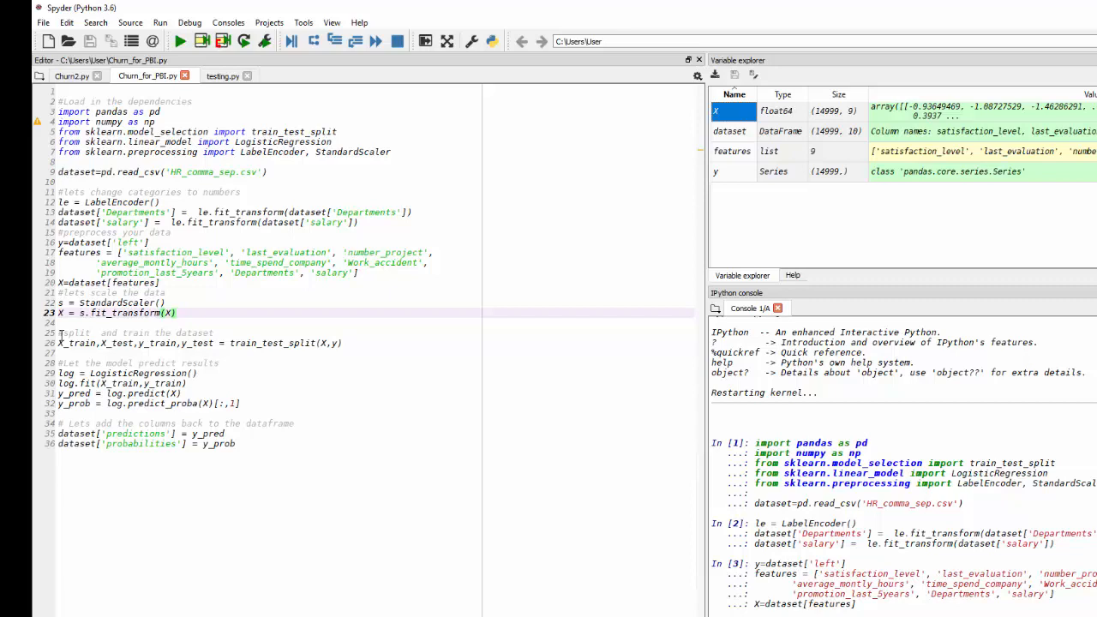
mouse_move(41, 270)
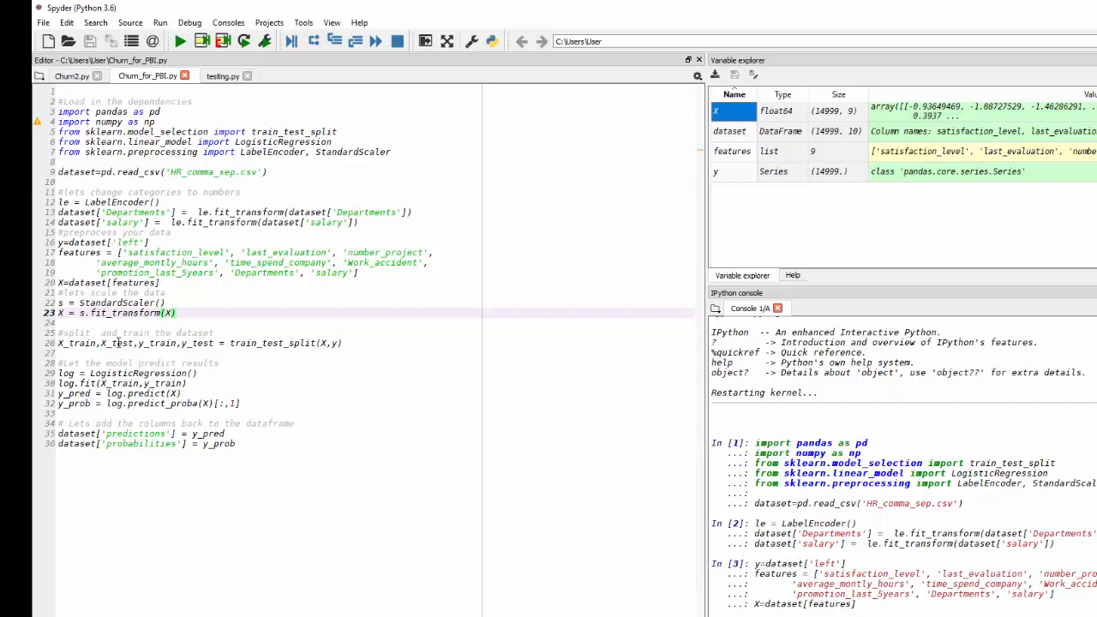
Step: Run the train/test split lines to create X_train, X_test, y_train and y_test
left_click(58, 332)
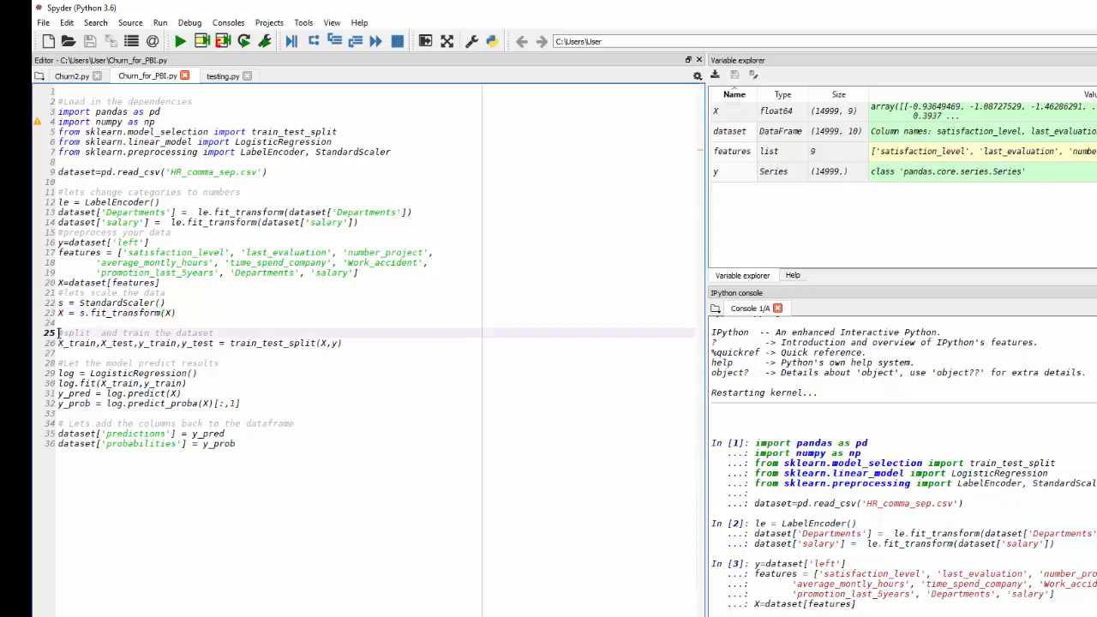
left_click_drag(58, 333, 343, 343)
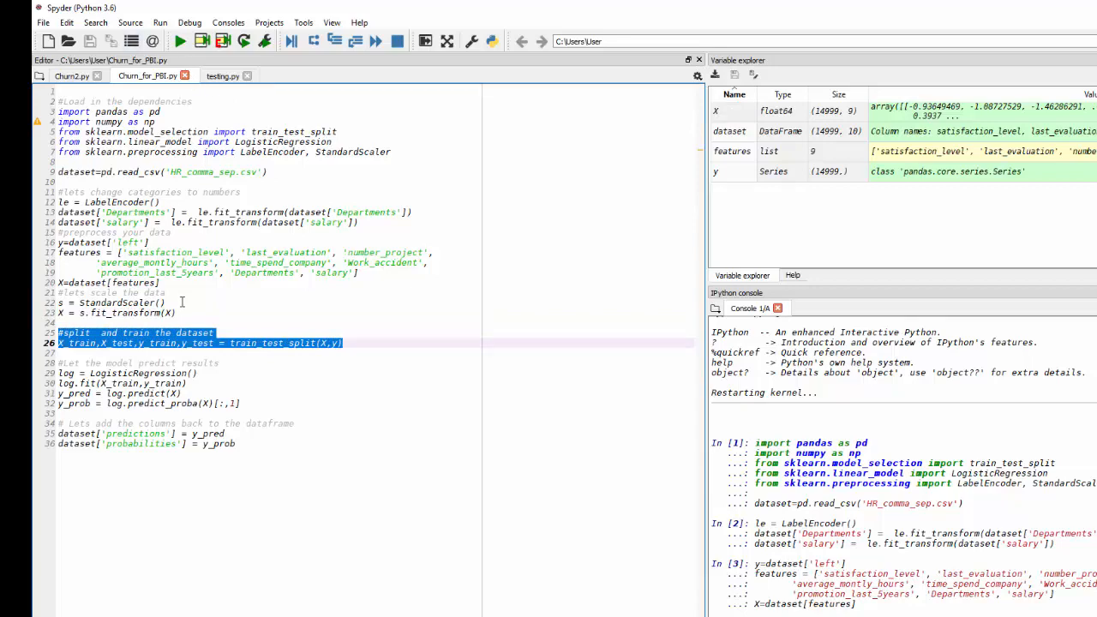
left_click(159, 22)
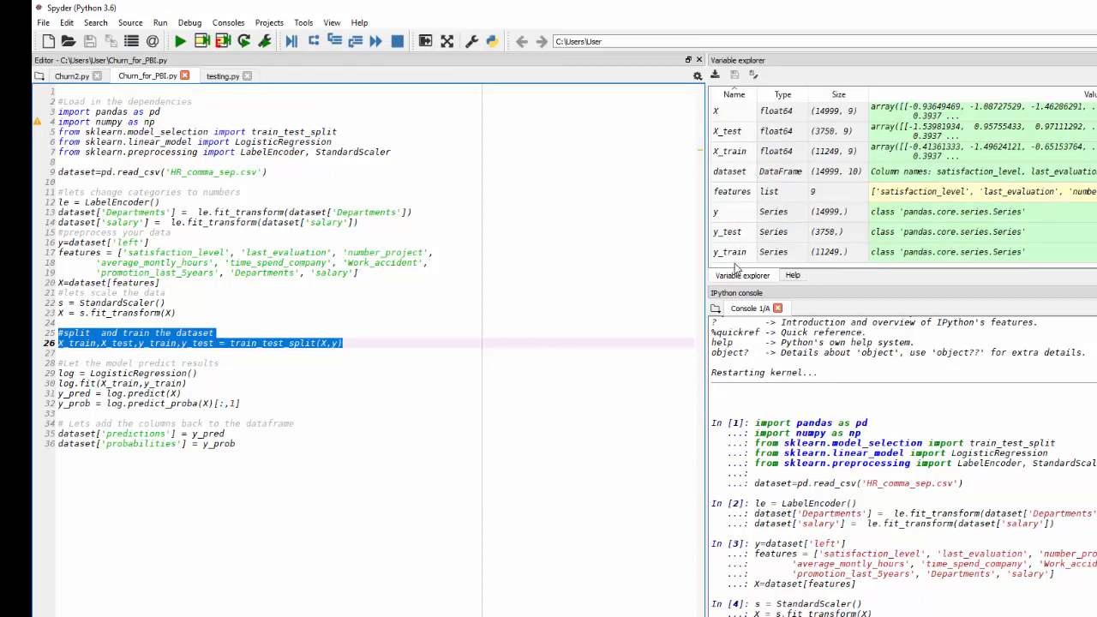
mouse_move(731, 130)
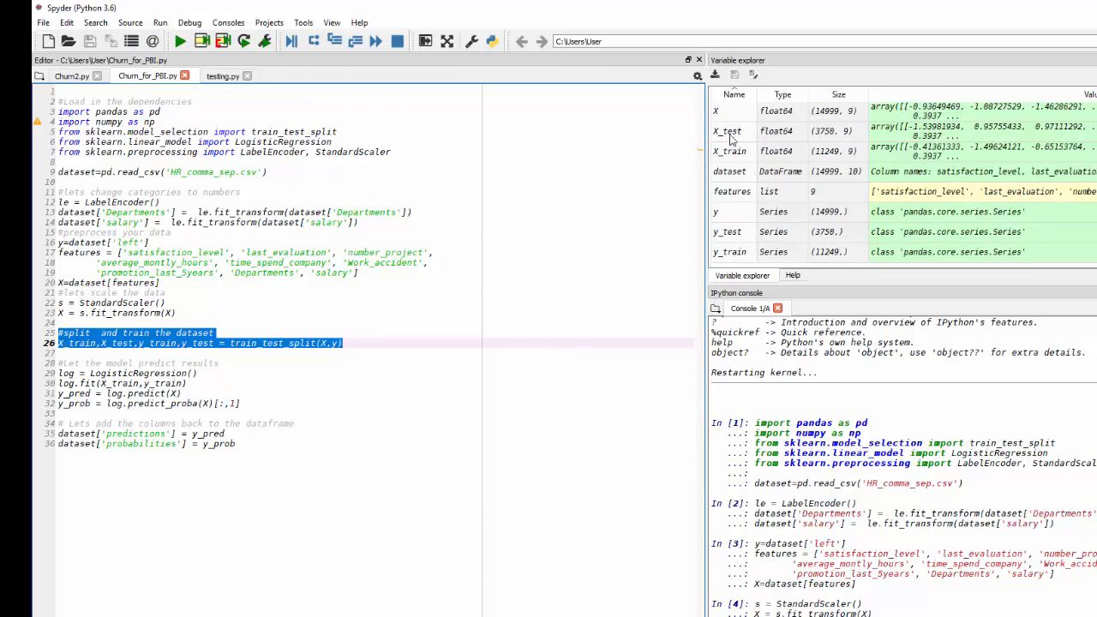
mouse_move(734, 262)
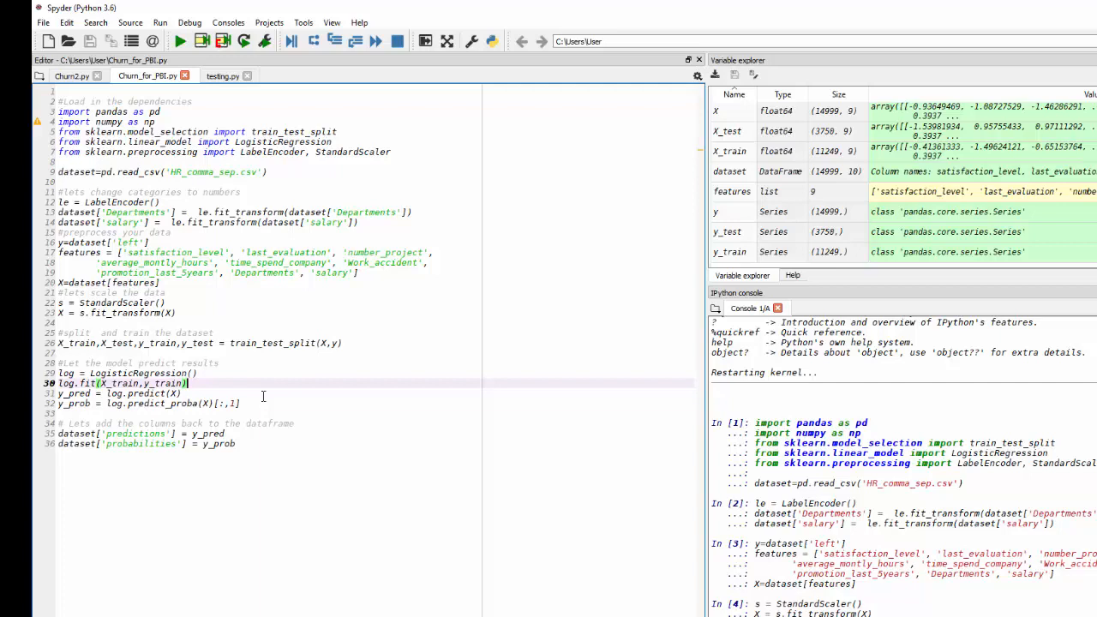
mouse_move(214, 370)
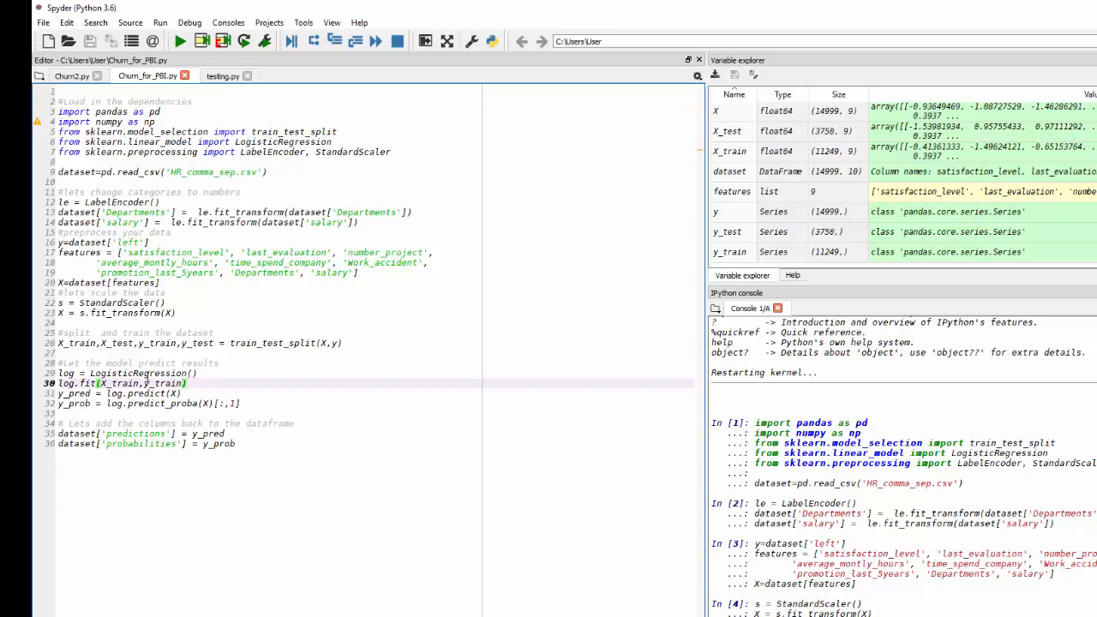
Step: Run the model-fitting and prediction lines (29–32) to produce y_pred and y_prob
left_click(219, 374)
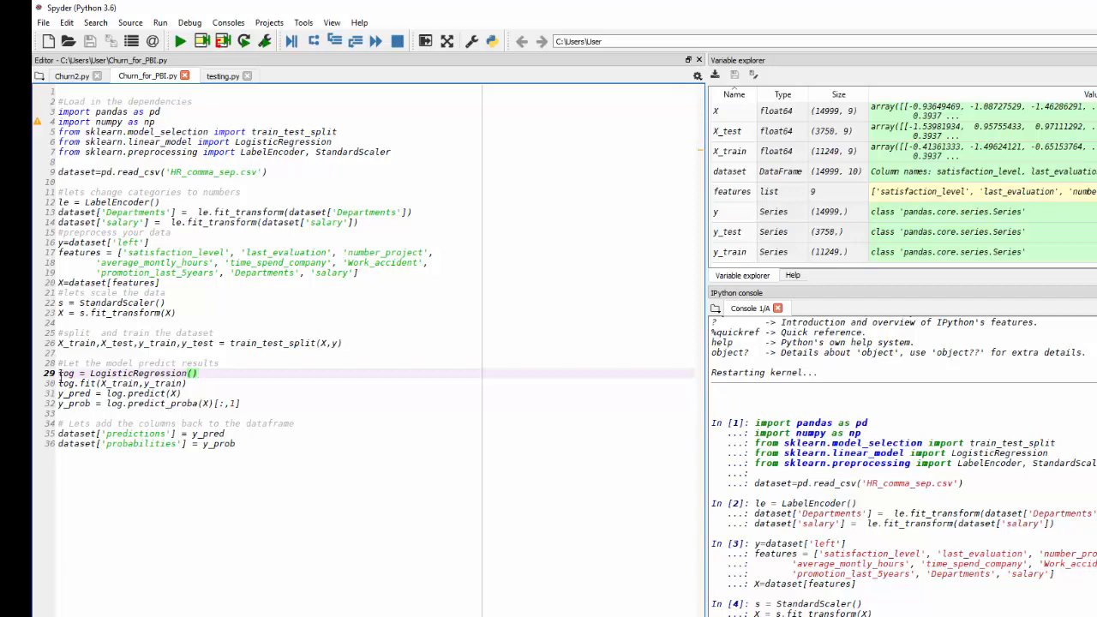
left_click_drag(58, 374, 240, 404)
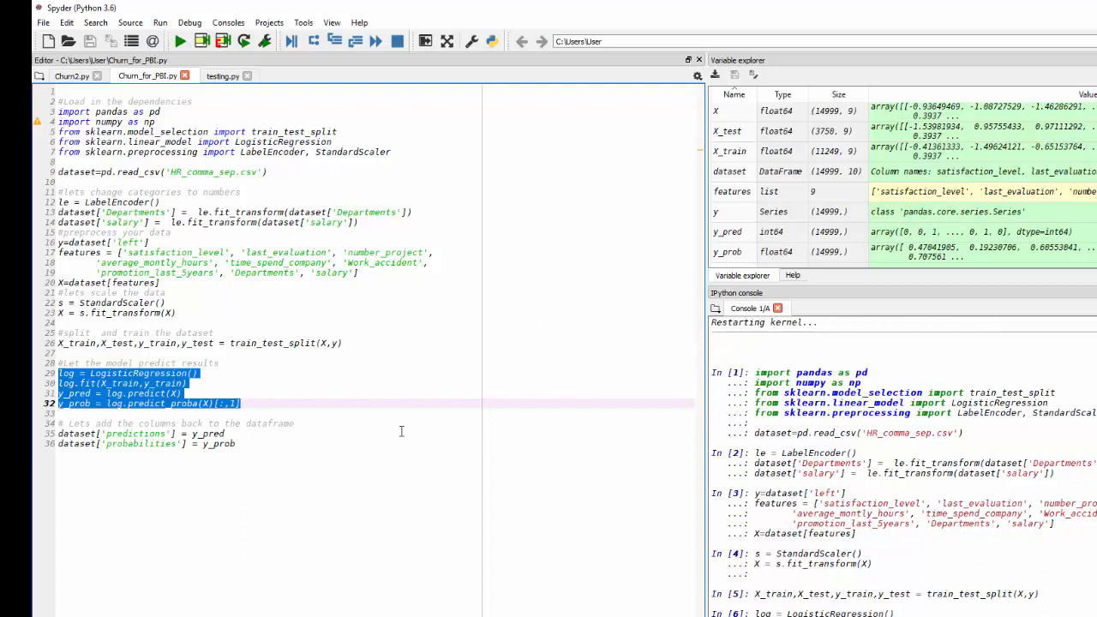
mouse_move(336, 387)
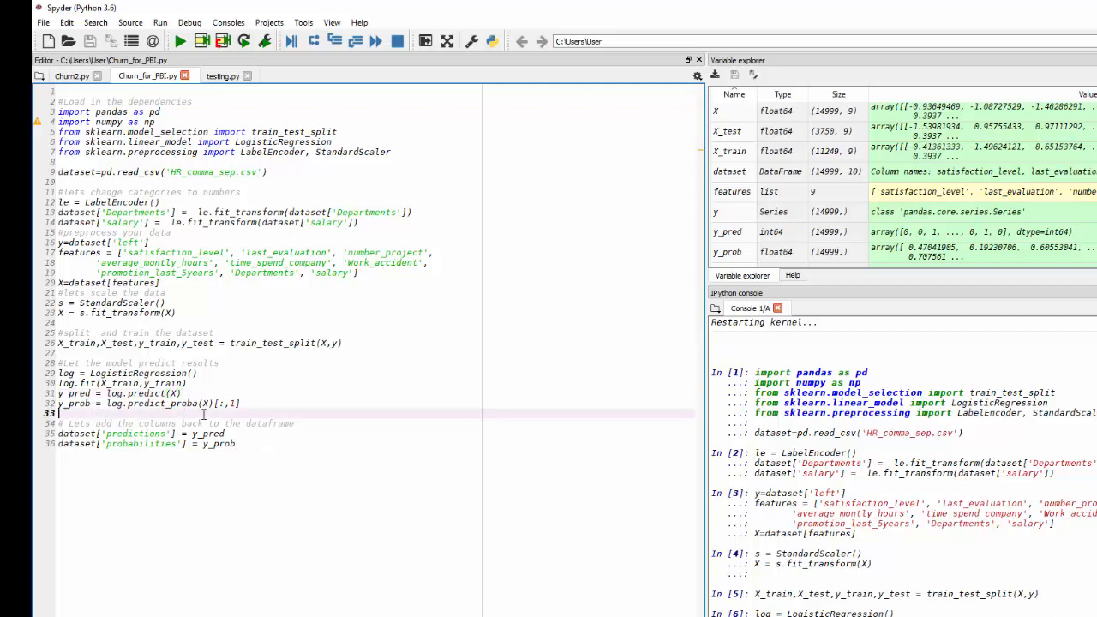
mouse_move(732, 240)
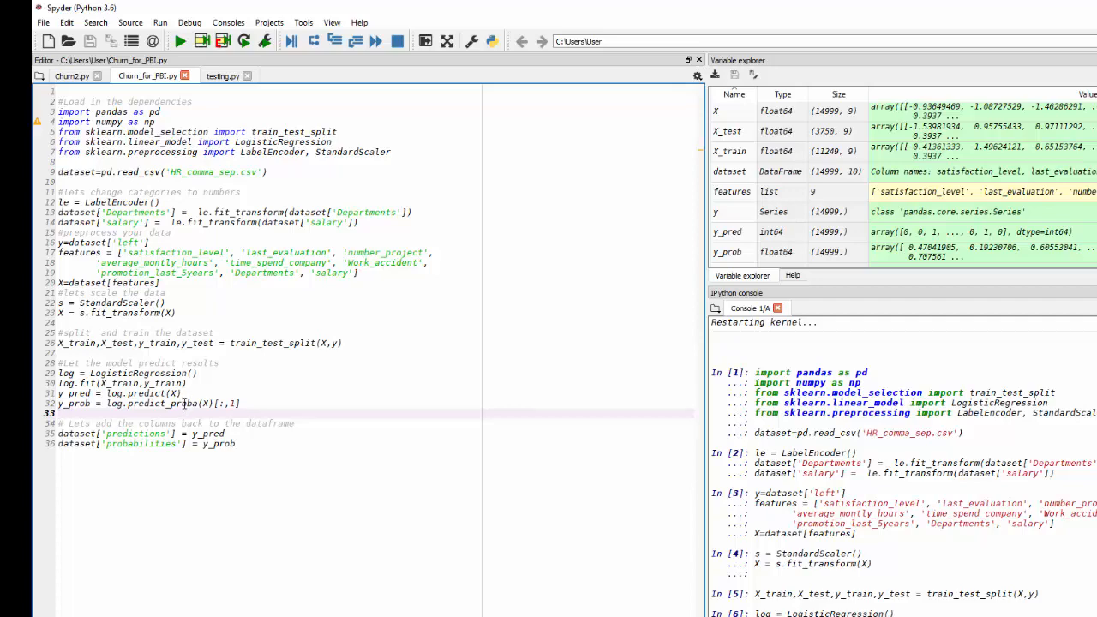
Step: Inspect y_pred and y_prob in the Variable Explorer
left_click(730, 231)
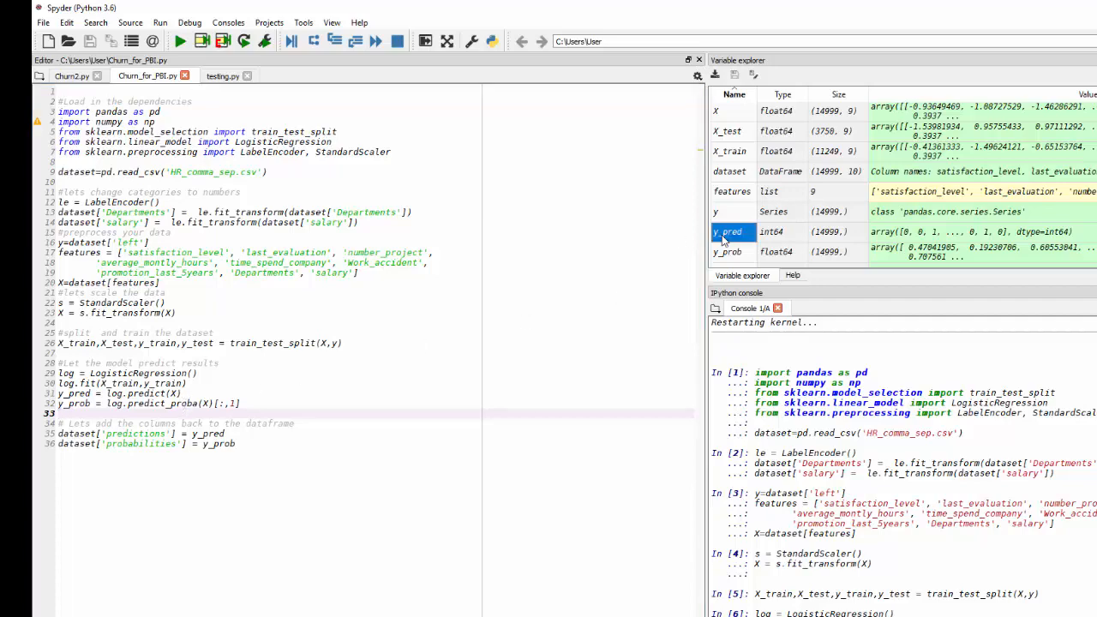
double_click(730, 231)
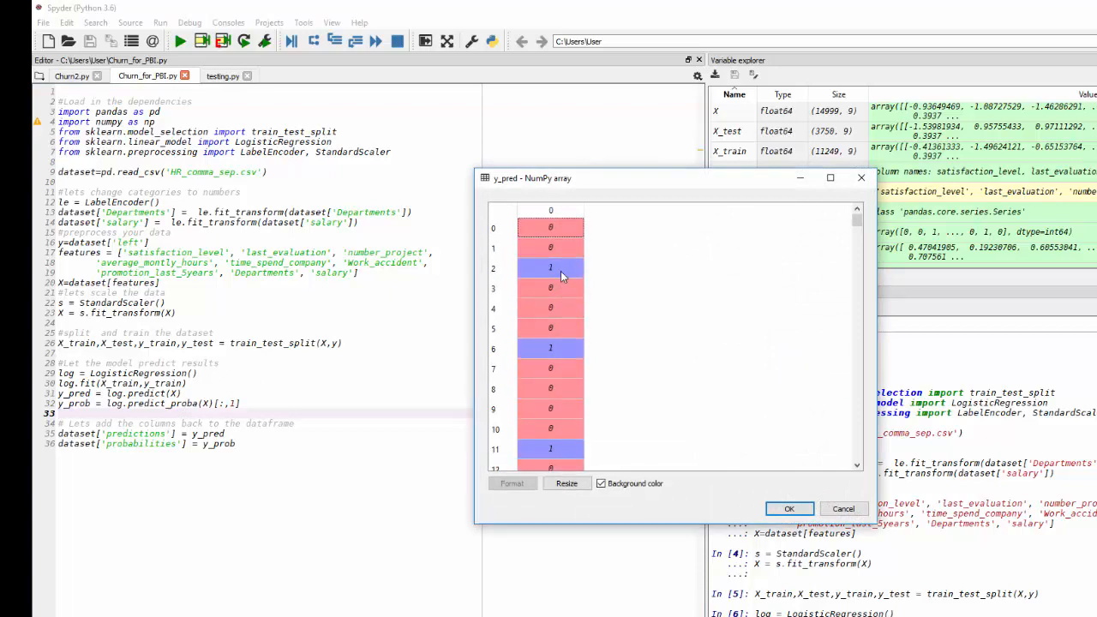
scroll("down", 3)
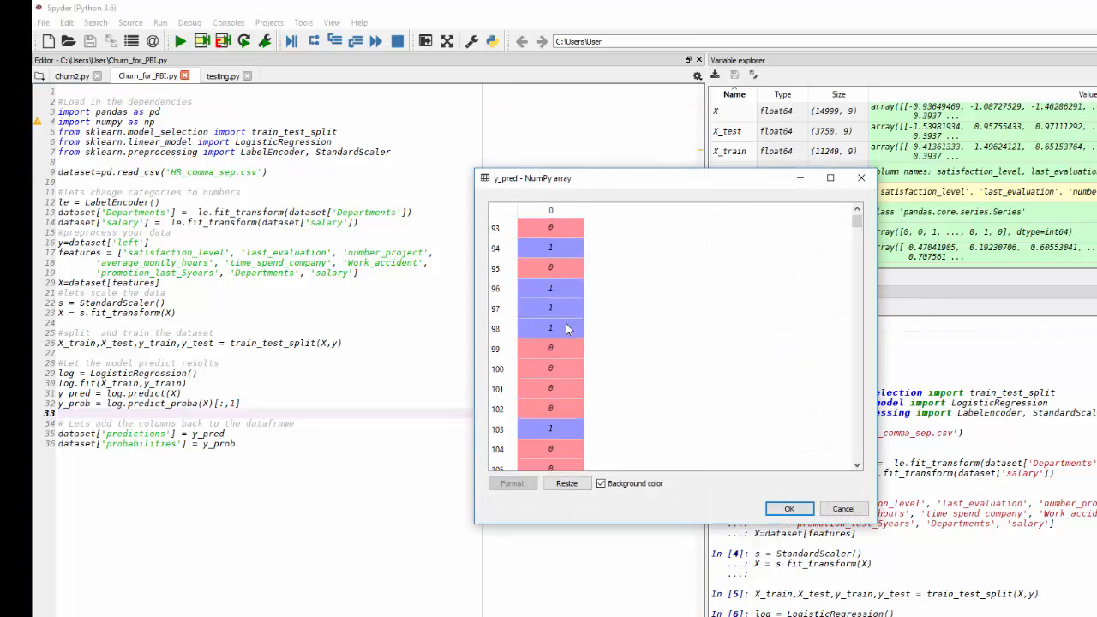
scroll("down", 3)
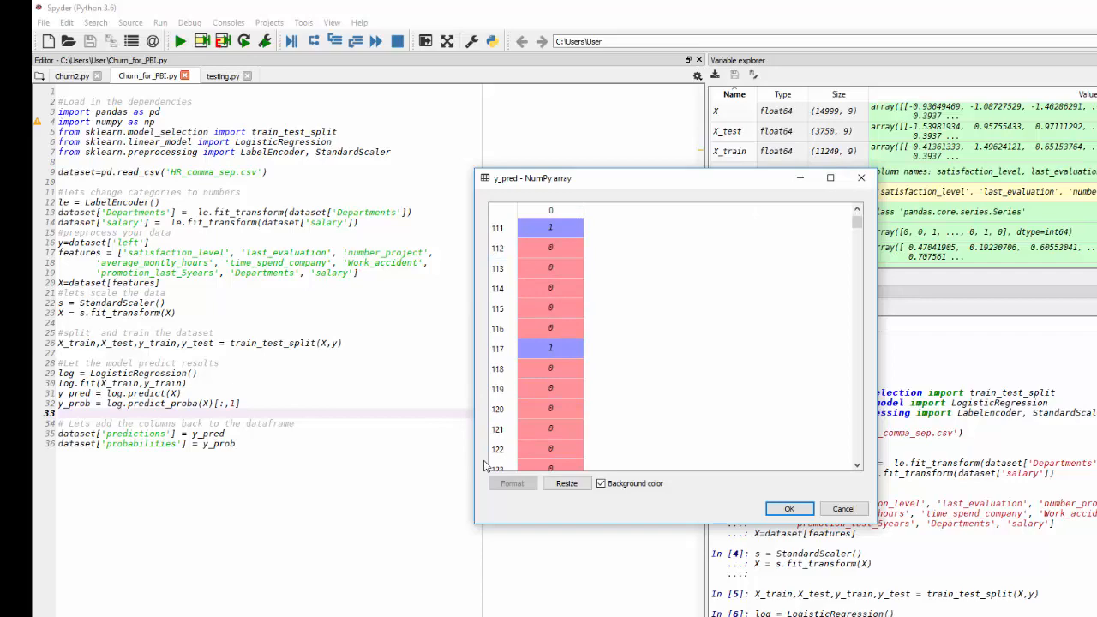
left_click(789, 508)
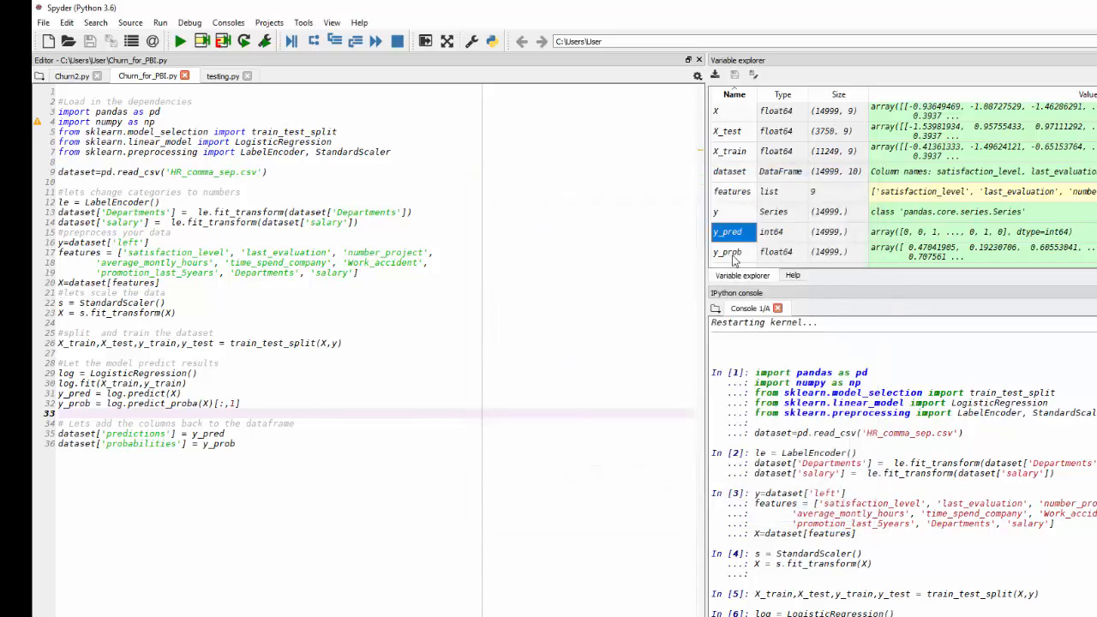
double_click(727, 250)
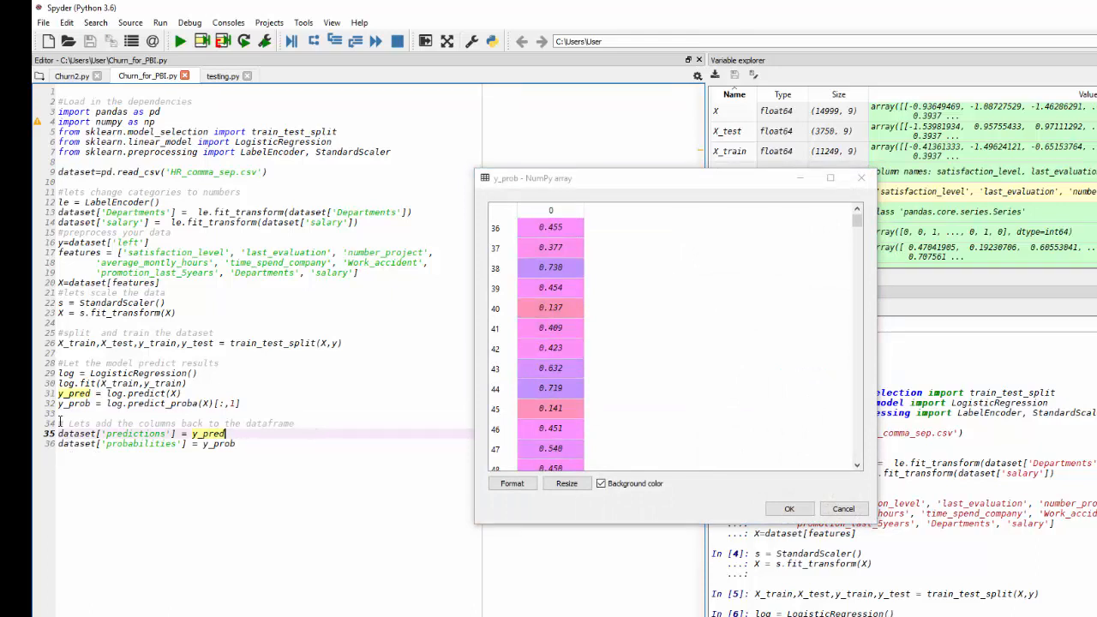
Step: Run lines 34–36 adding predictions and probabilities columns, then check the dataset now has 12 columns
left_click_drag(65, 424, 237, 443)
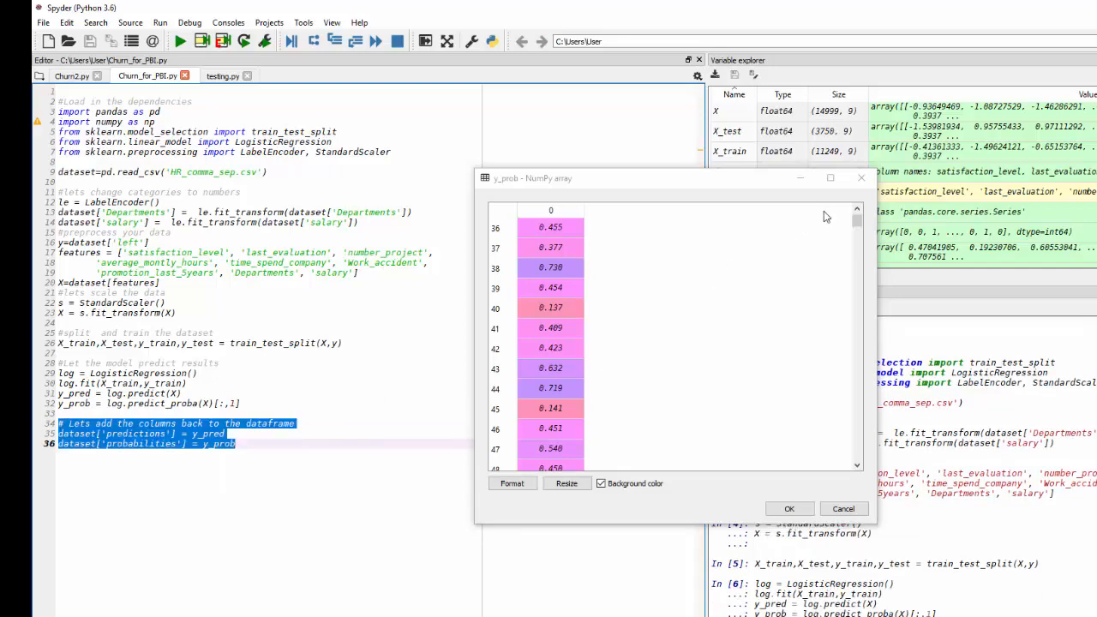
left_click(788, 507)
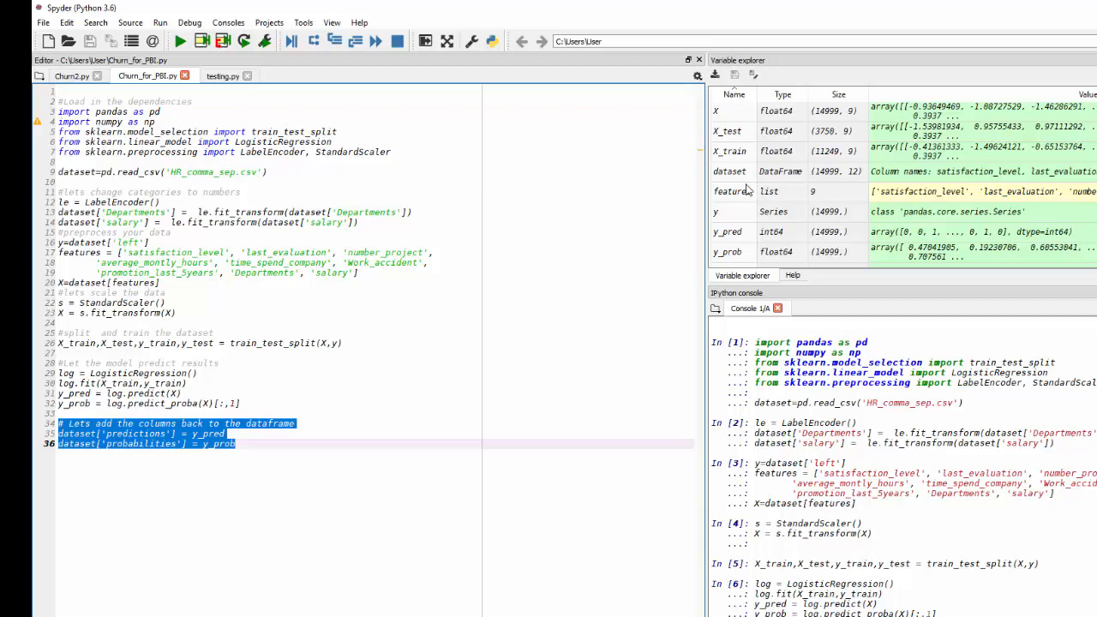
double_click(730, 171)
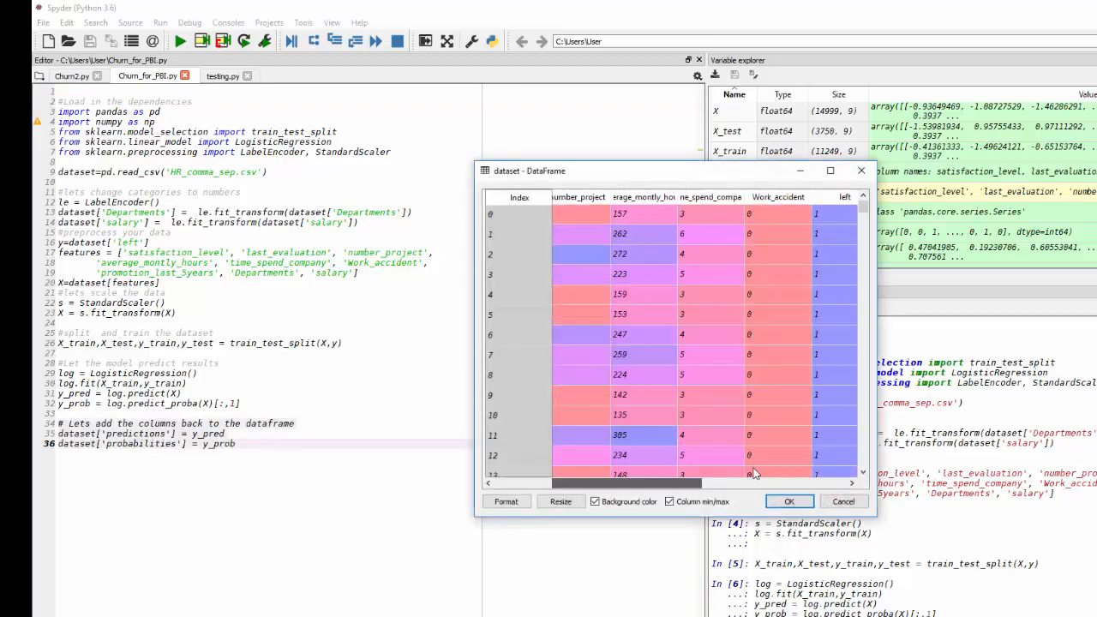
scroll("right", 3)
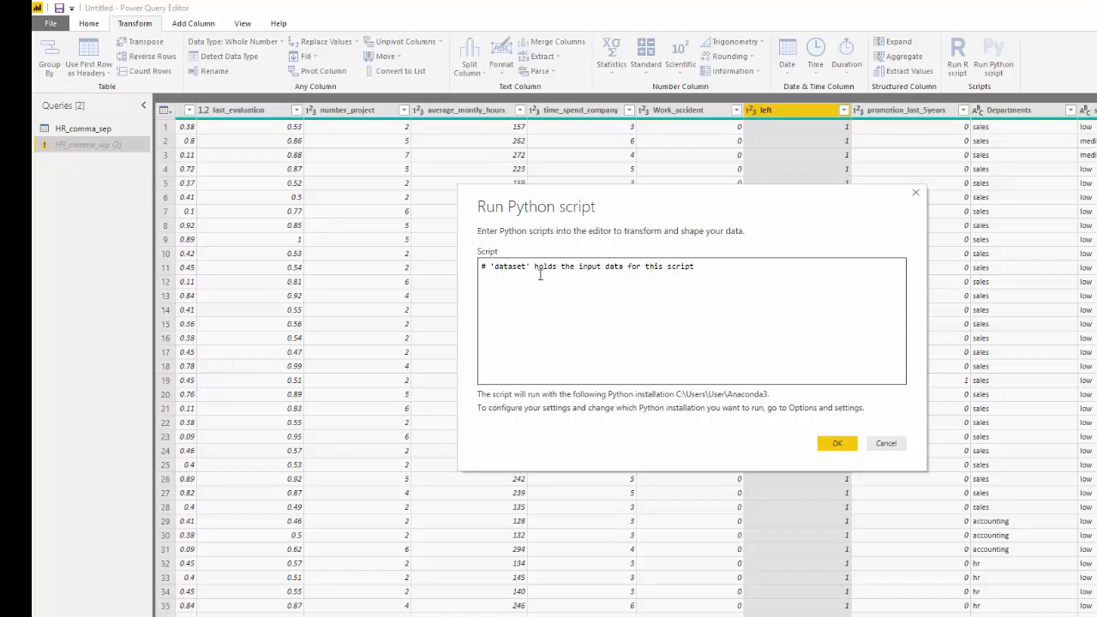
mouse_move(677, 278)
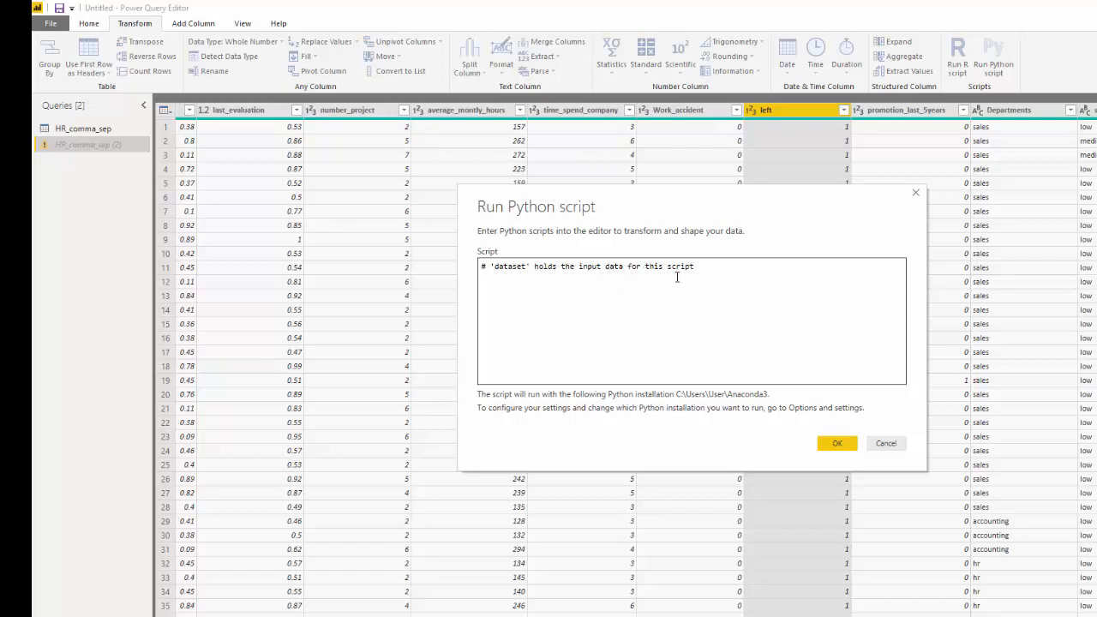
mouse_move(459, 376)
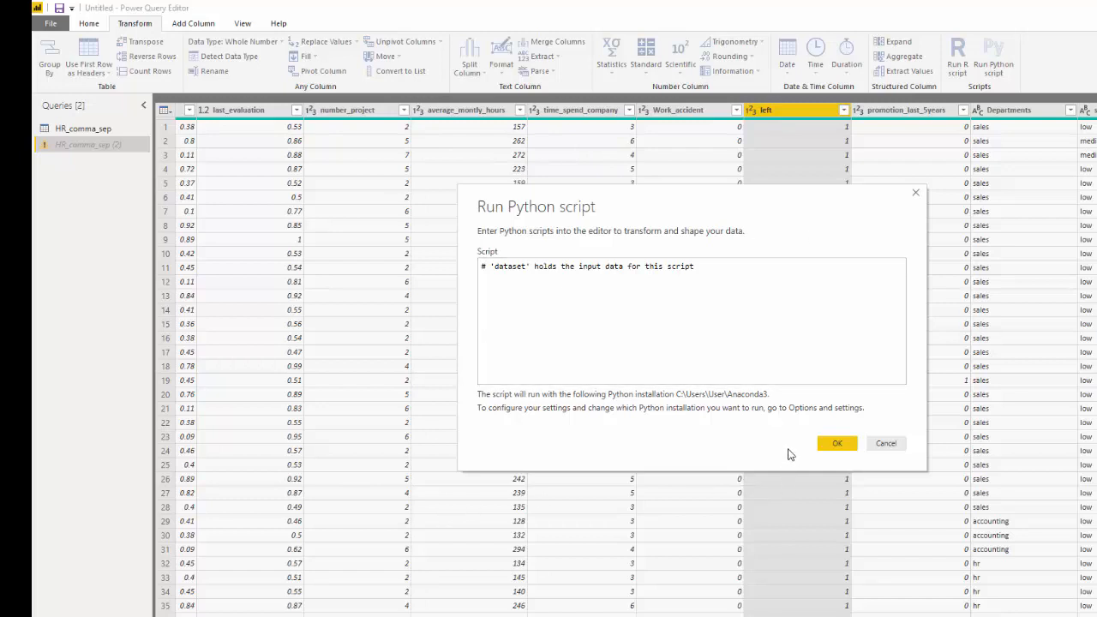
Step: Select the whole churn script from the imports onward and copy it
left_click(620, 309)
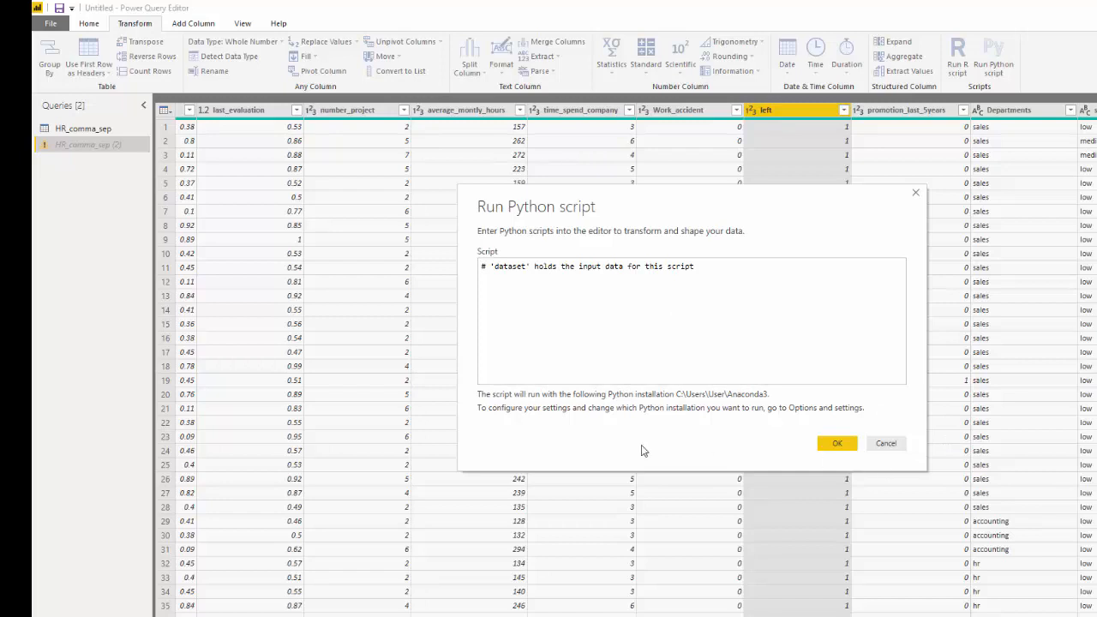
left_click(487, 300)
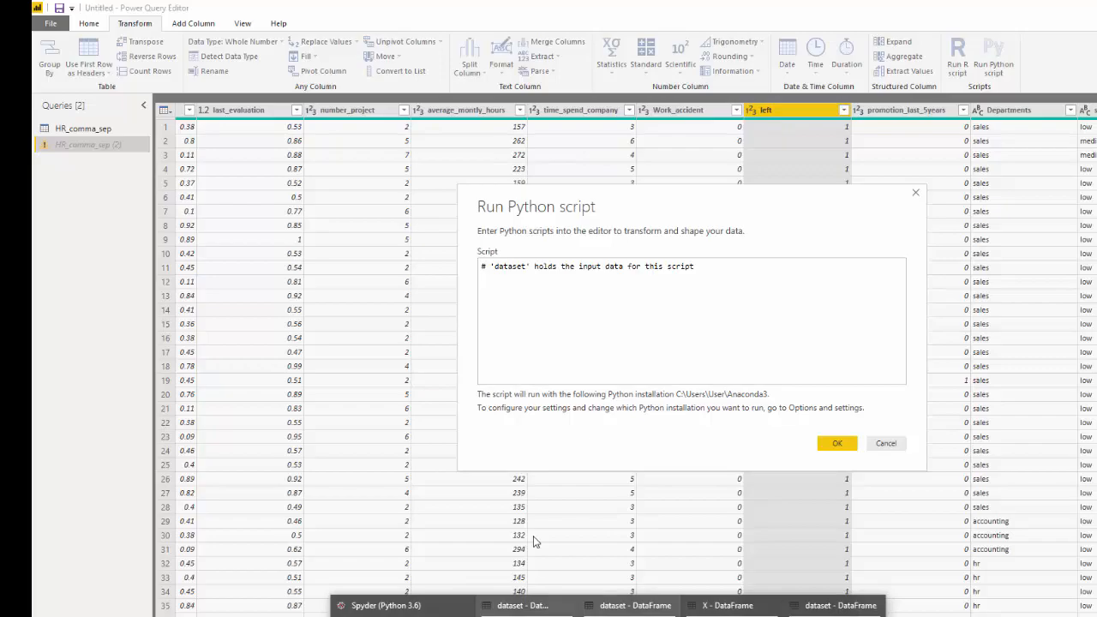
left_click(386, 605)
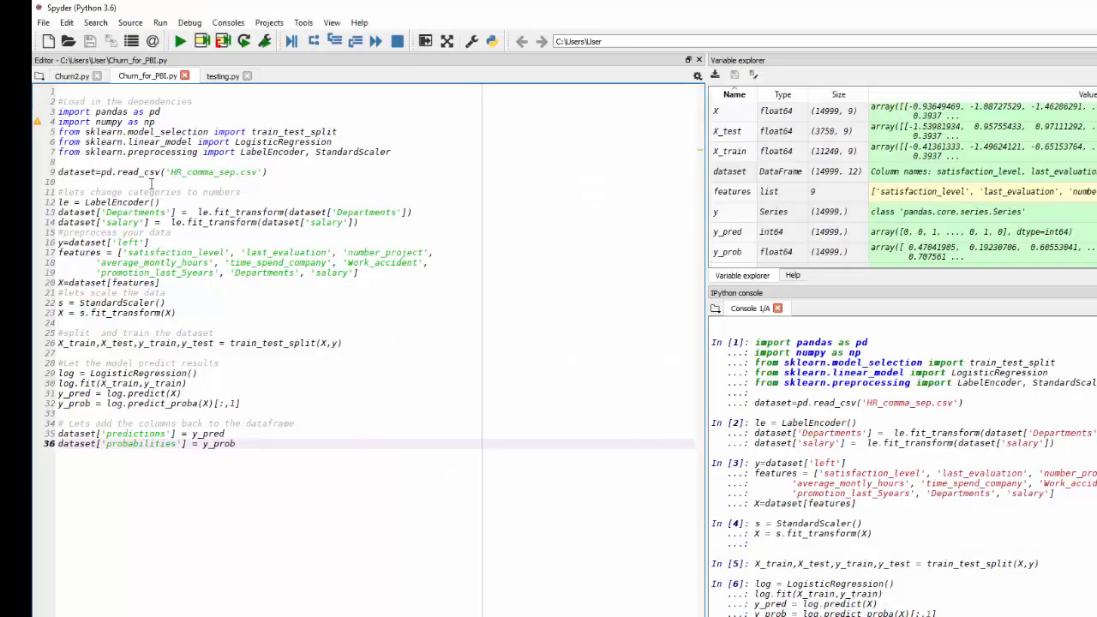
left_click_drag(59, 101, 394, 151)
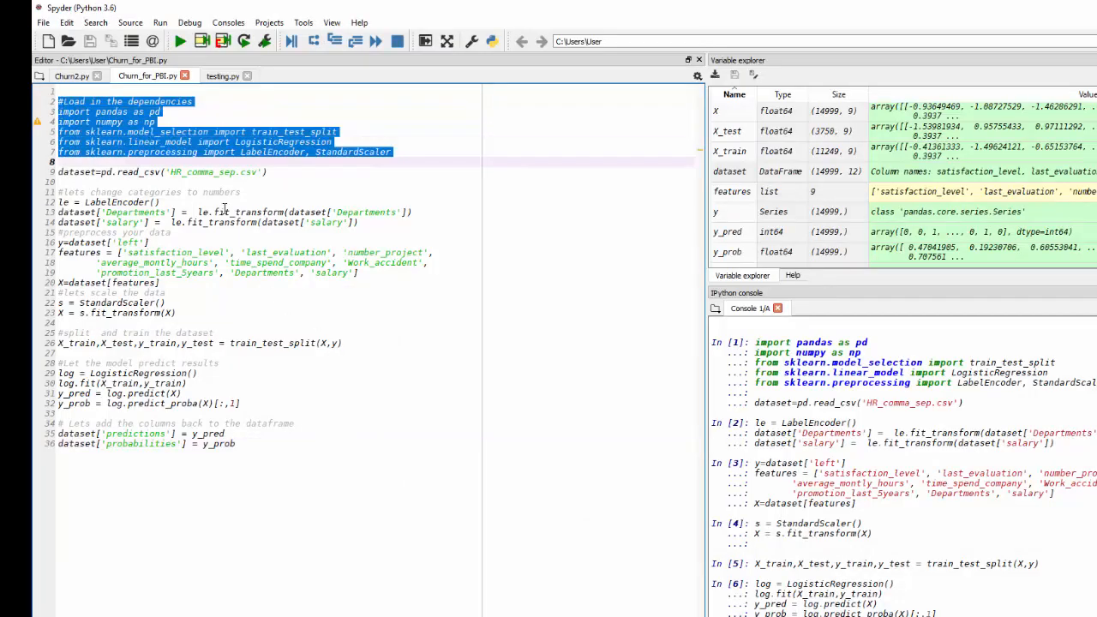
right_click(206, 424)
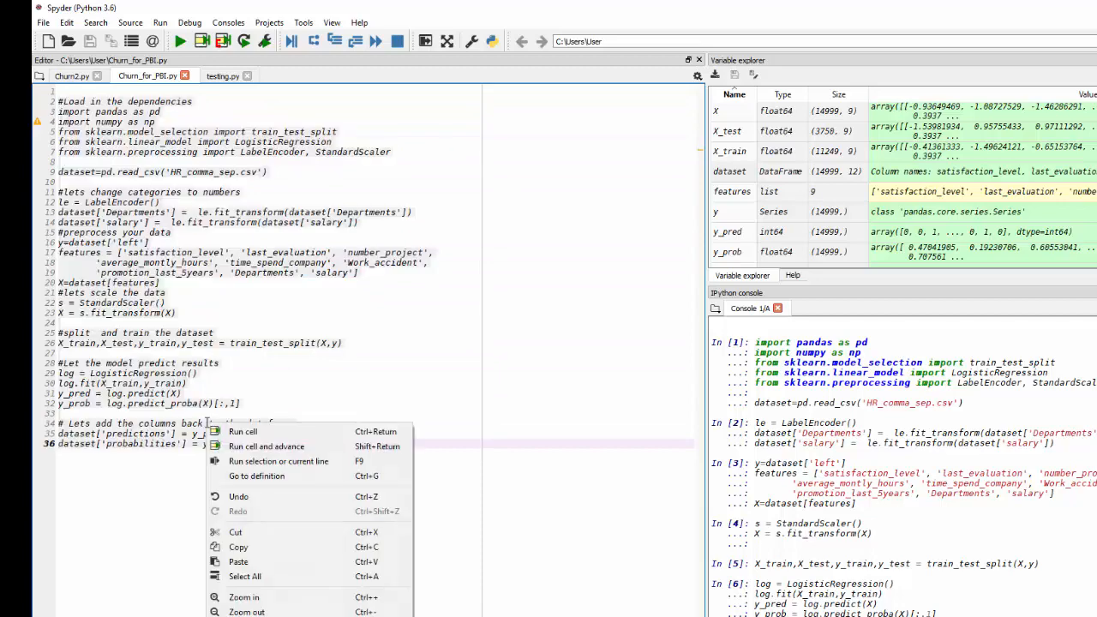
mouse_move(238, 547)
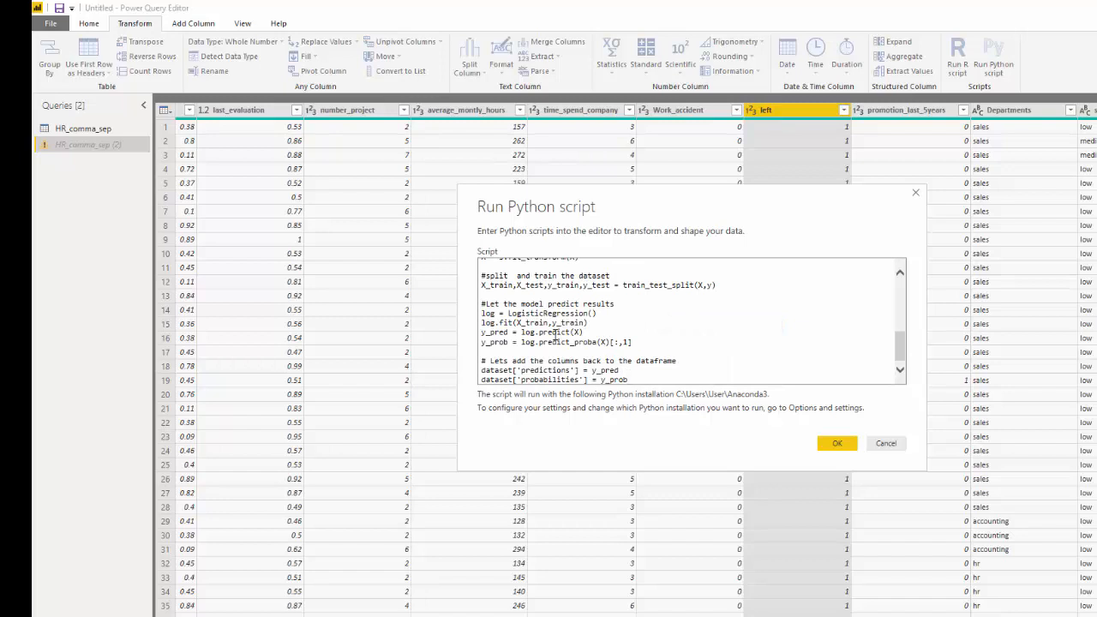
Step: Run the pasted churn script in the Run Python script dialog against HR_comma_sep
scroll("up", 3)
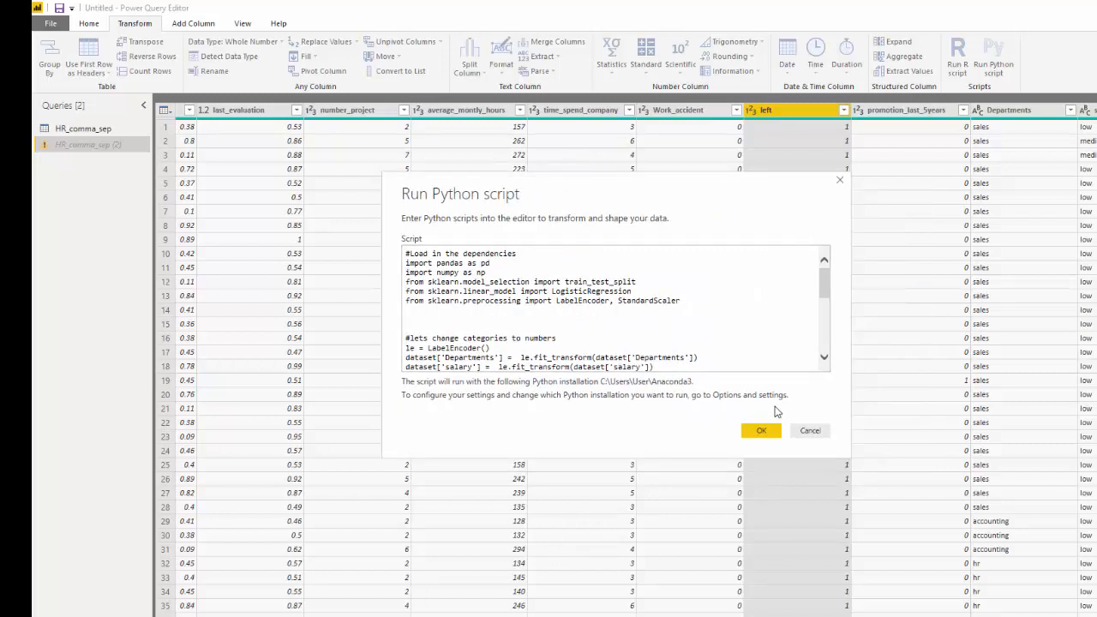
left_click(761, 430)
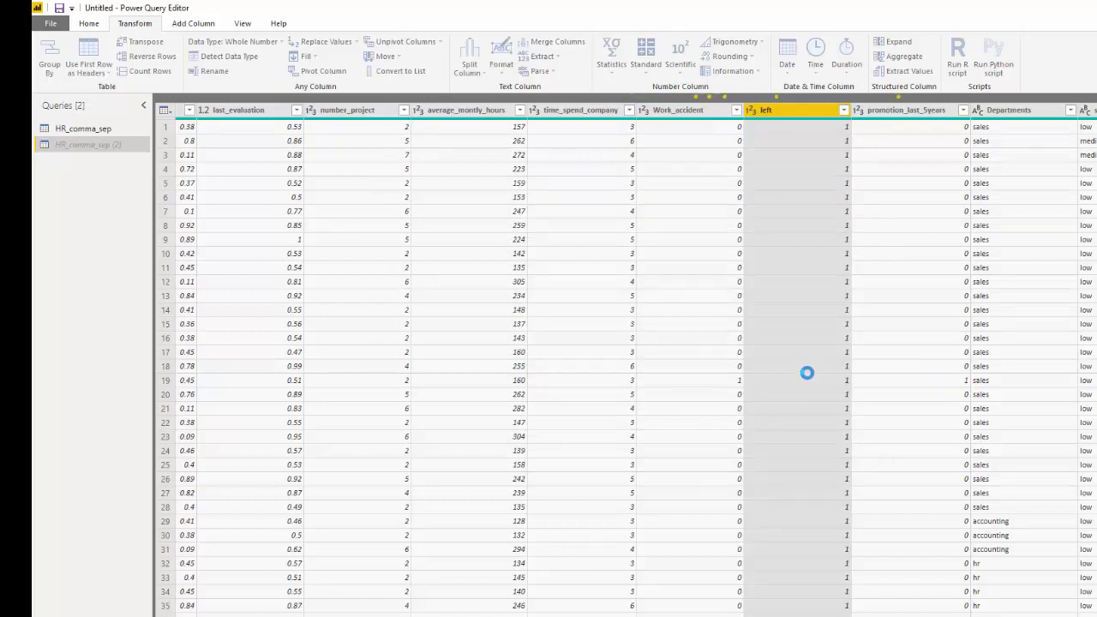
Step: Expand the script's dataset Table output and view the new predictions and probabilities columns
left_click(89, 144)
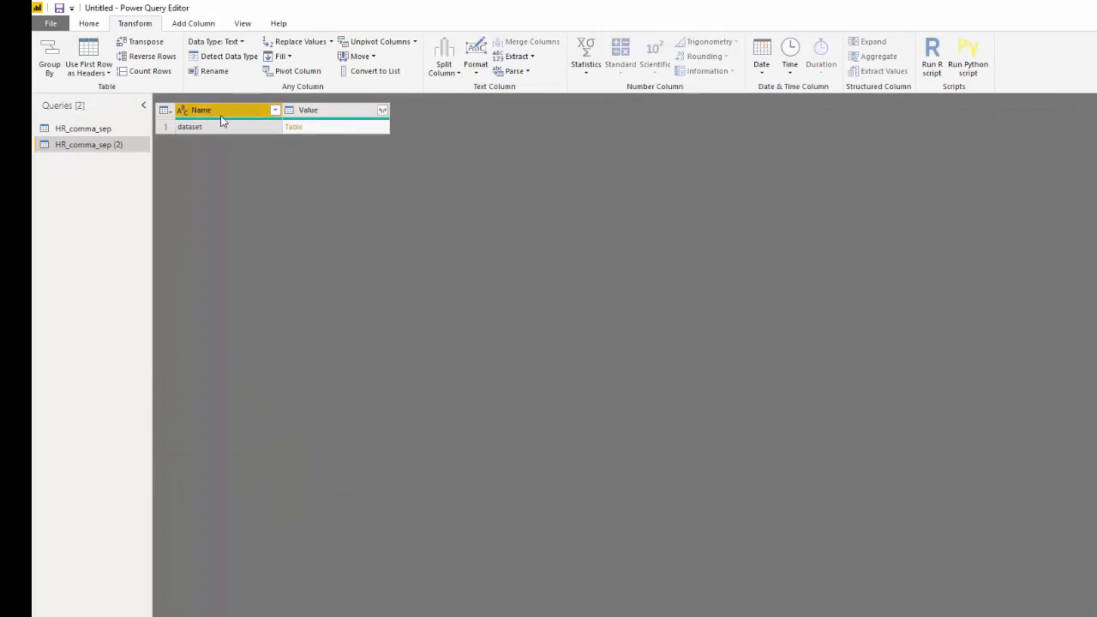
mouse_move(317, 129)
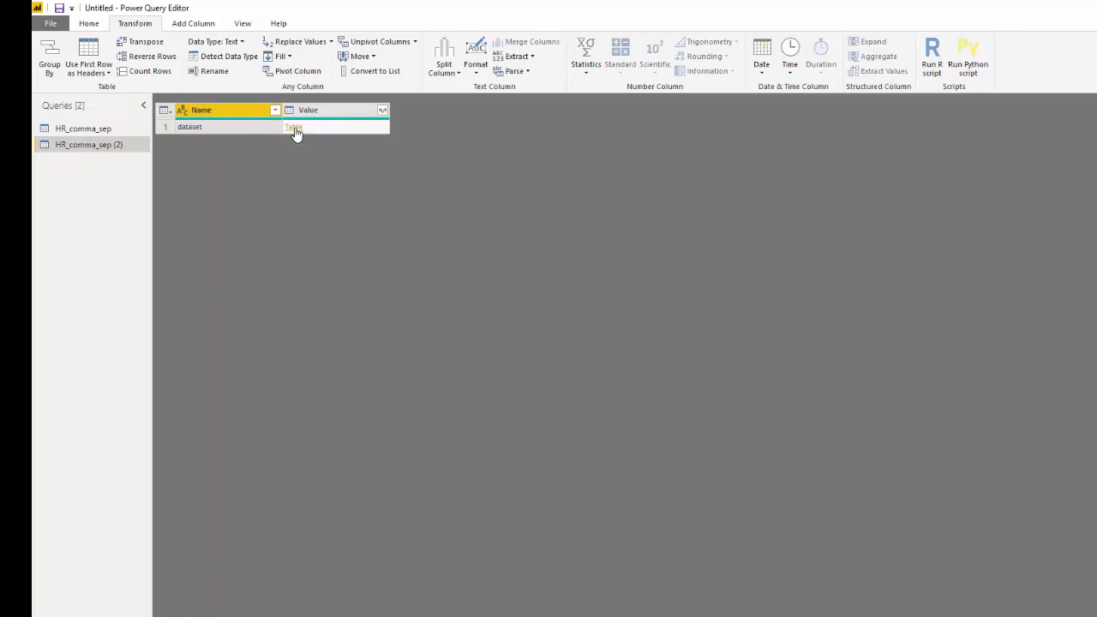
left_click(293, 127)
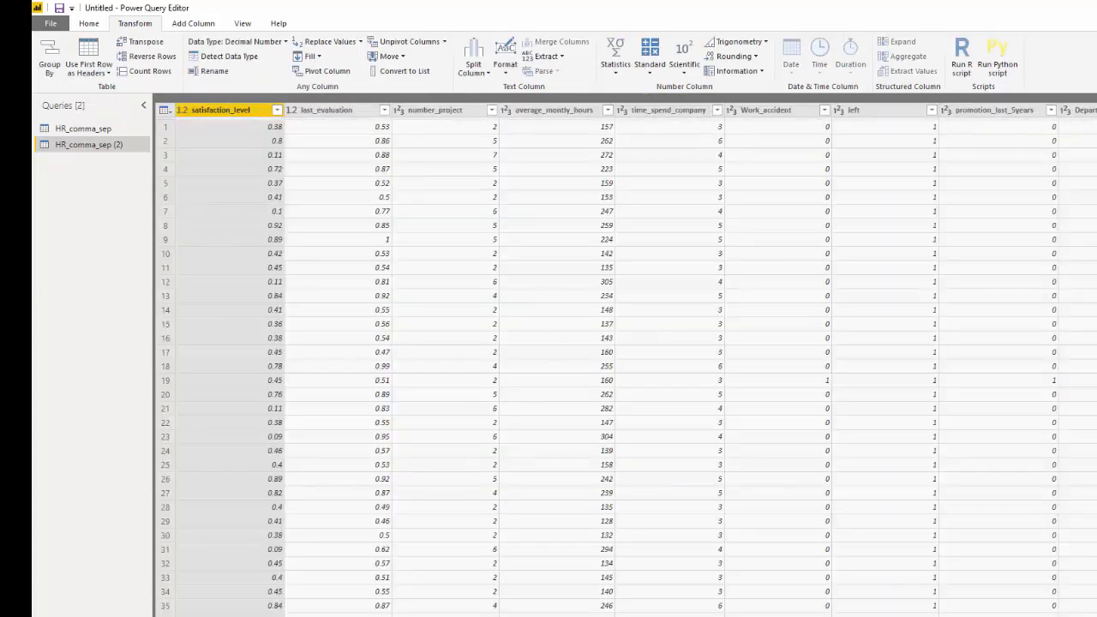
scroll("right", 3)
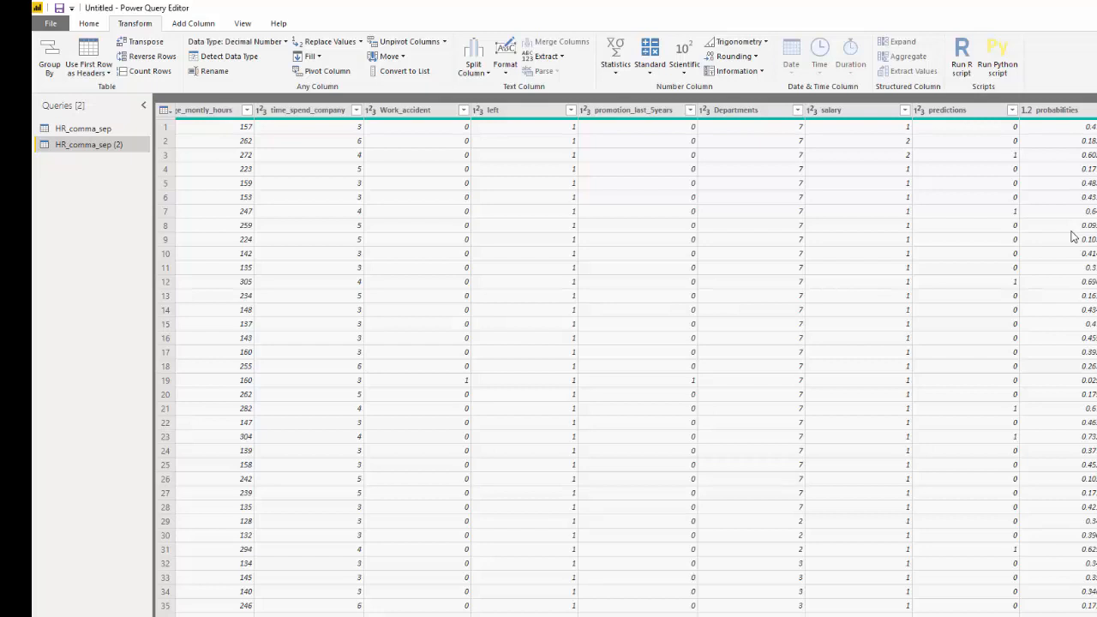
mouse_move(1025, 62)
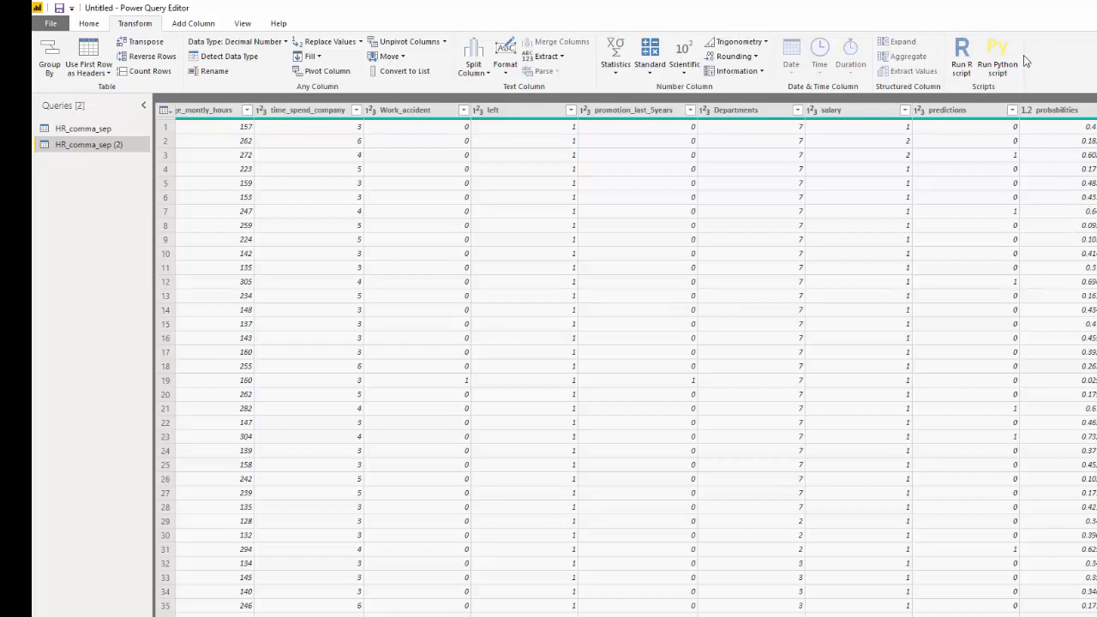
mouse_move(76, 34)
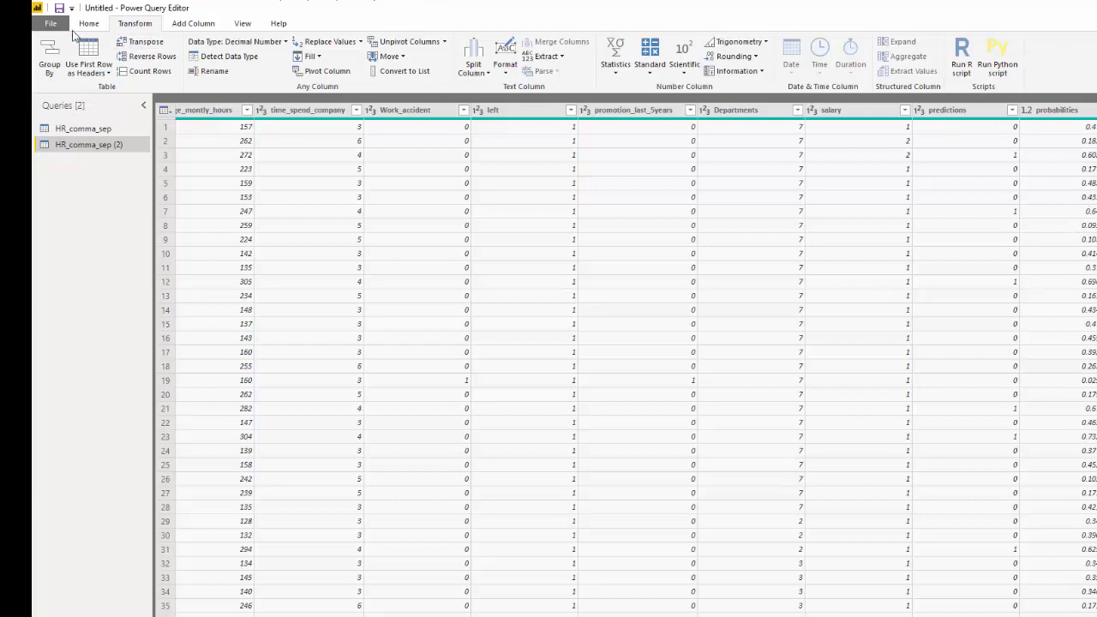
Step: Close & Apply to return to the report's actual vs predictions pie charts
left_click(89, 24)
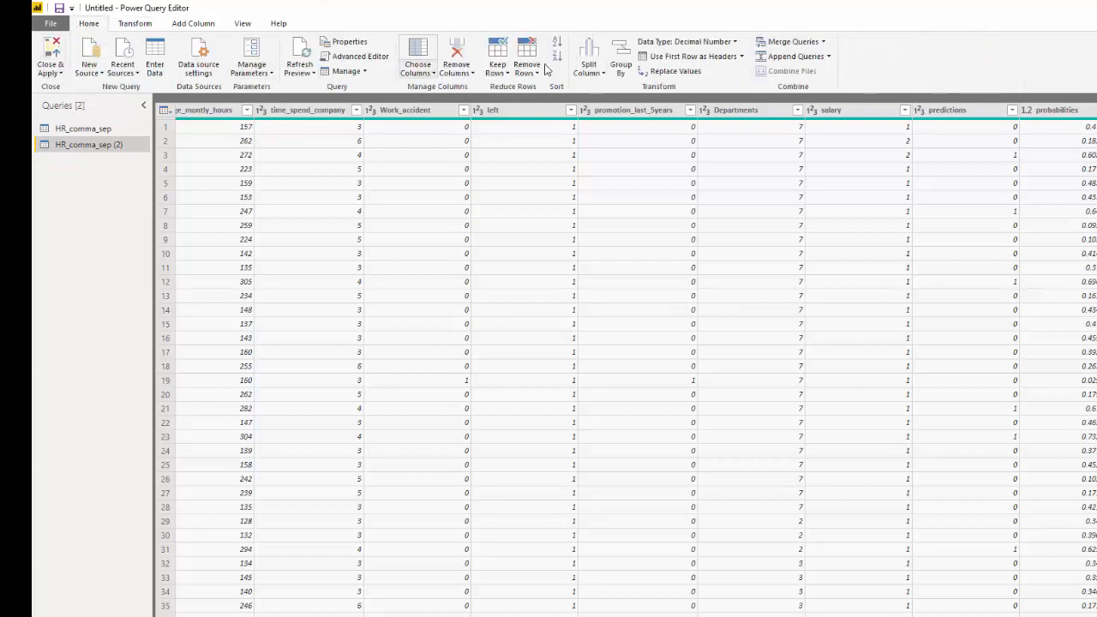
left_click(50, 65)
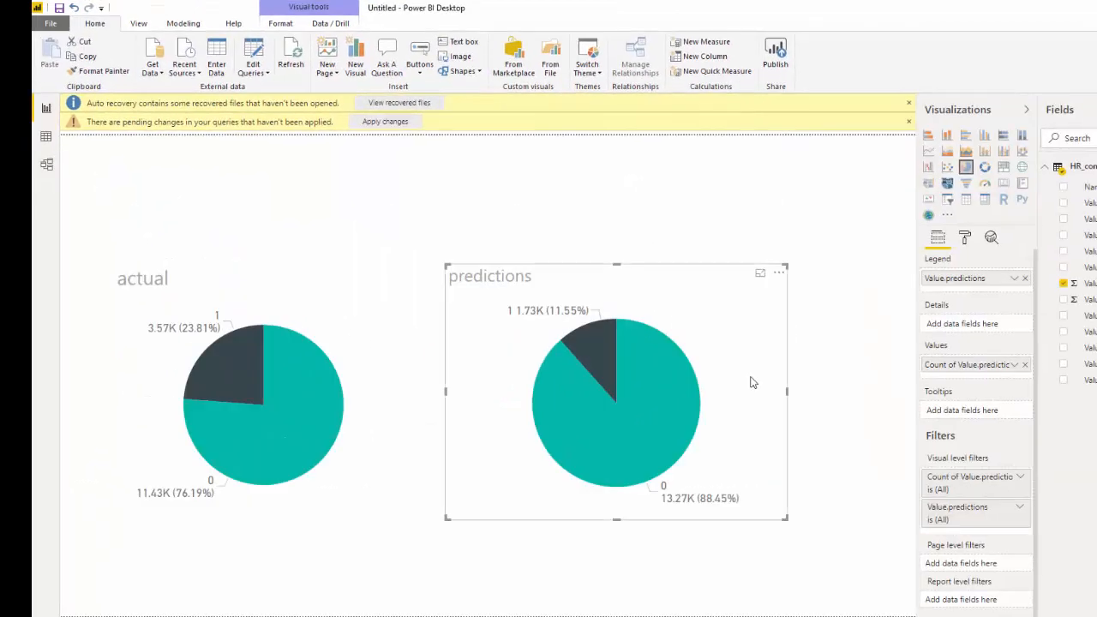
left_click(261, 403)
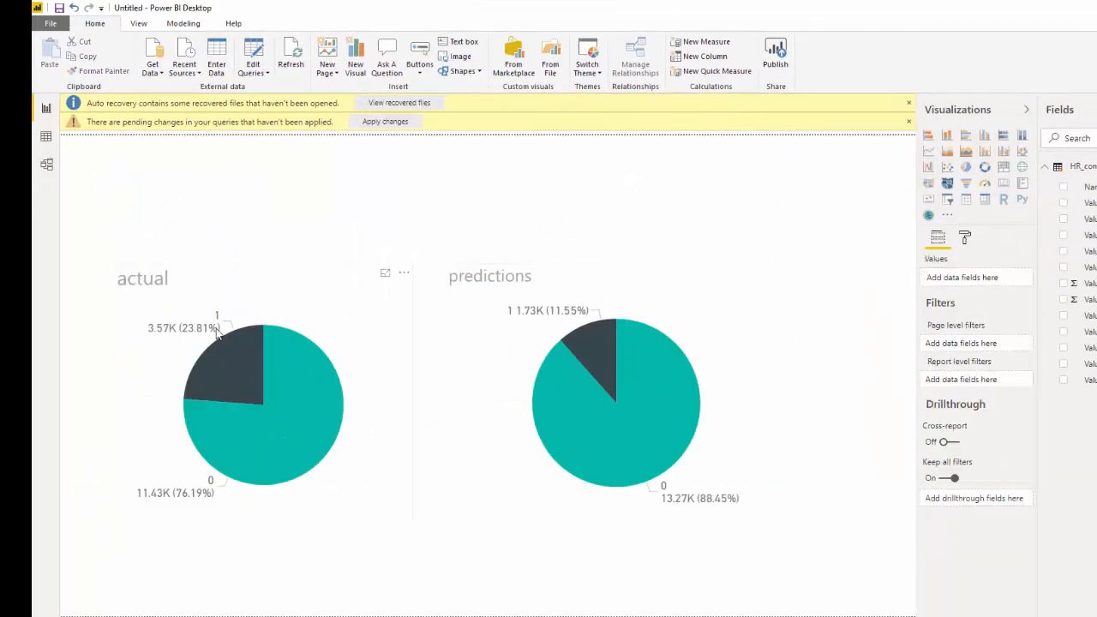
mouse_move(253, 400)
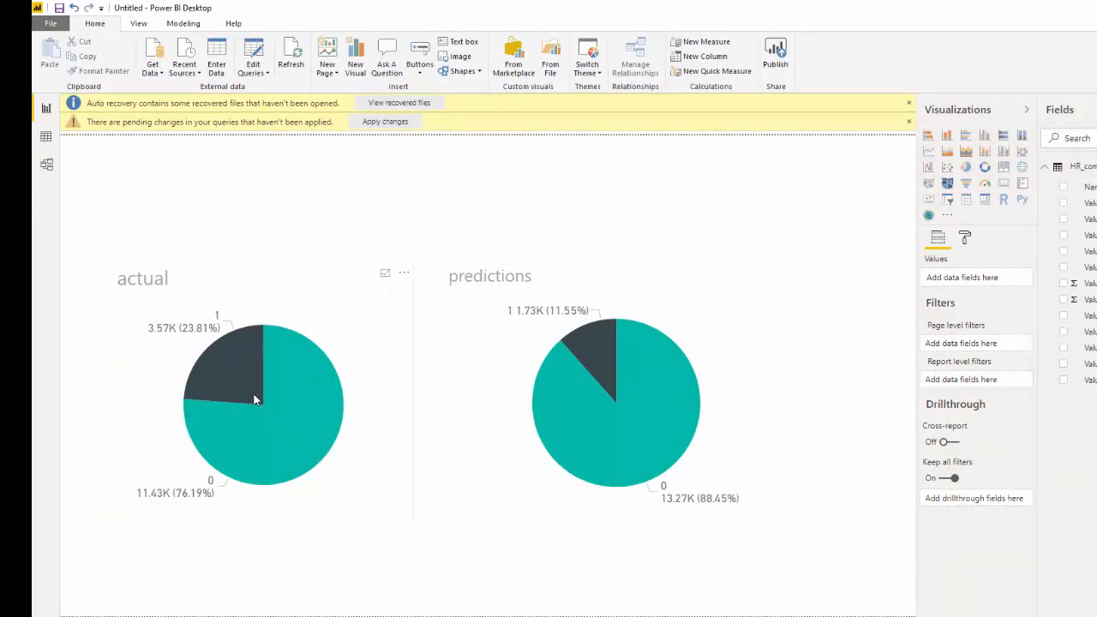
mouse_move(206, 360)
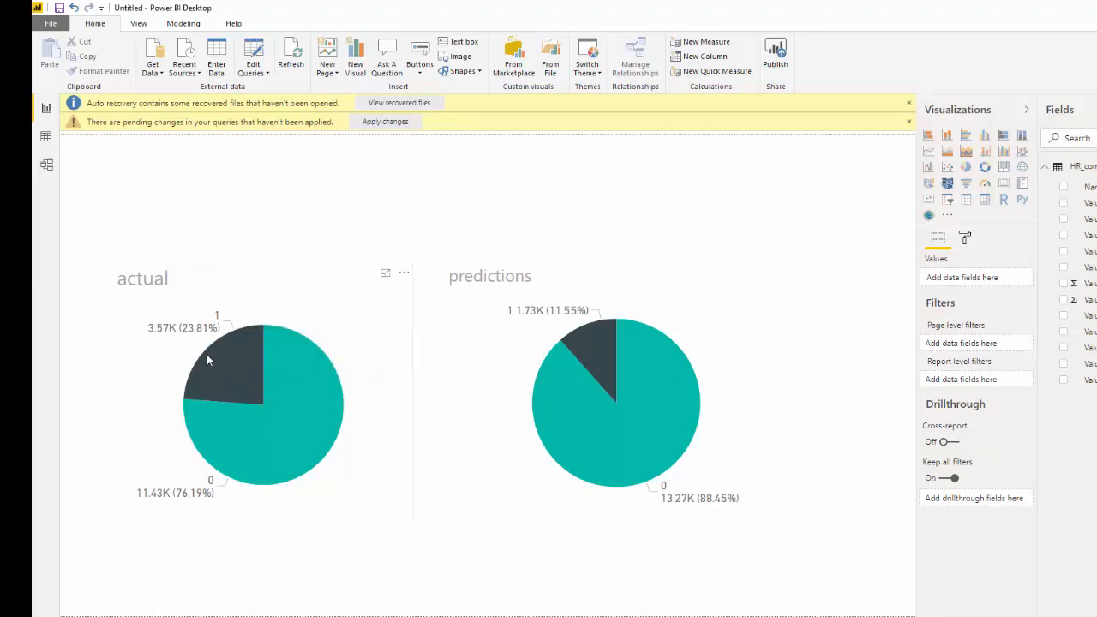
mouse_move(236, 371)
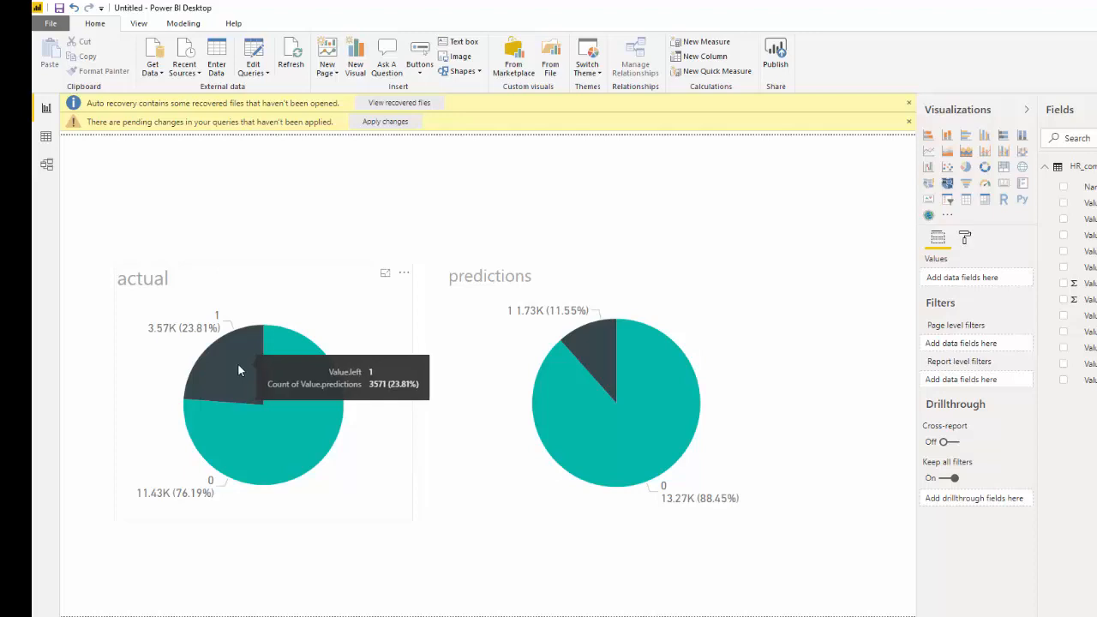
mouse_move(306, 391)
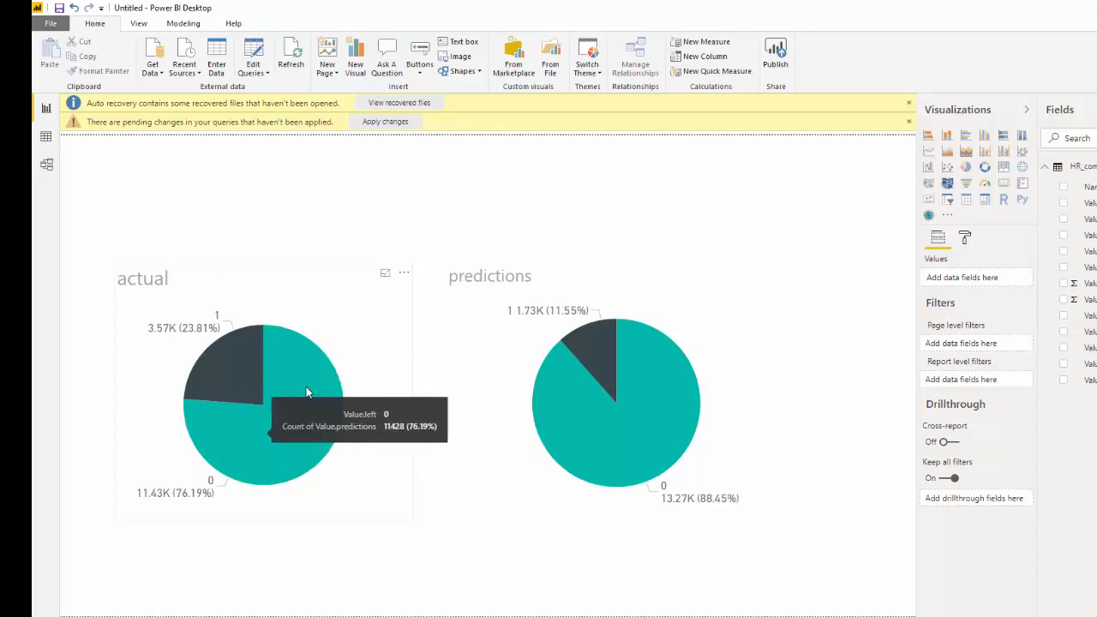
mouse_move(518, 202)
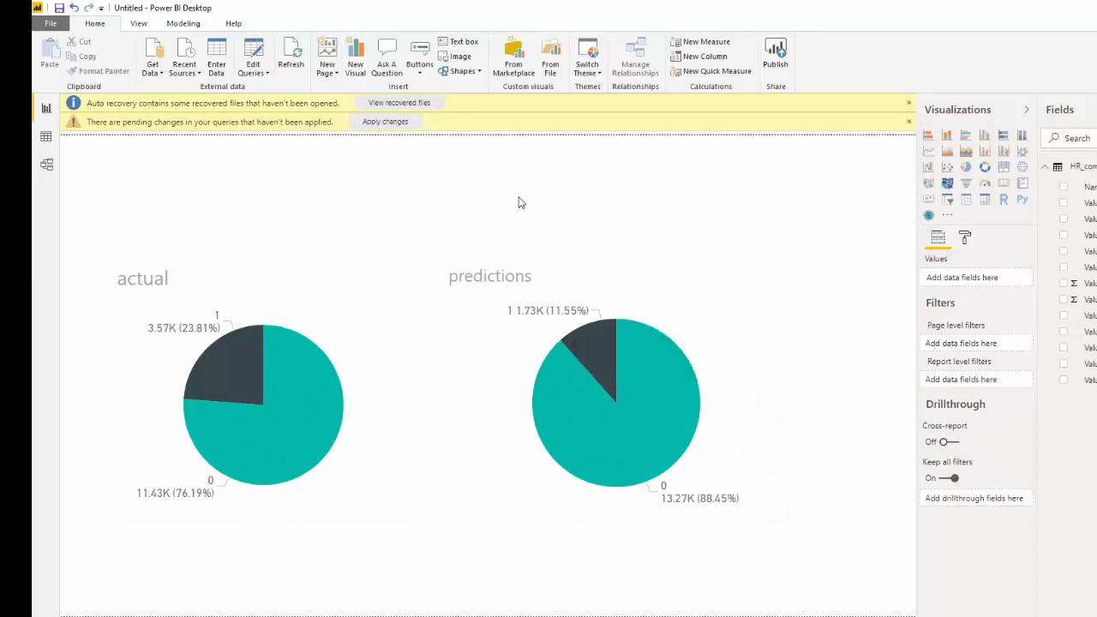
mouse_move(597, 353)
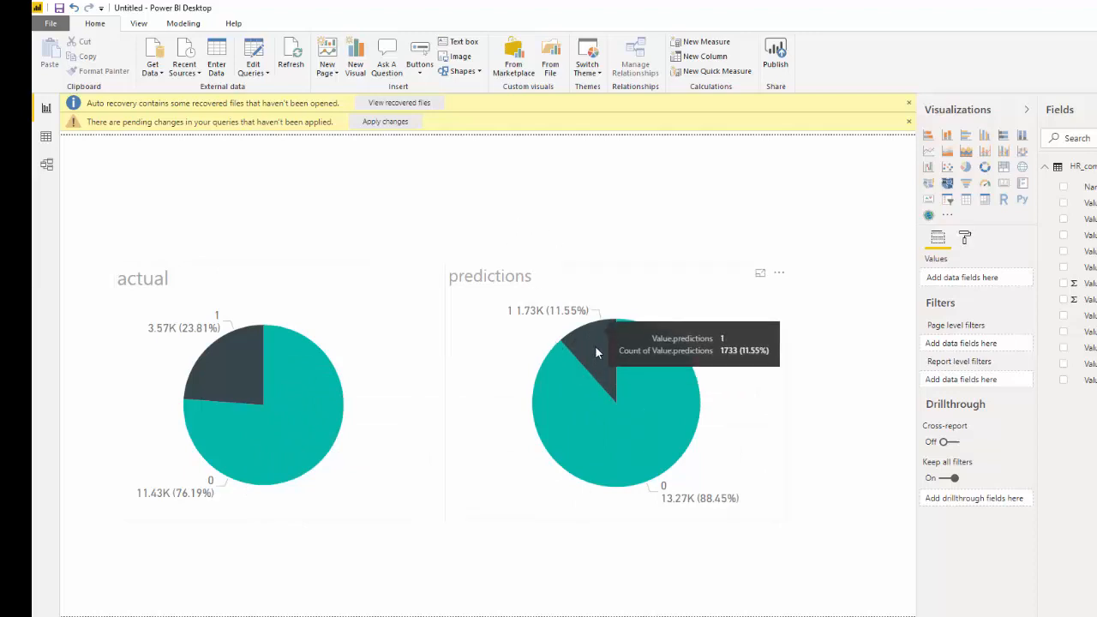
mouse_move(231, 387)
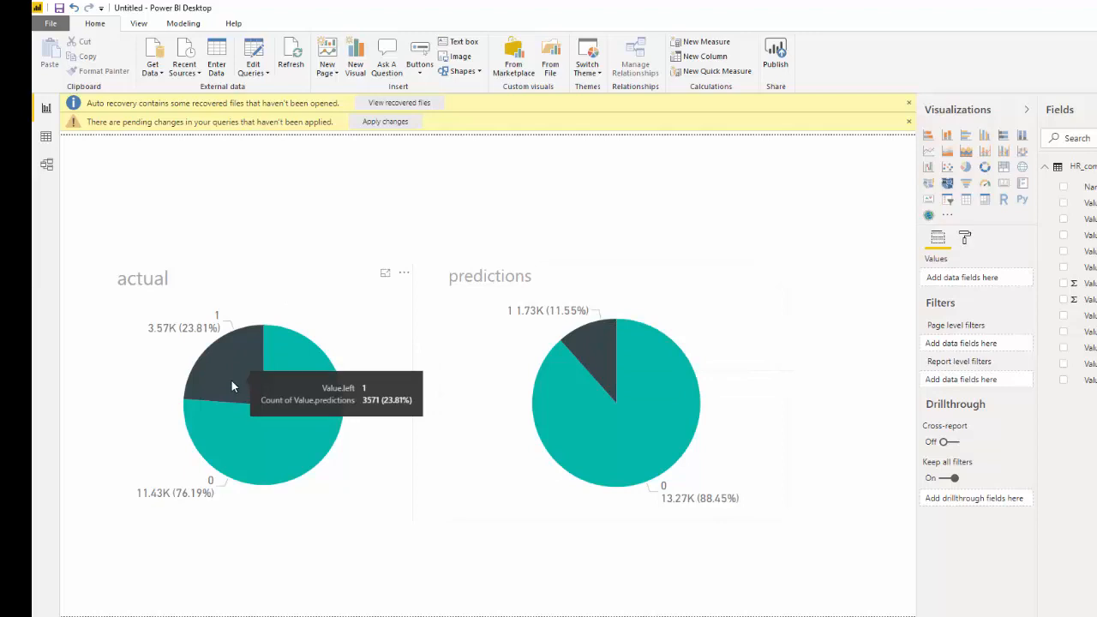
mouse_move(235, 388)
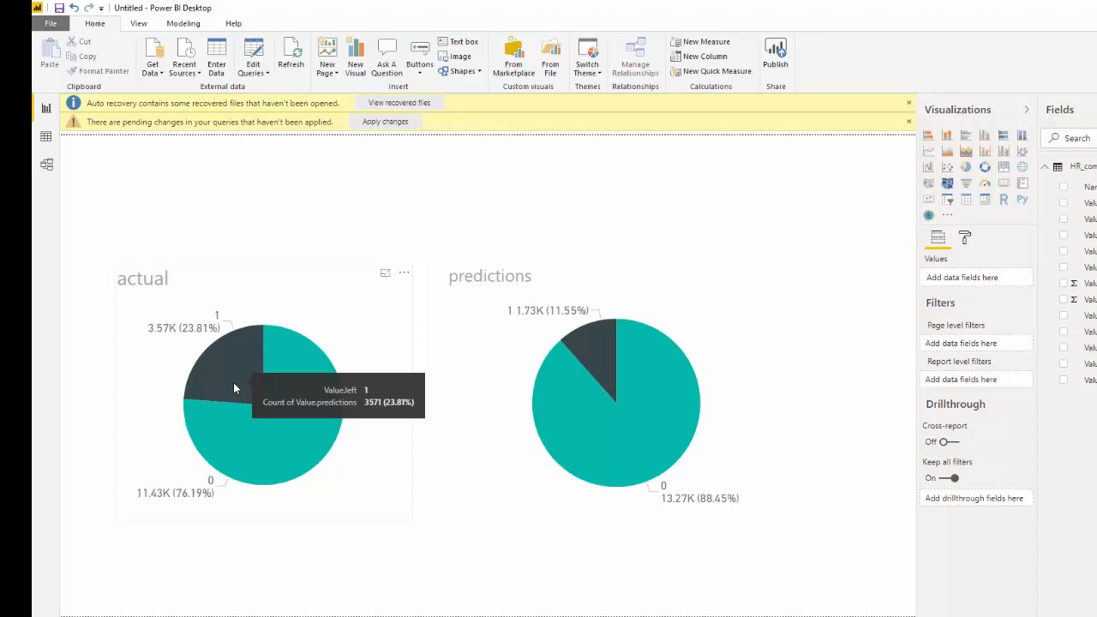
mouse_move(627, 521)
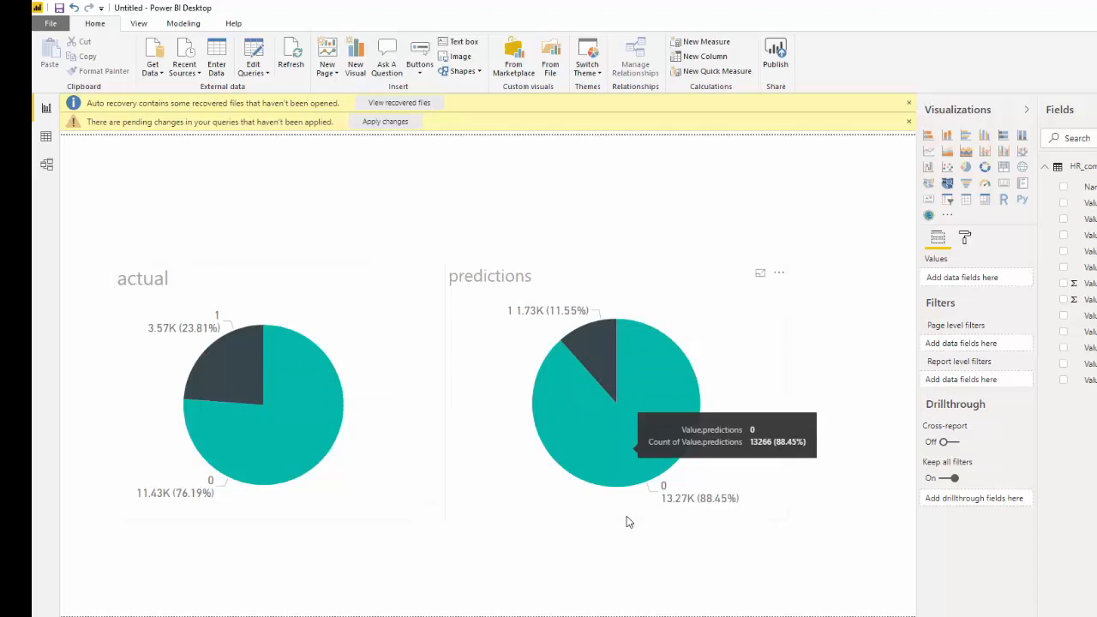
mouse_move(579, 202)
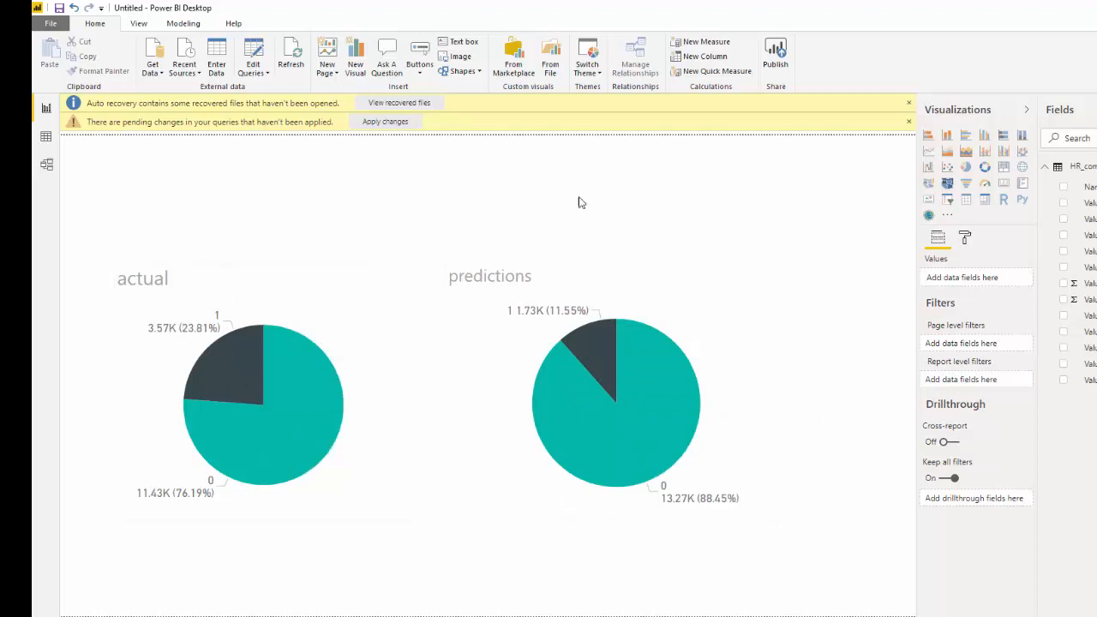
mouse_move(565, 417)
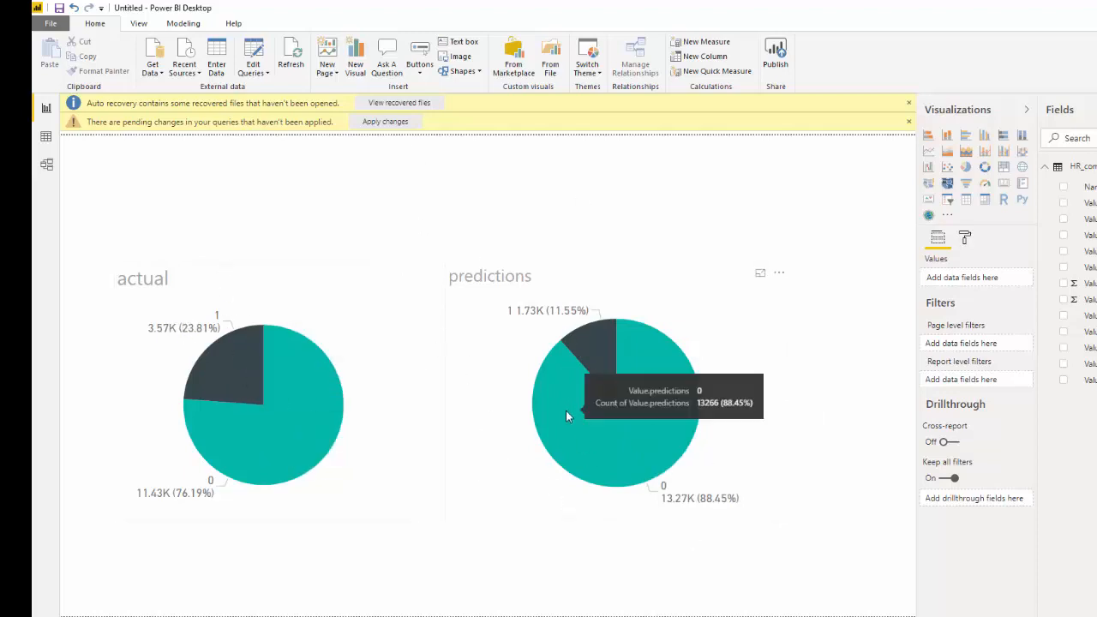
mouse_move(511, 428)
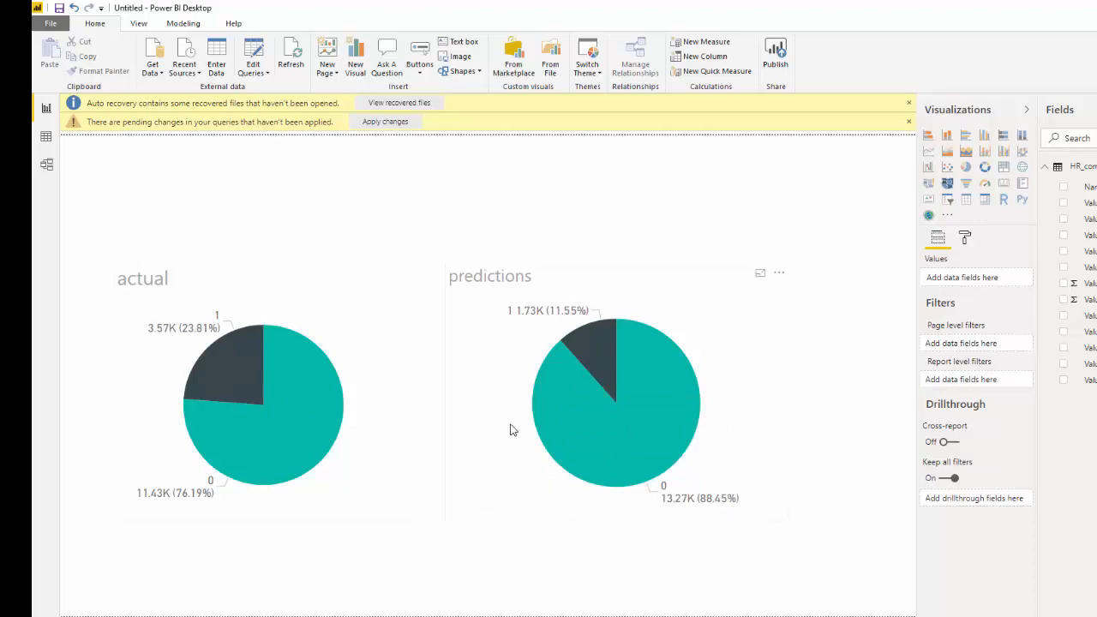